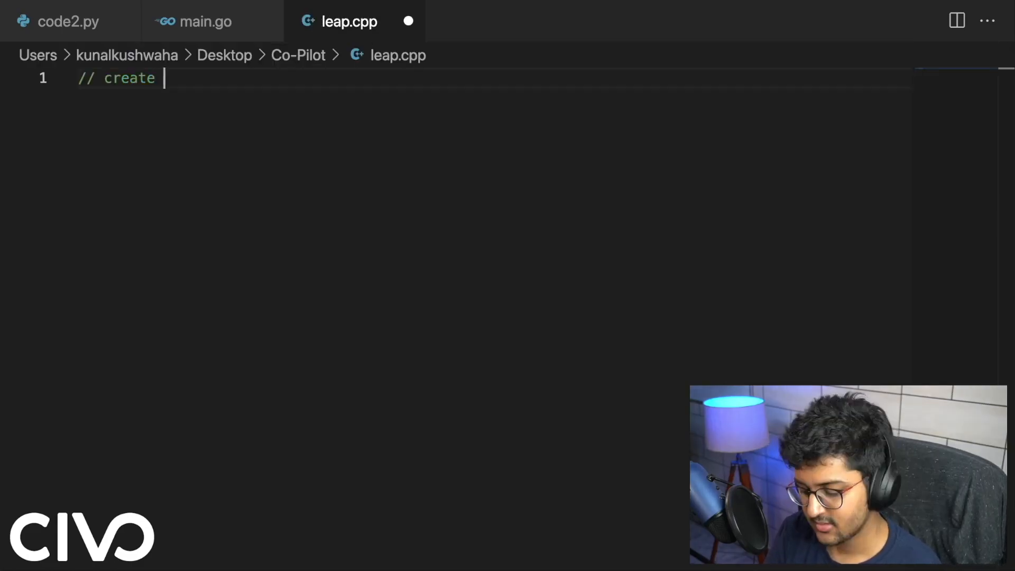
# - Type the comment '// create a function to print the leap year' in leap.cpp
pyautogui.write('a function to')
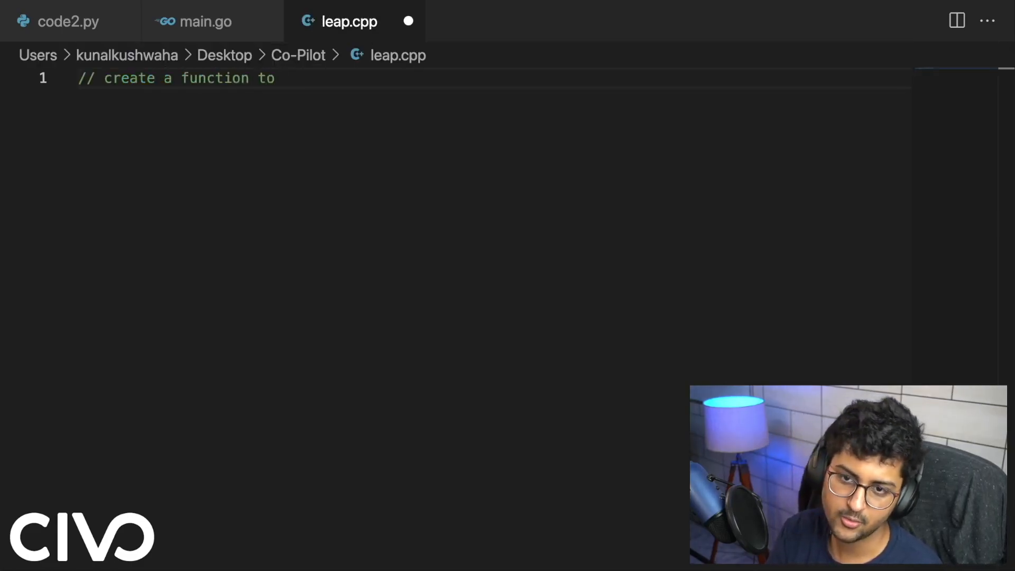
pyautogui.write('print the leap year')
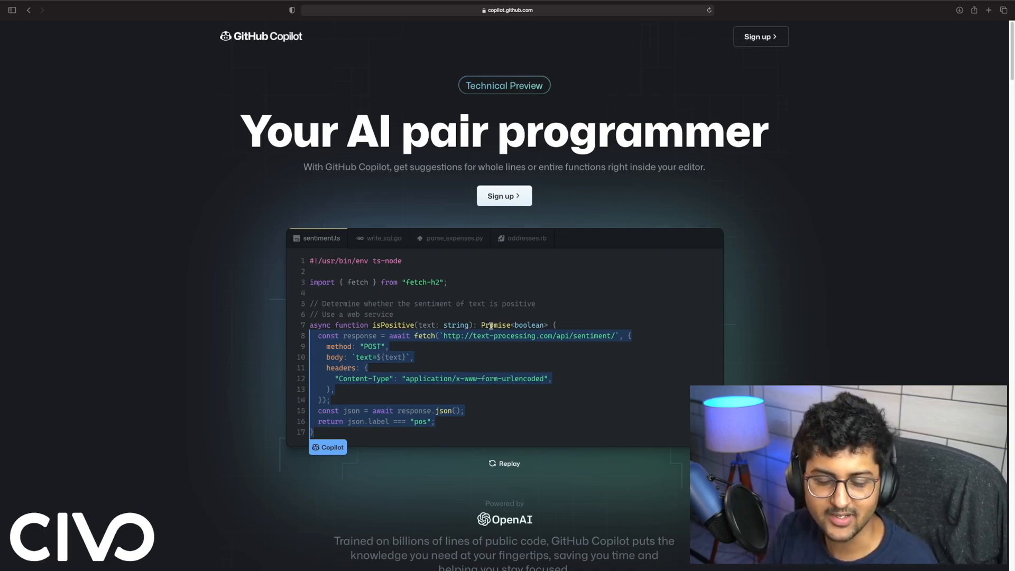
pyautogui.scroll(-3)
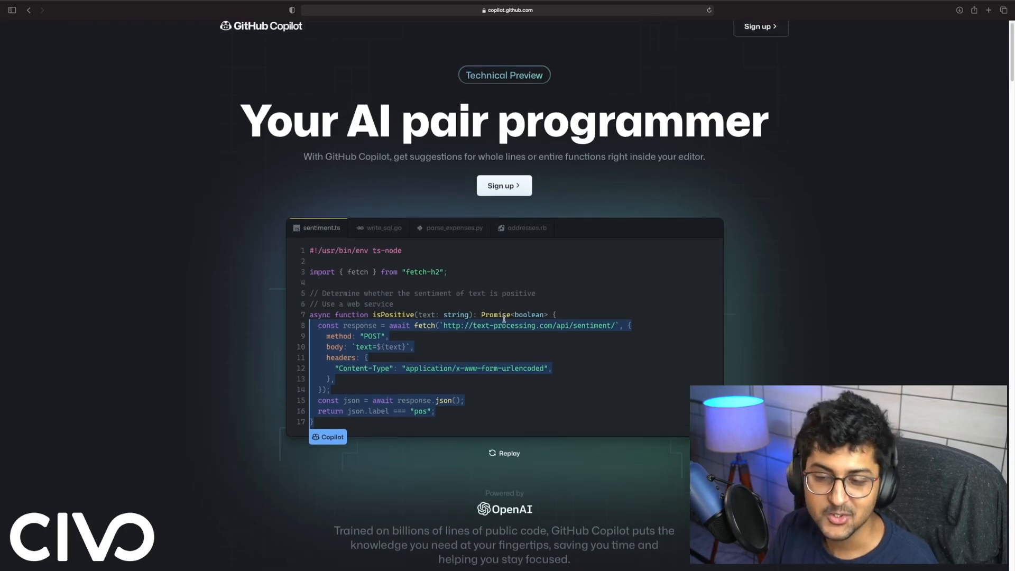
pyautogui.scroll(-3)
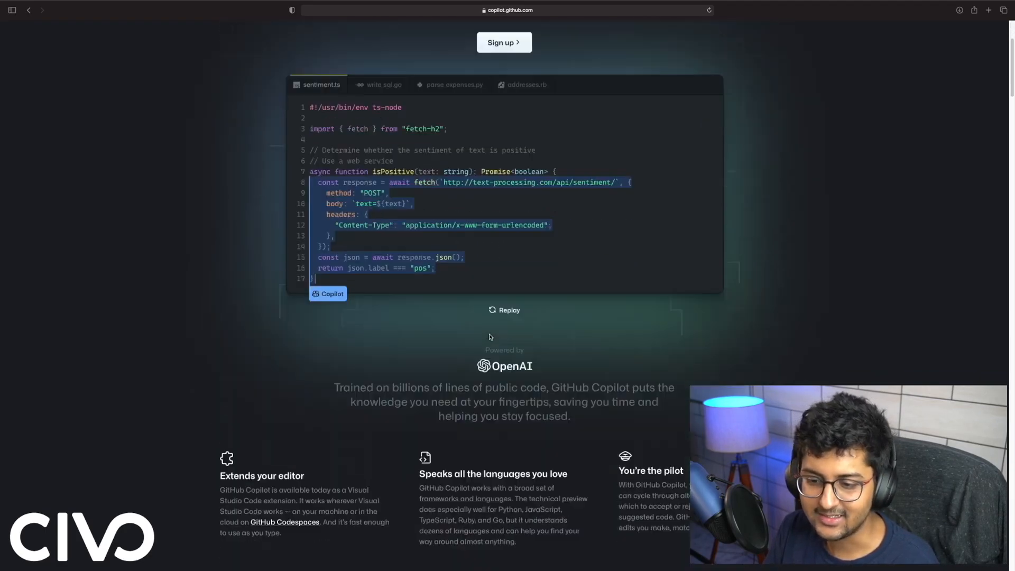
pyautogui.scroll(-3)
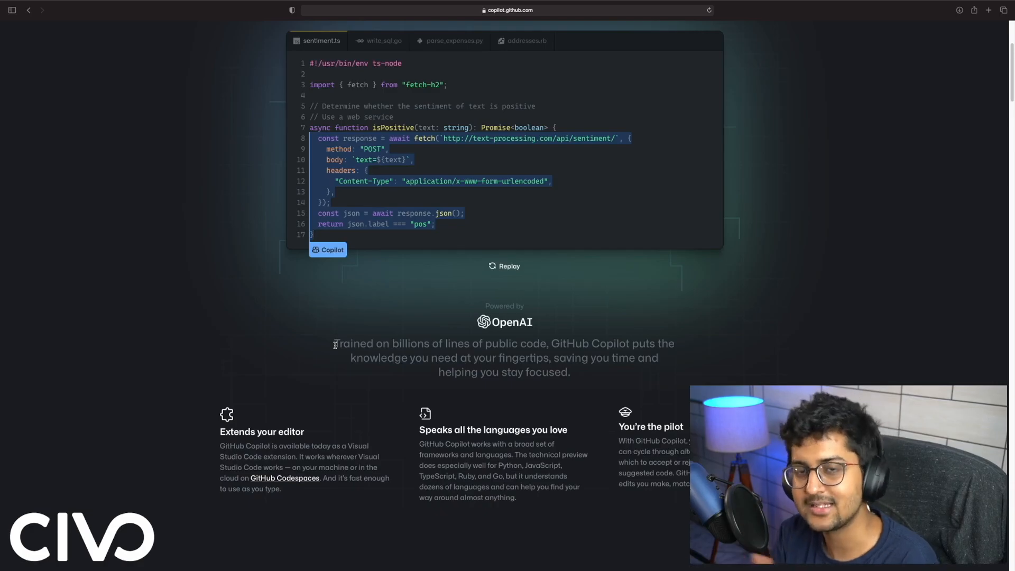
pyautogui.scroll(3)
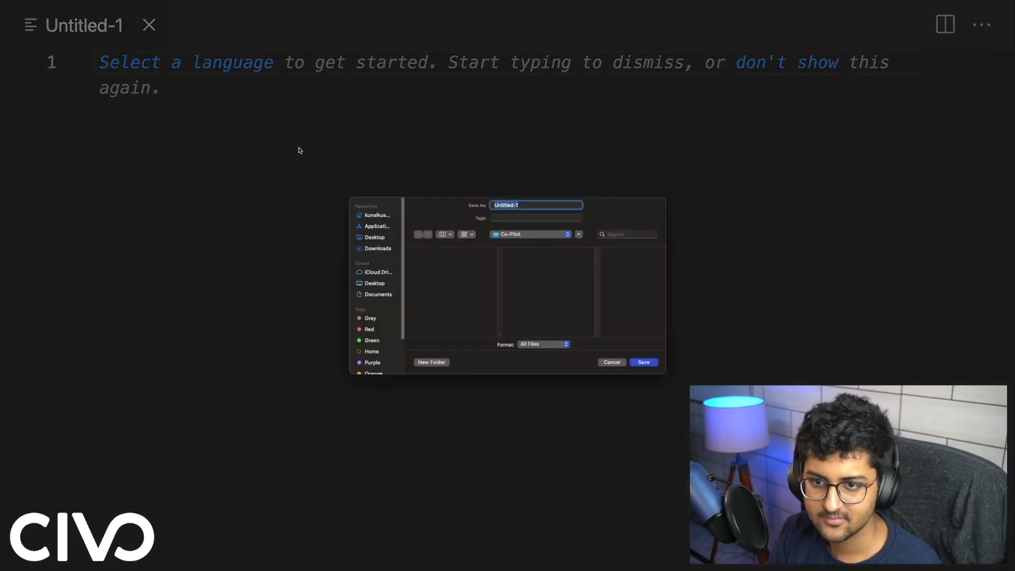
# - Save the new file as code.py and write the comment asking to check if input is a palindrome
pyautogui.write('code,')
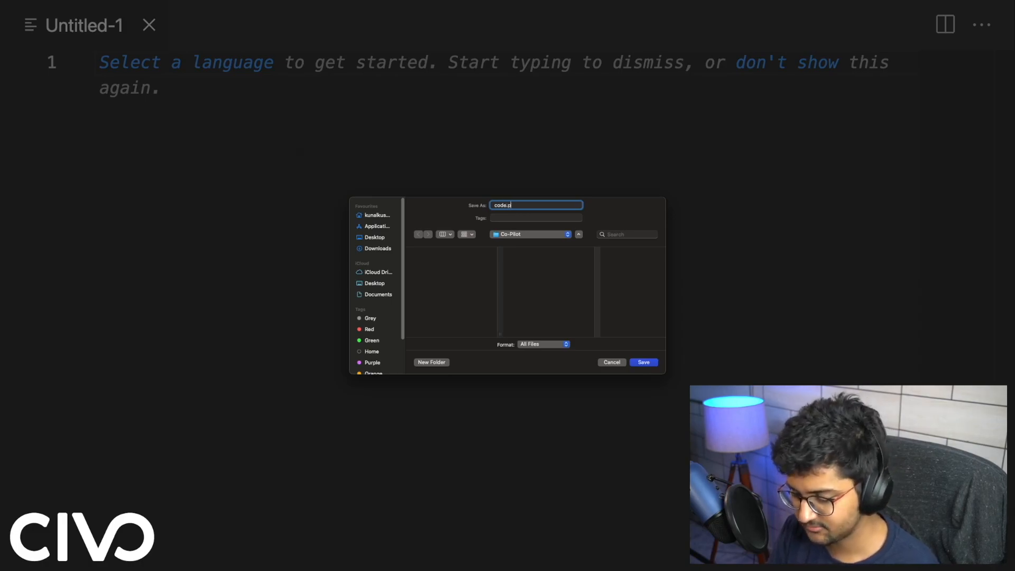
pyautogui.click(642, 362)
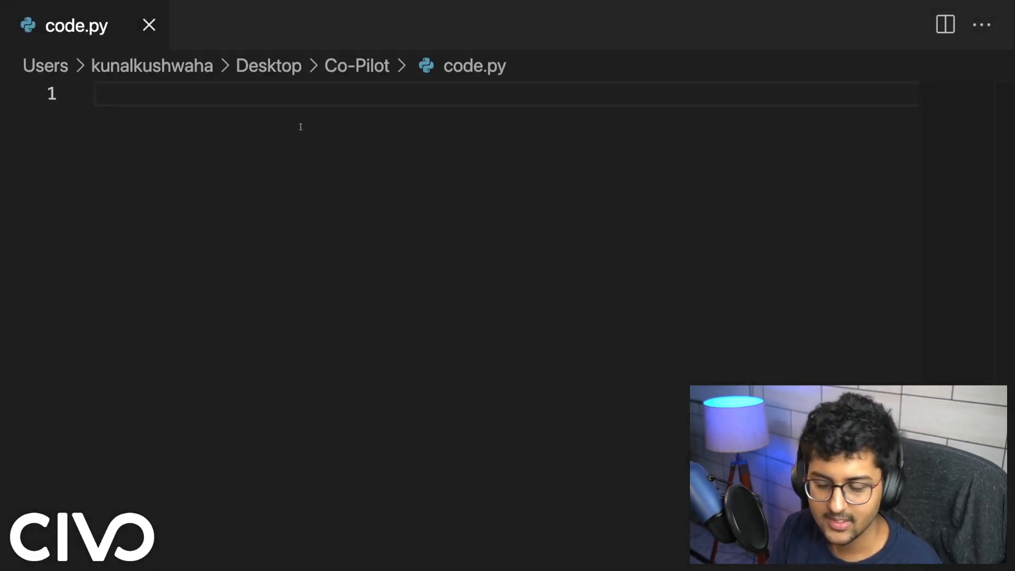
pyautogui.write('# create')
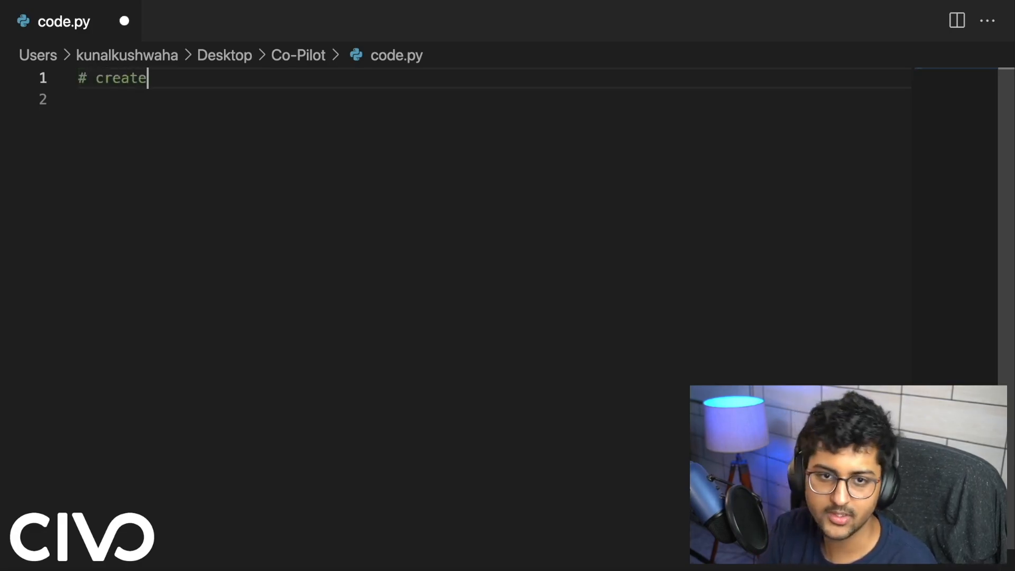
pyautogui.write('a function to check if a number is prime')
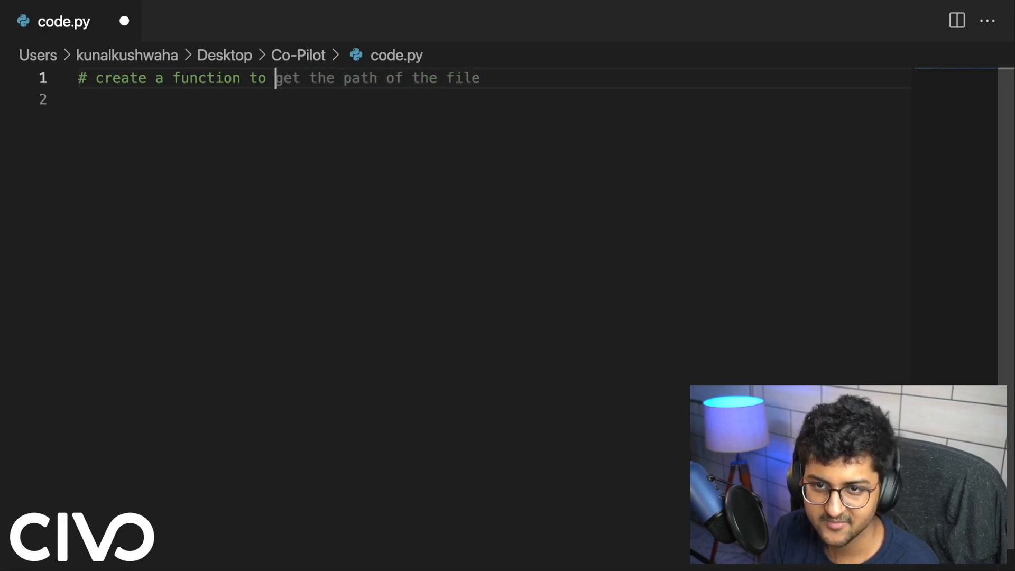
pyautogui.write('che')
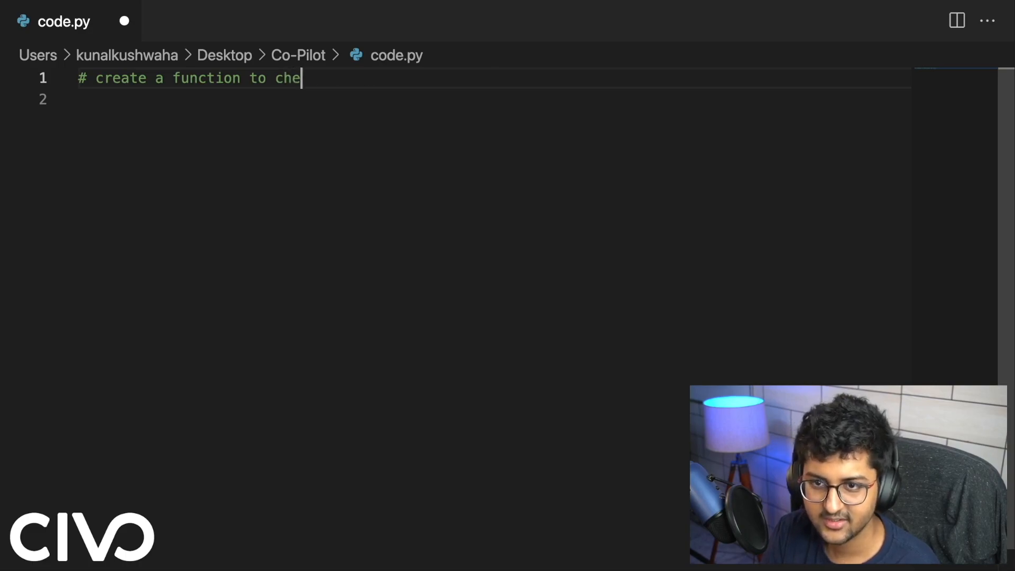
pyautogui.write('ck if the input is a palindrome')
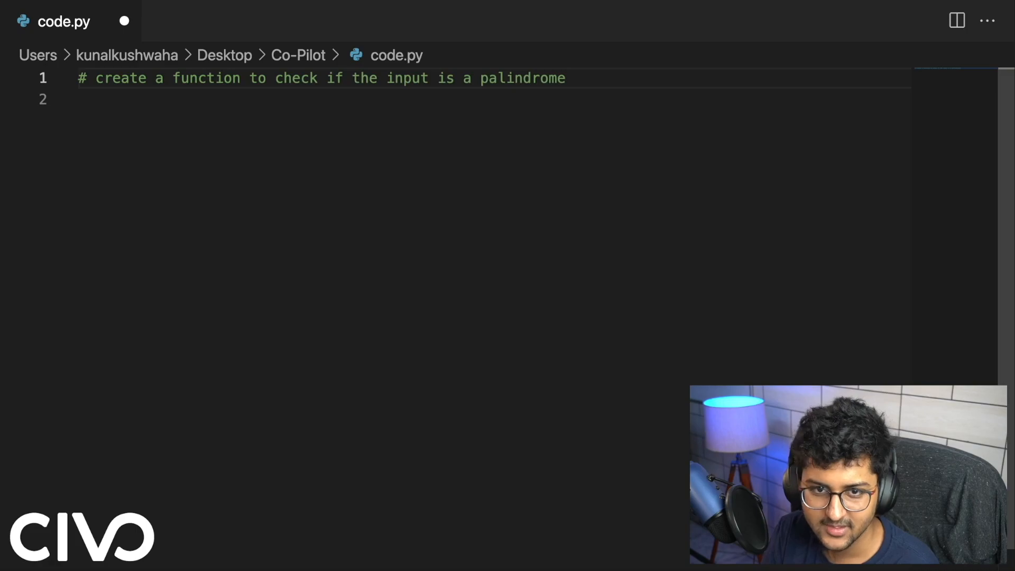
# - Write check_palindrome(input), accepting Copilot's lines so it returns True or False
pyautogui.write('def')
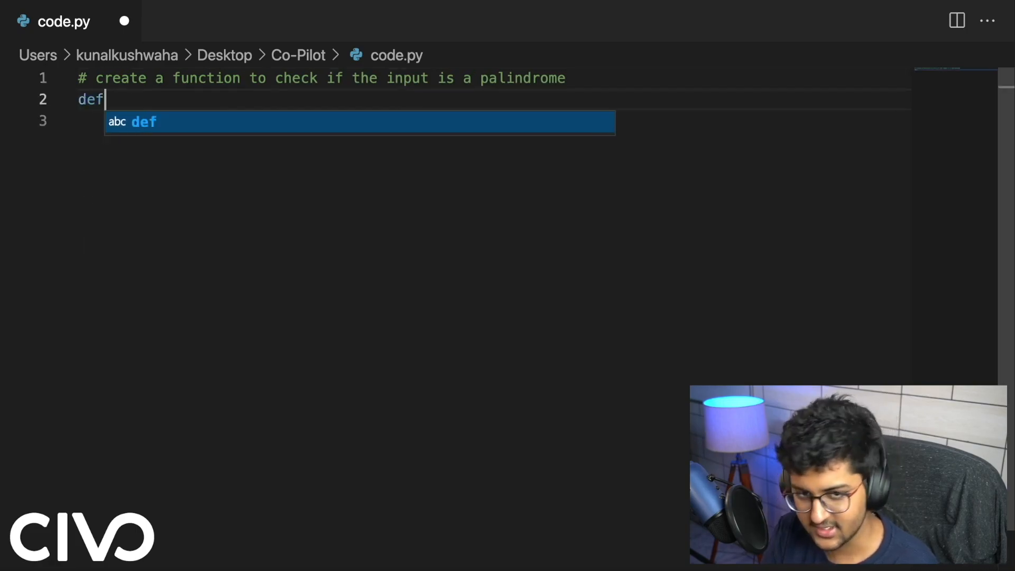
pyautogui.press('escape')
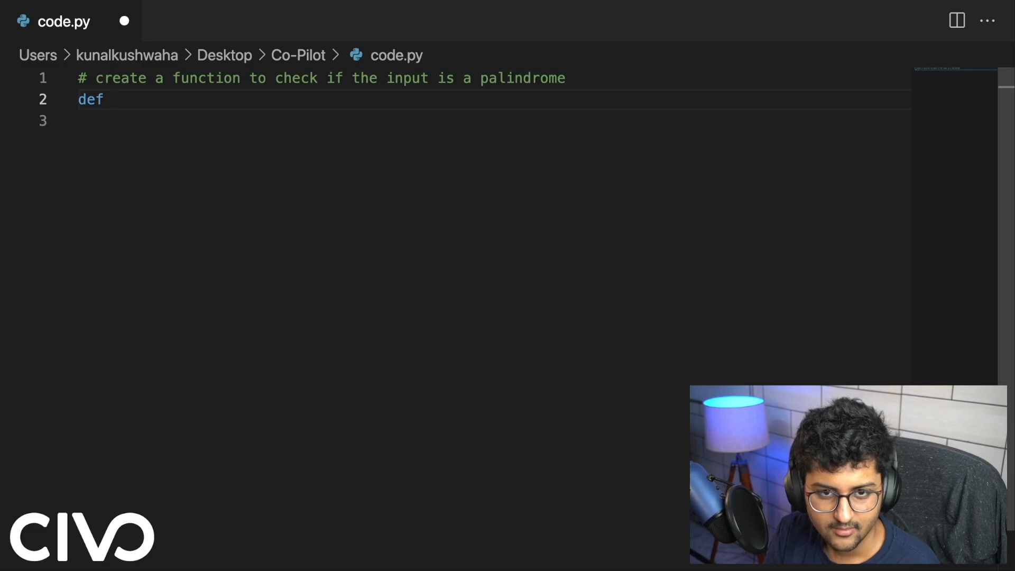
pyautogui.write('chec')
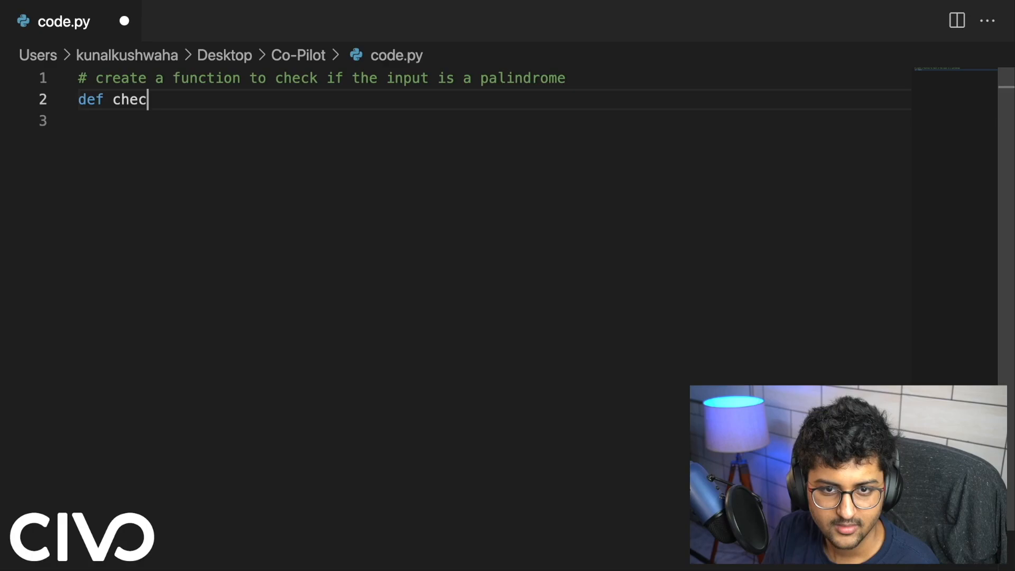
pyautogui.write('k_palindrome(input):')
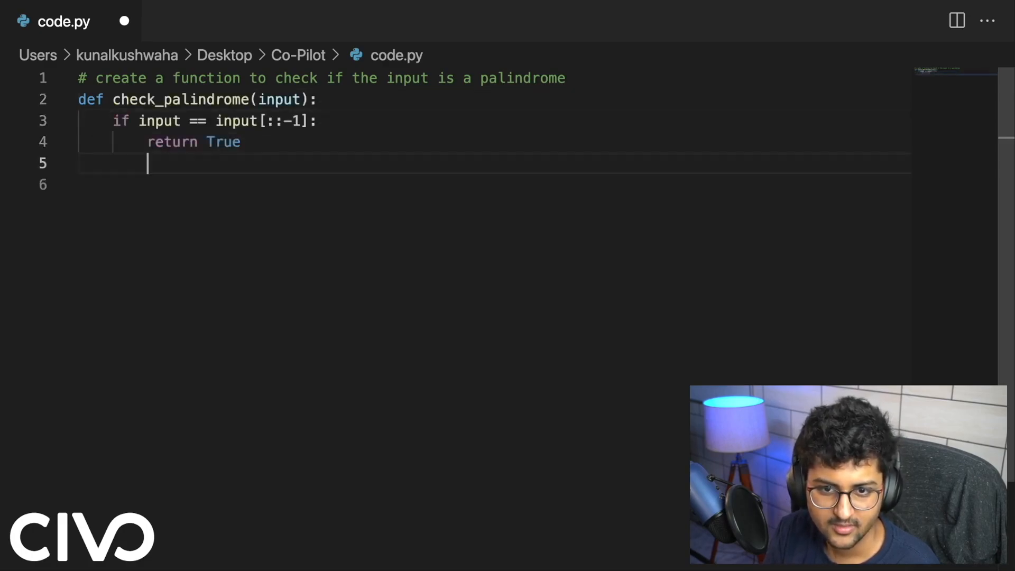
pyautogui.write('else:')
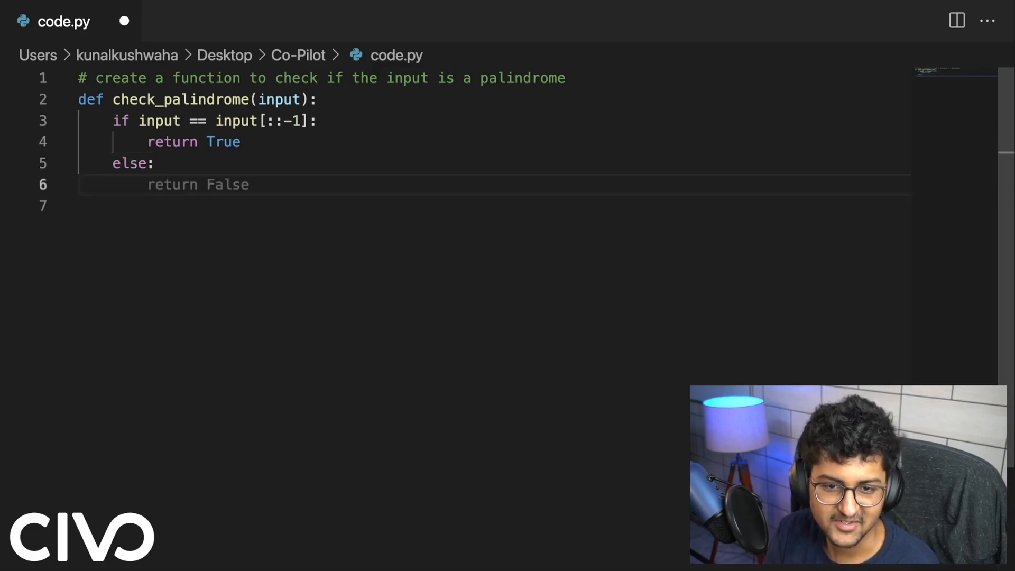
pyautogui.press('enter')
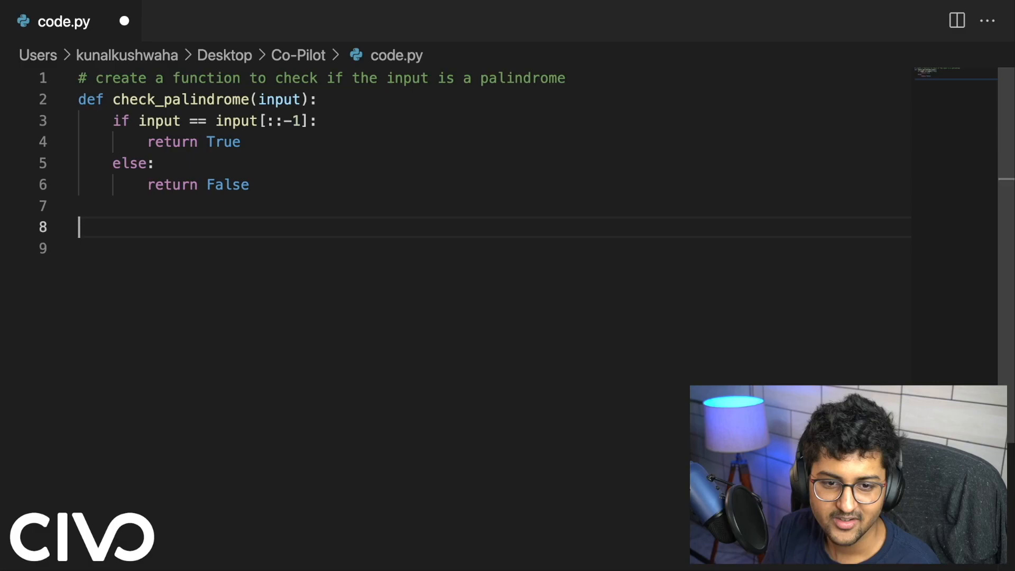
# - Add the comment '# create a function to check whether a number is prime or not'
pyautogui.write('# create a func')
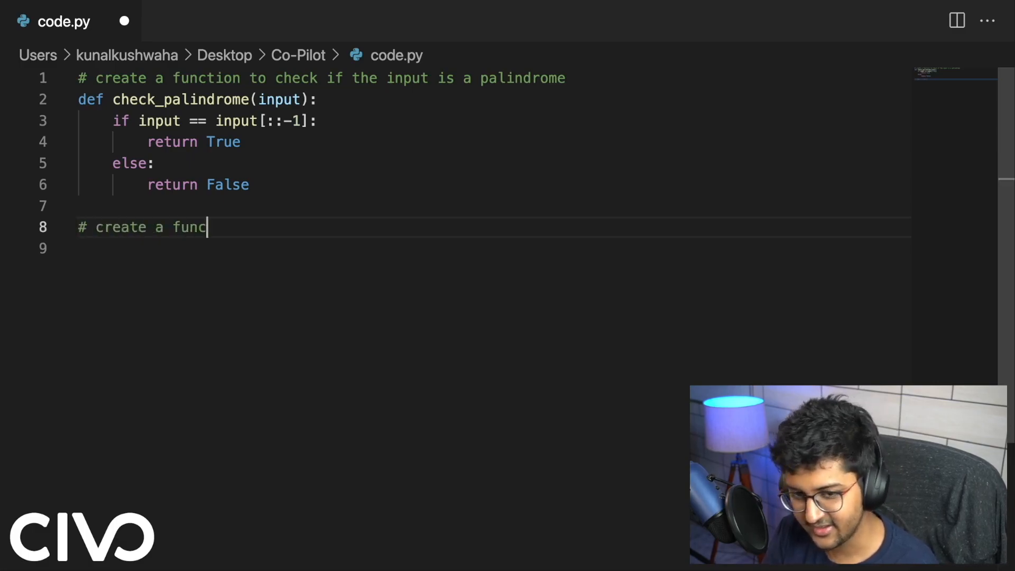
pyautogui.write('tion to check whe')
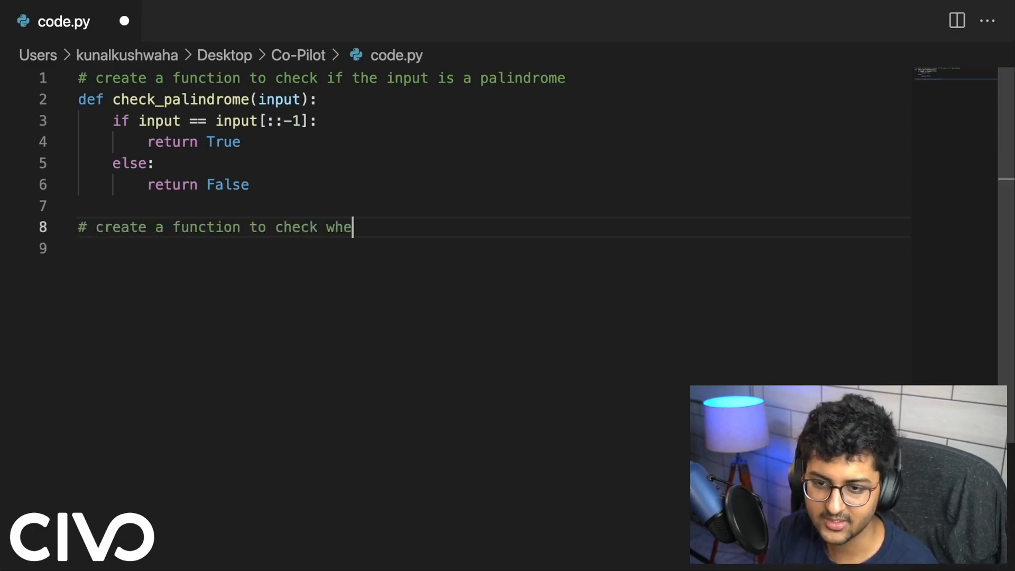
pyautogui.write('ther a number')
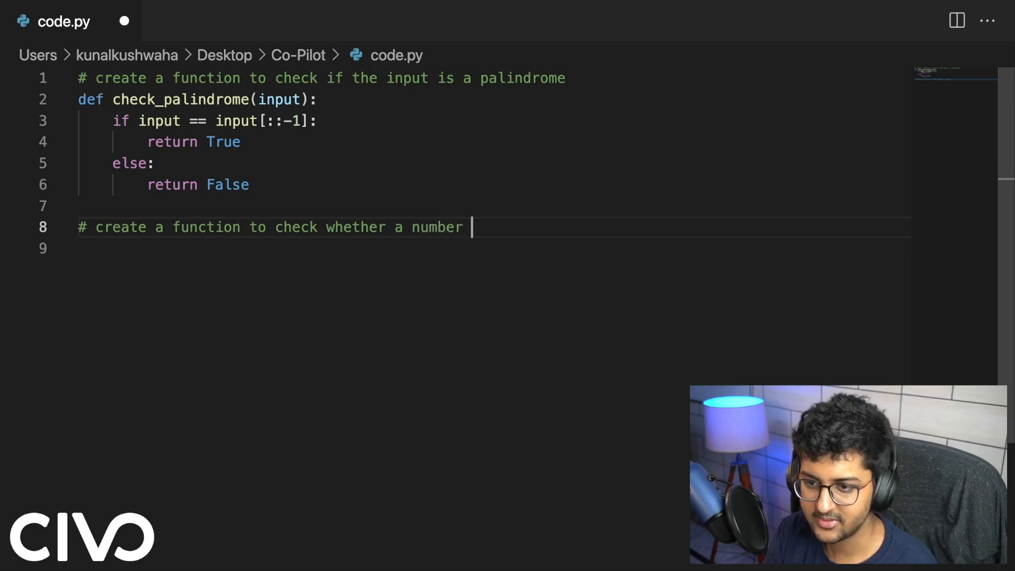
pyautogui.write('is prik')
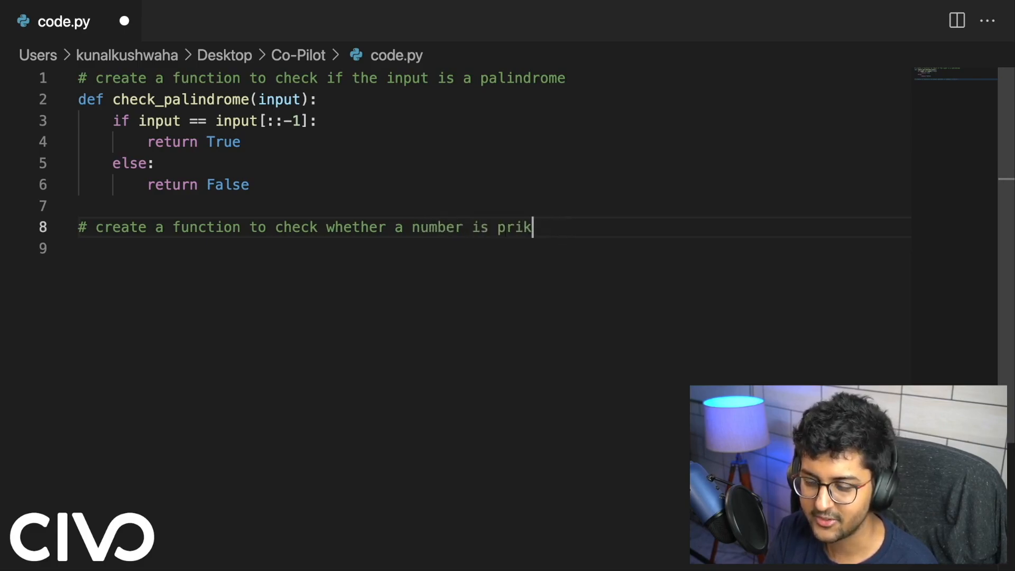
pyautogui.write('me or not')
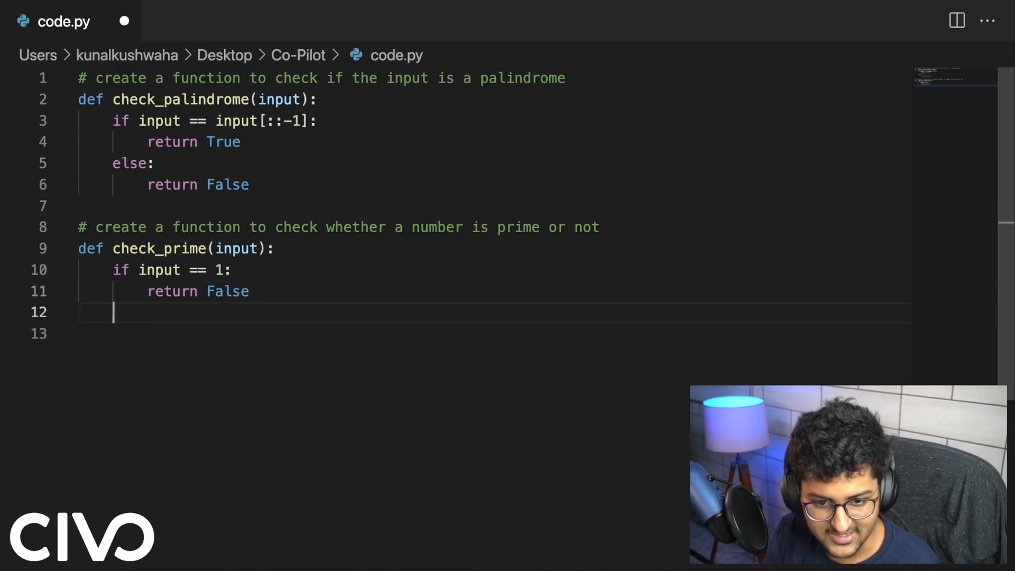
# - Complete check_prime with the input == 2 case, a range(2, input) divisor loop, and return True
pyautogui.write('elif input == 2:')
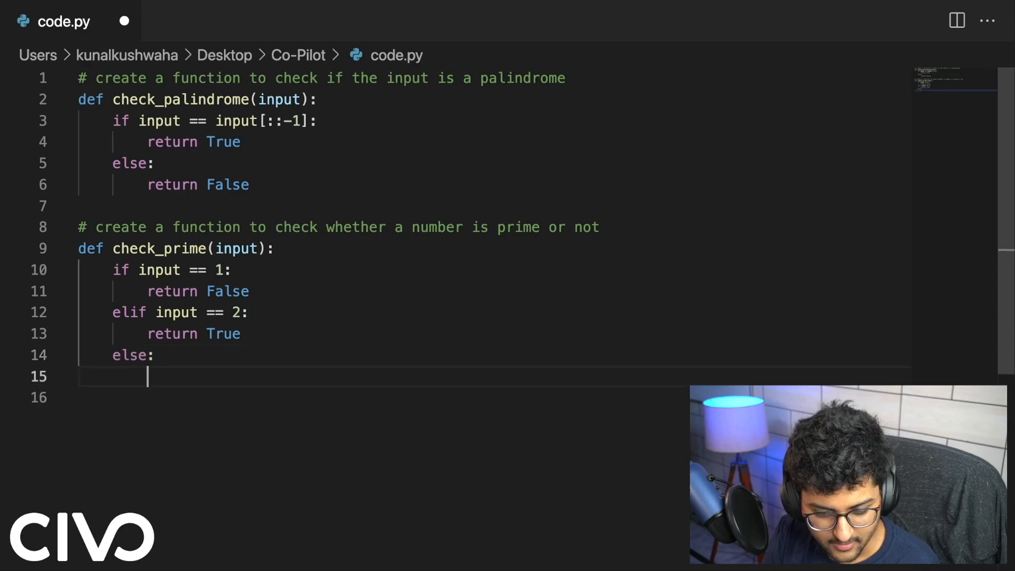
pyautogui.write('for i in range(2, input):')
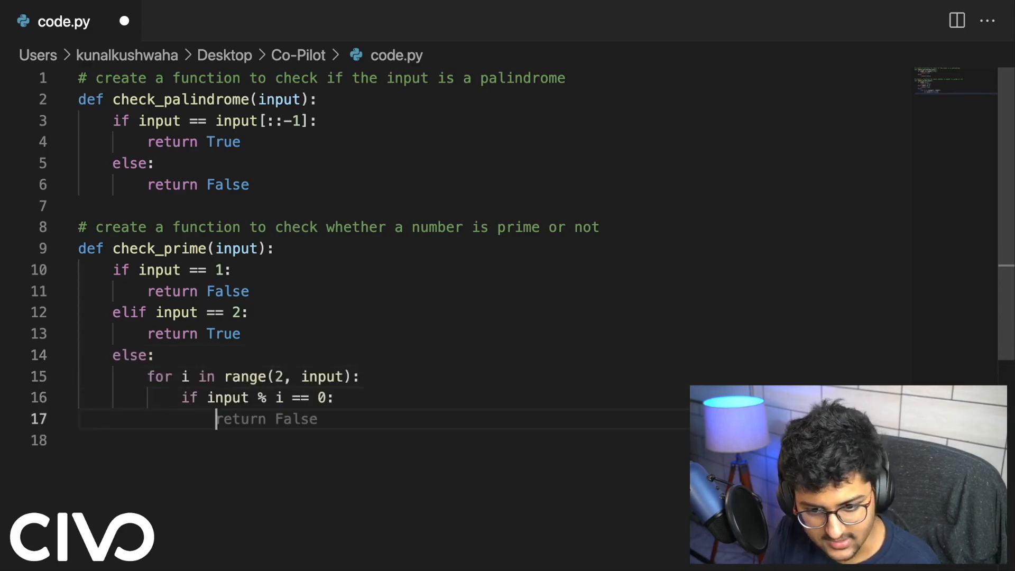
pyautogui.write('return True')
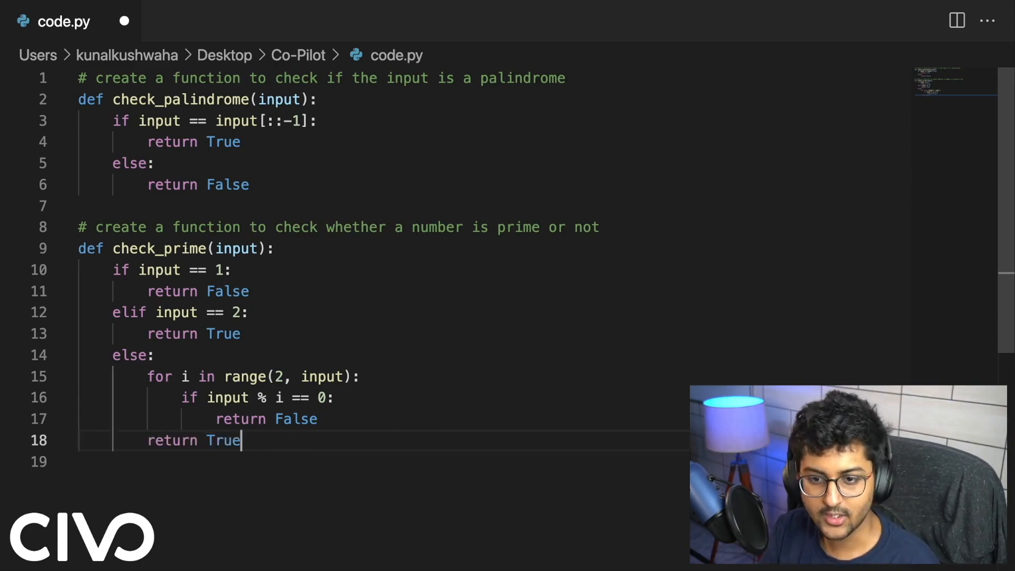
pyautogui.scroll(-3)
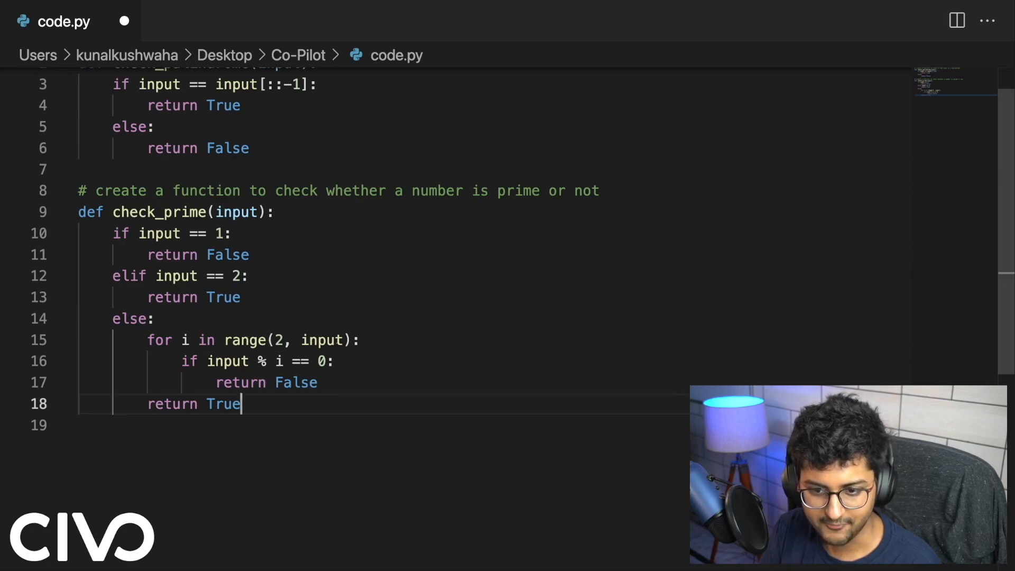
pyautogui.doubleClick(322, 340)
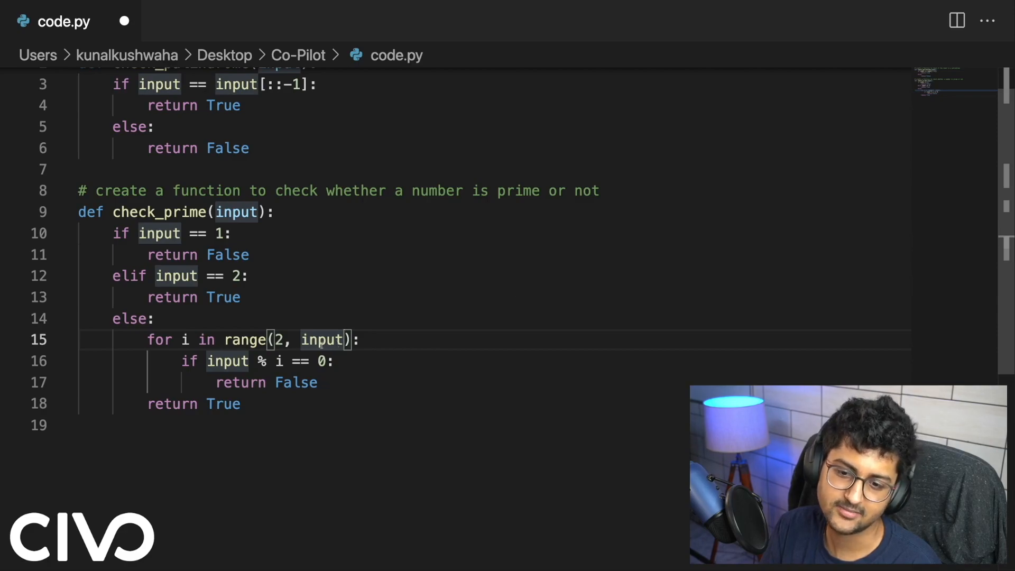
pyautogui.moveTo(55, 266)
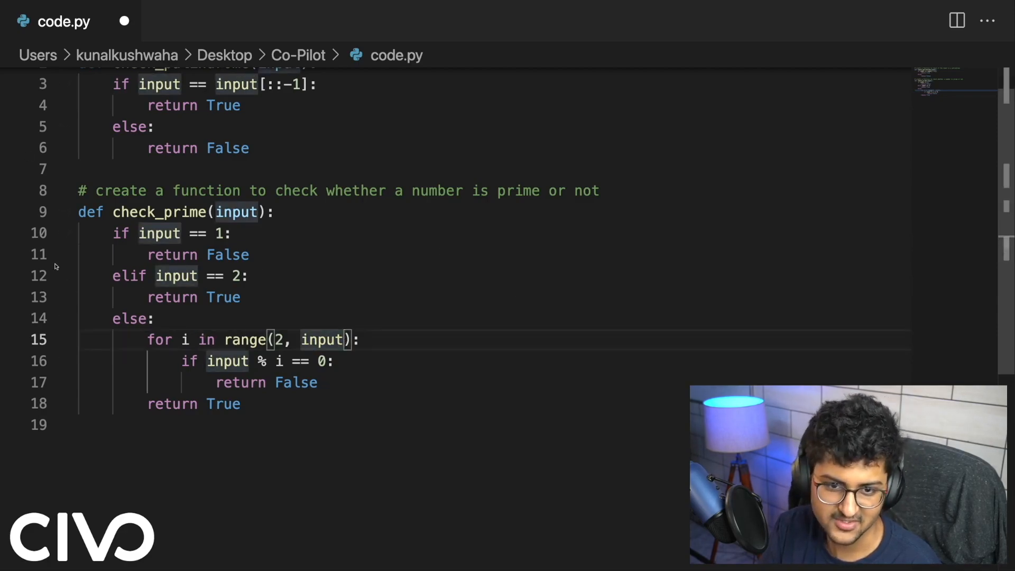
pyautogui.click(306, 424)
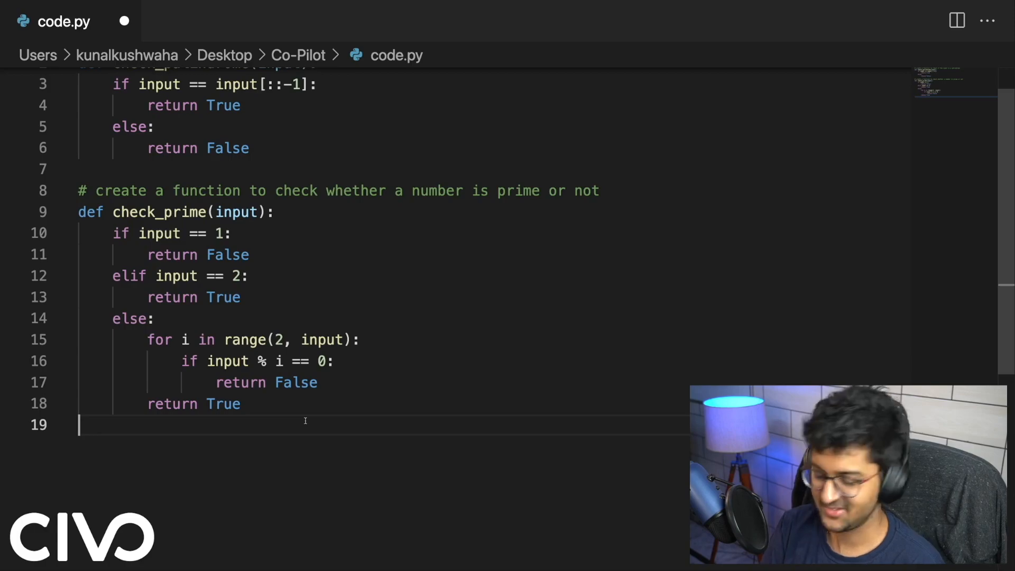
# - Type '# create a function to get number of subarray sum equal to zero' on line 20
pyautogui.scroll(-3)
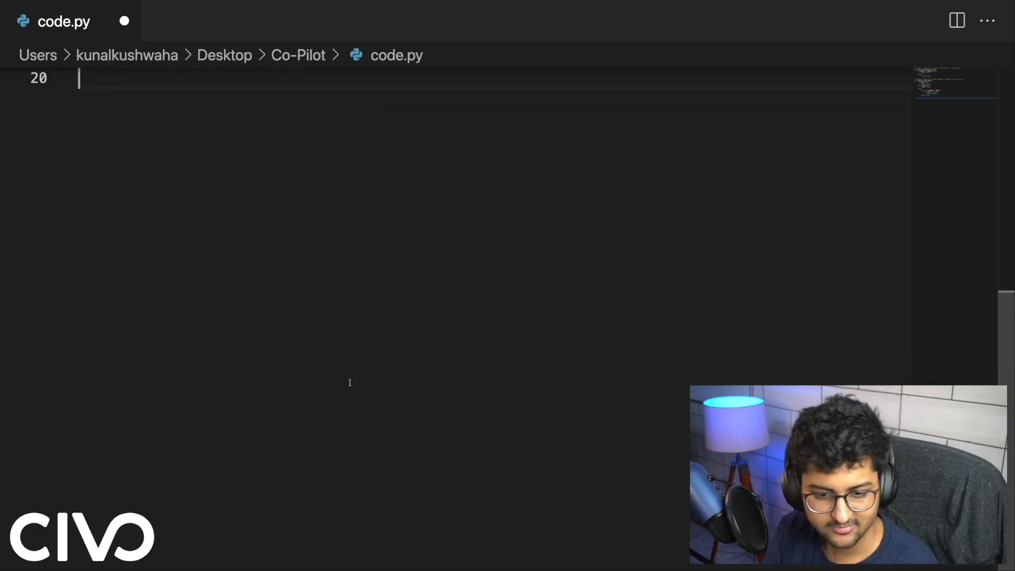
pyautogui.write('#')
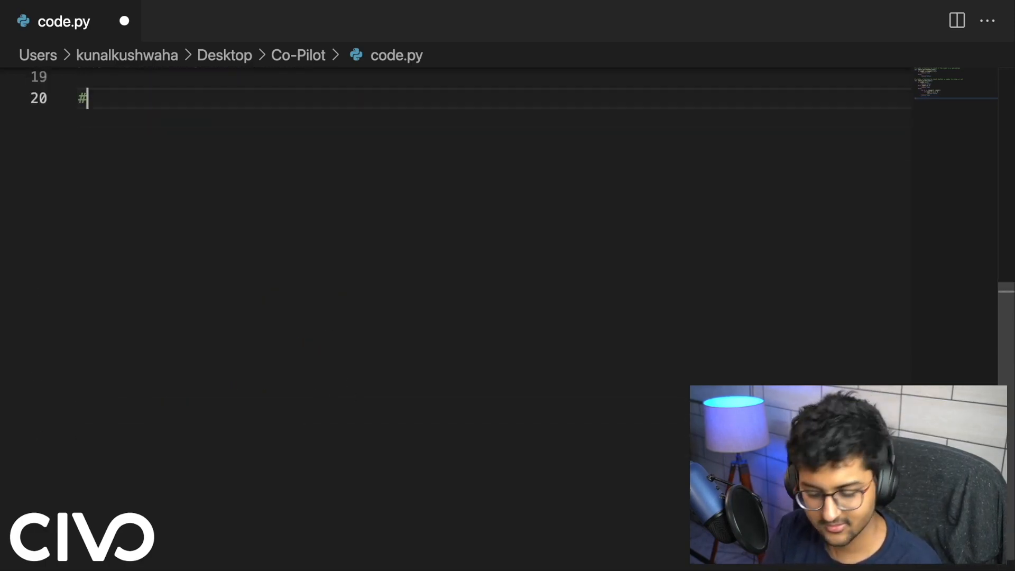
pyautogui.write('create a function')
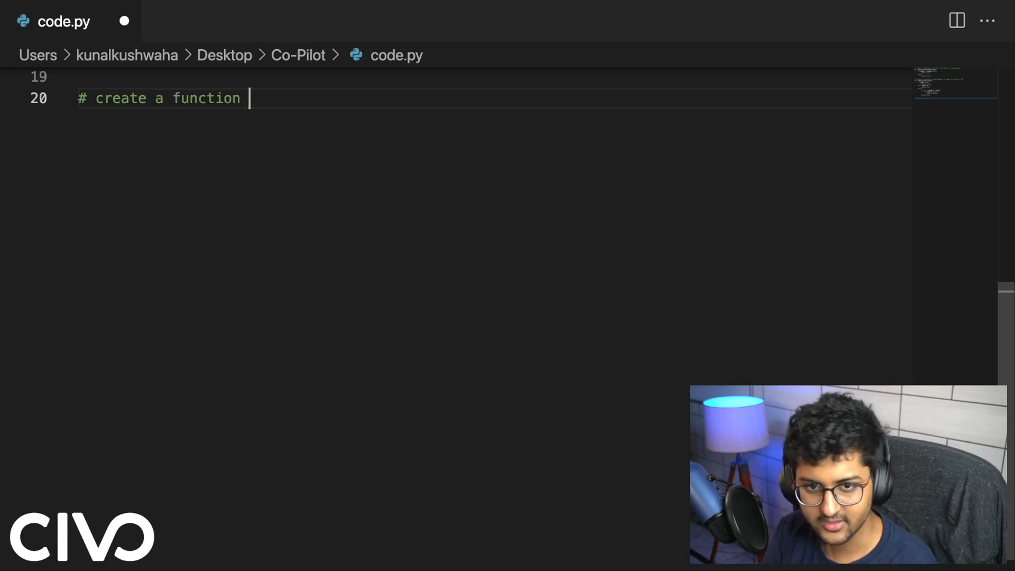
pyautogui.write('to get sub')
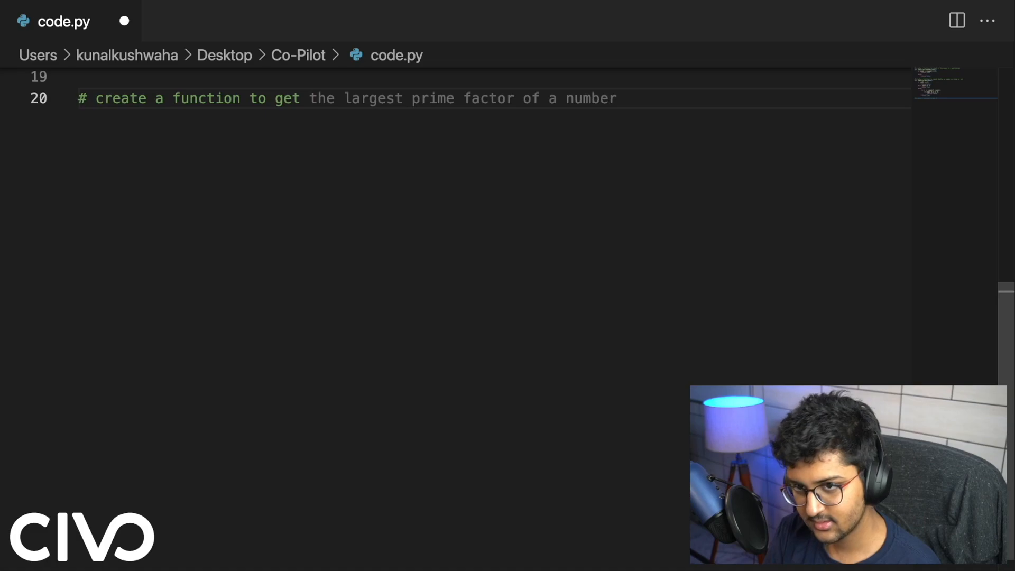
pyautogui.write('number of')
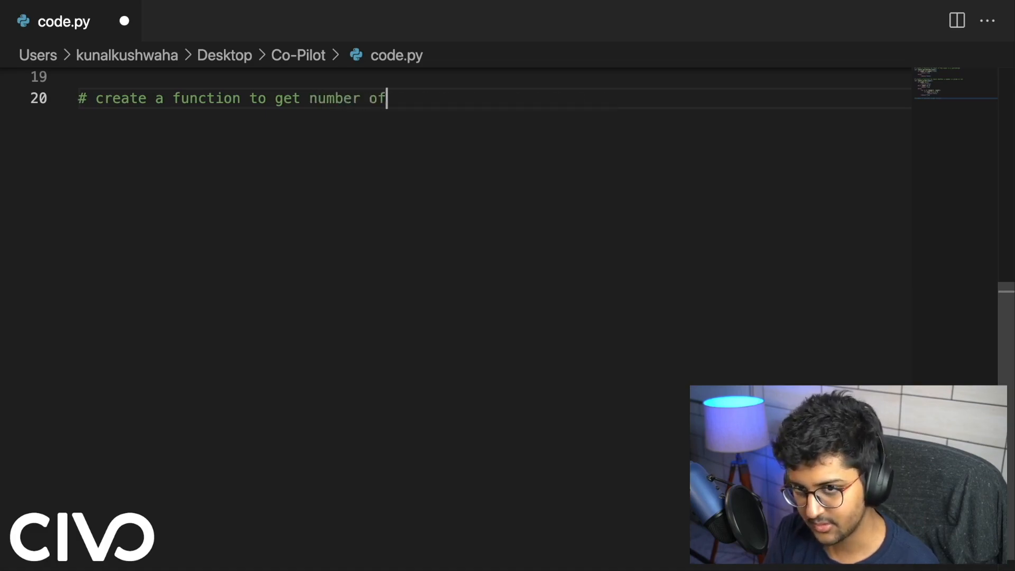
pyautogui.write('subarr')
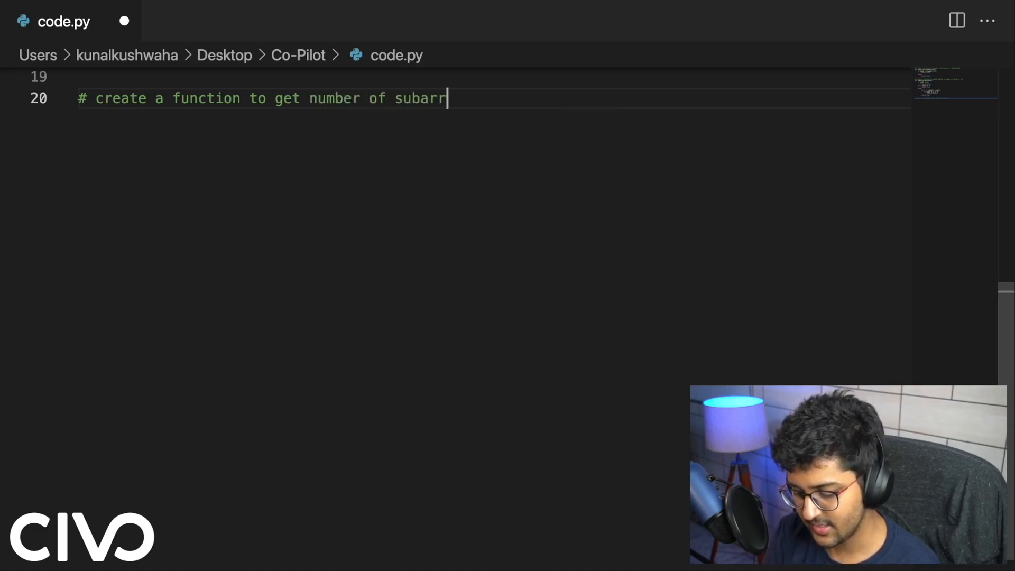
pyautogui.write('ay sum equal to a given value')
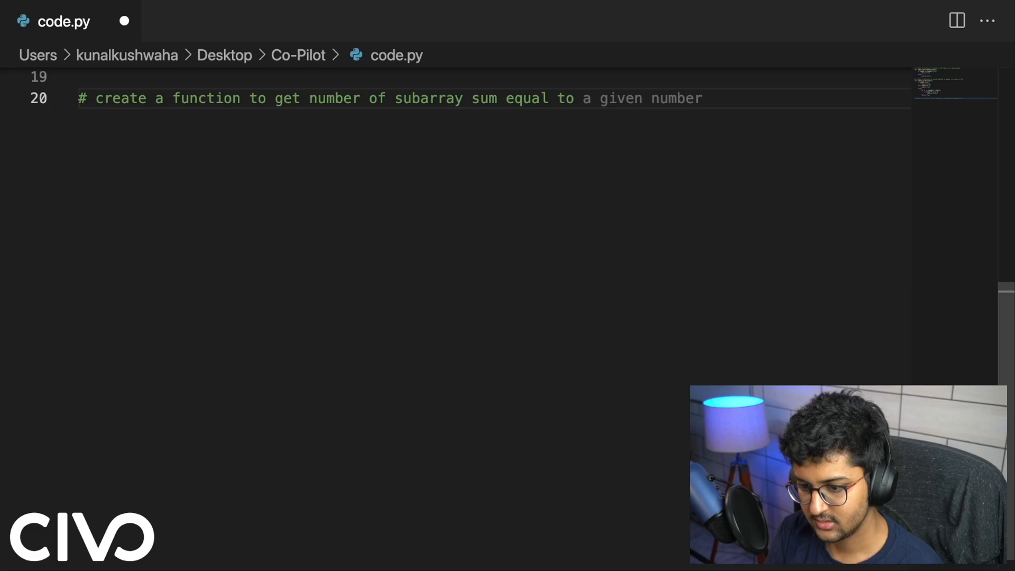
pyautogui.write('zero')
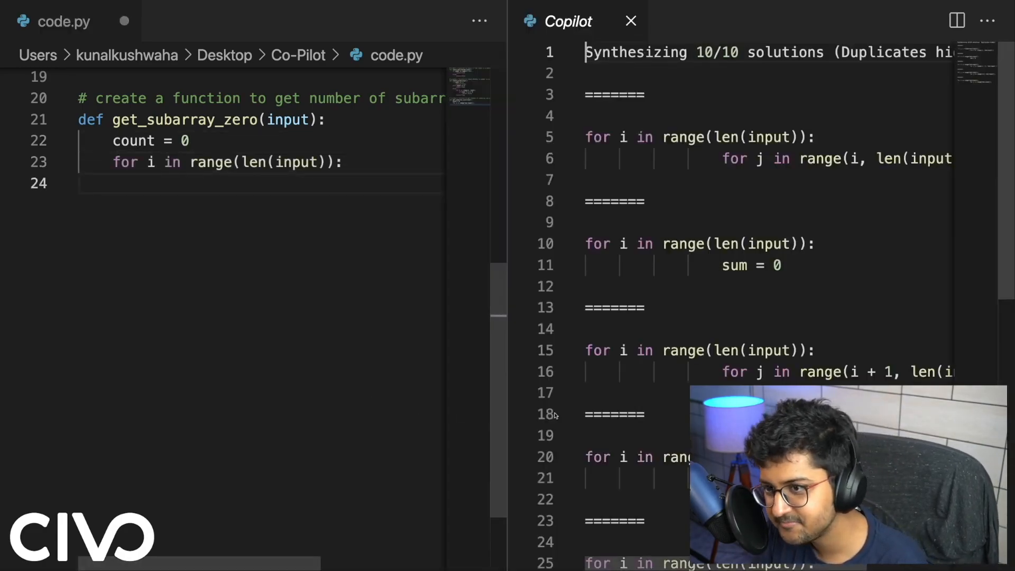
# - Browse Copilot's subarray solutions and accept the one keeping a running sum
pyautogui.scroll(-3)
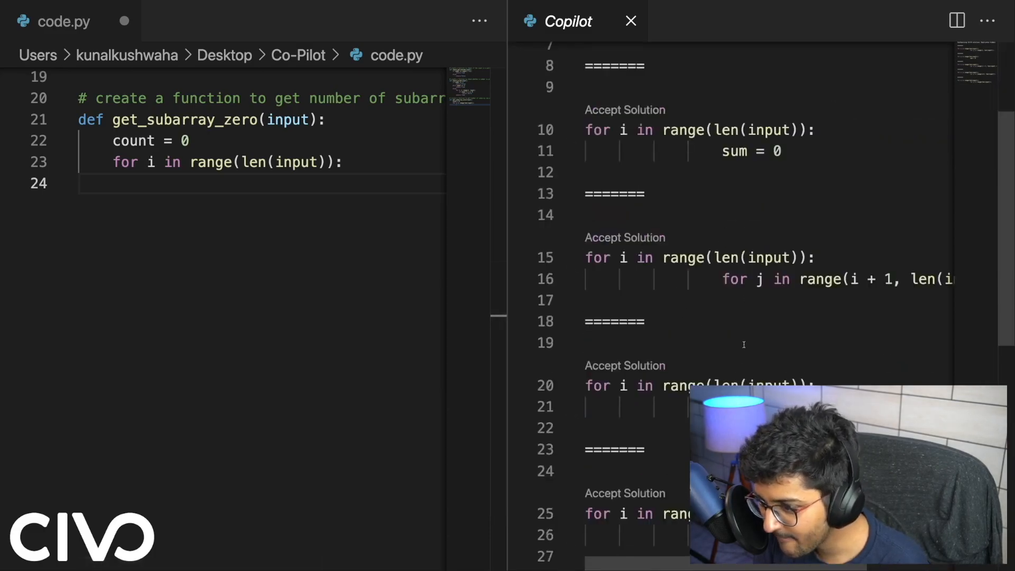
pyautogui.scroll(3)
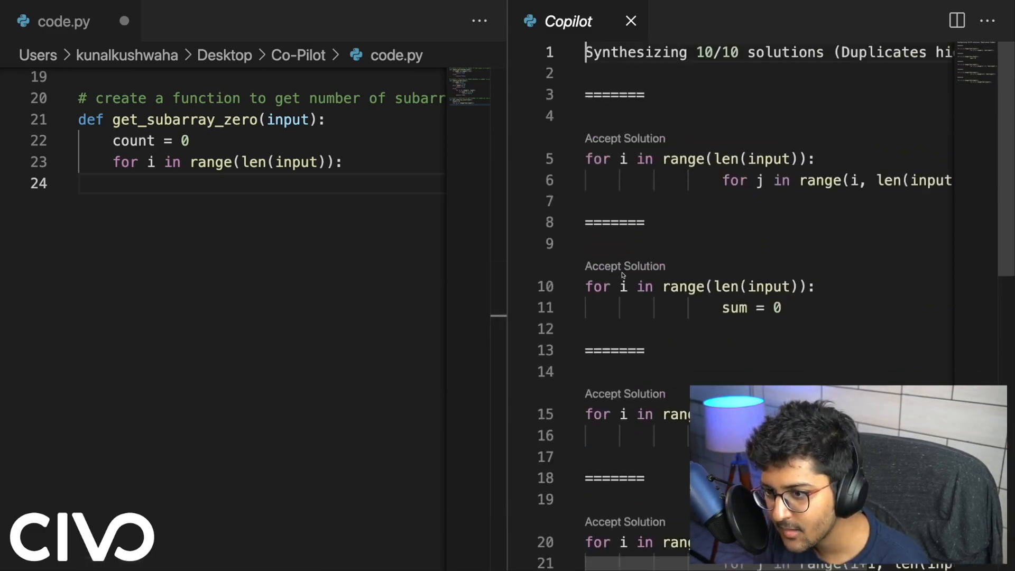
pyautogui.moveTo(624, 265)
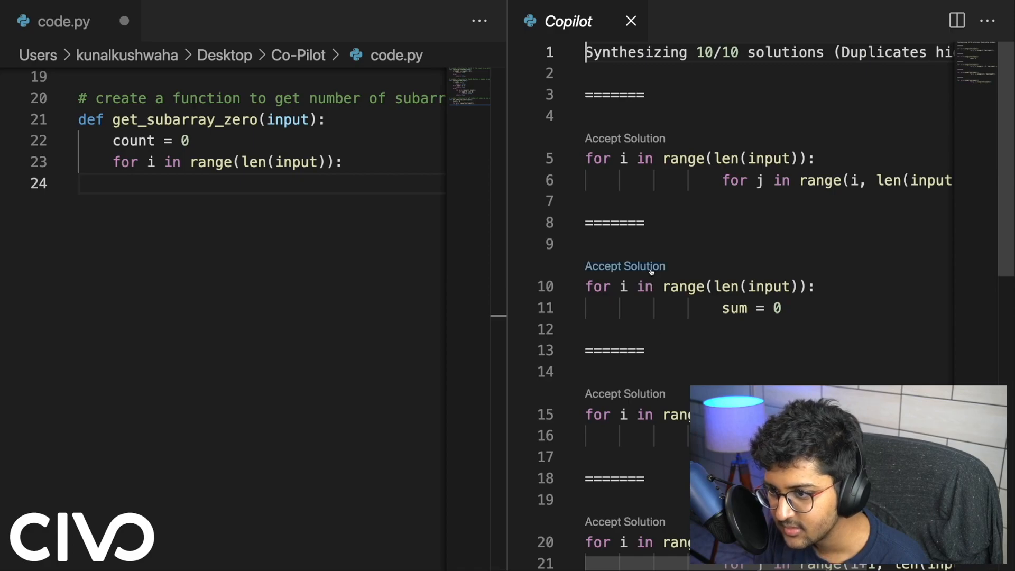
pyautogui.click(624, 266)
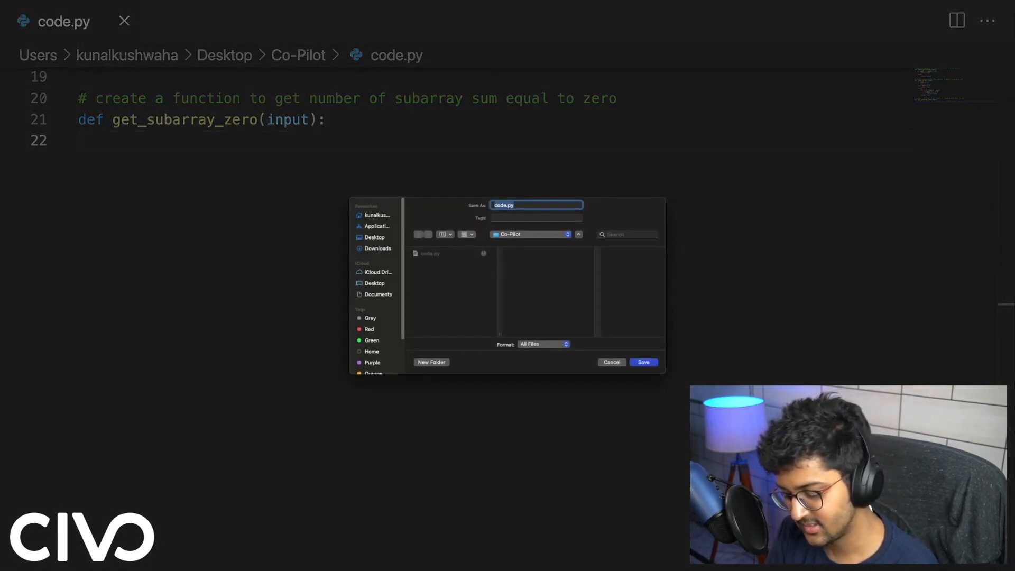
# - Save the new file as app.py, add '# create a flask app', and accept Copilot's imports
pyautogui.write('app.py')
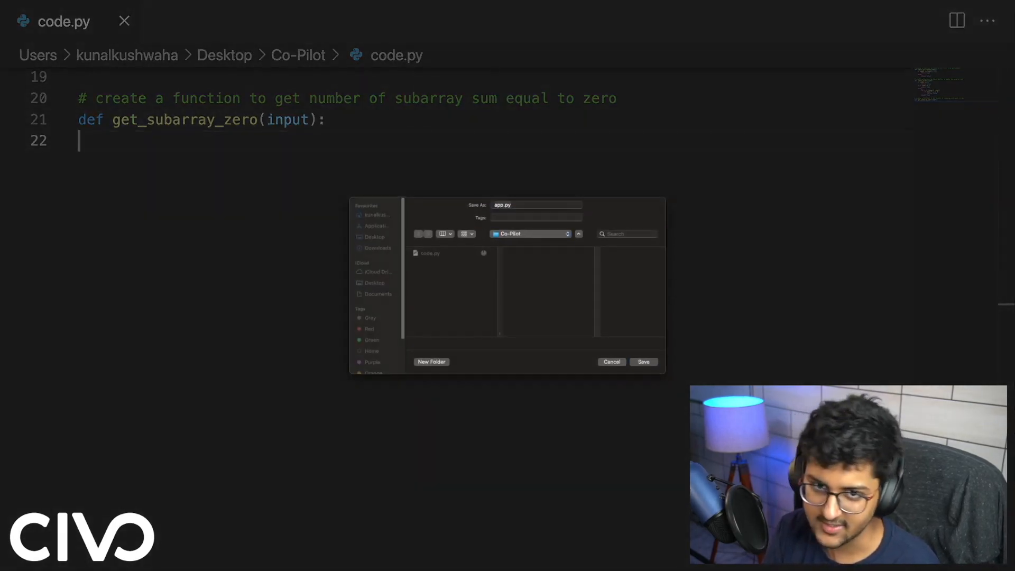
pyautogui.click(641, 362)
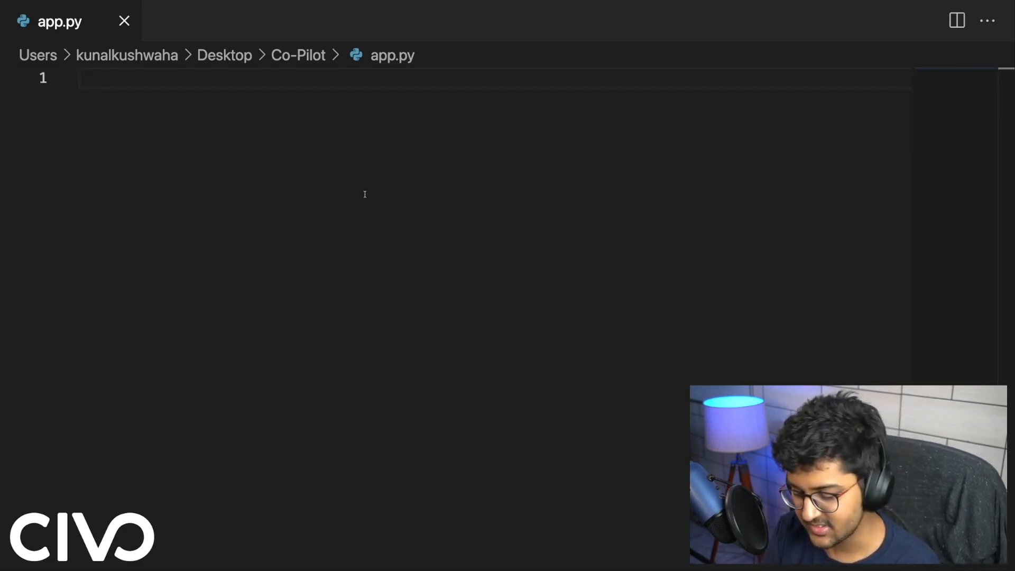
pyautogui.write('# create a')
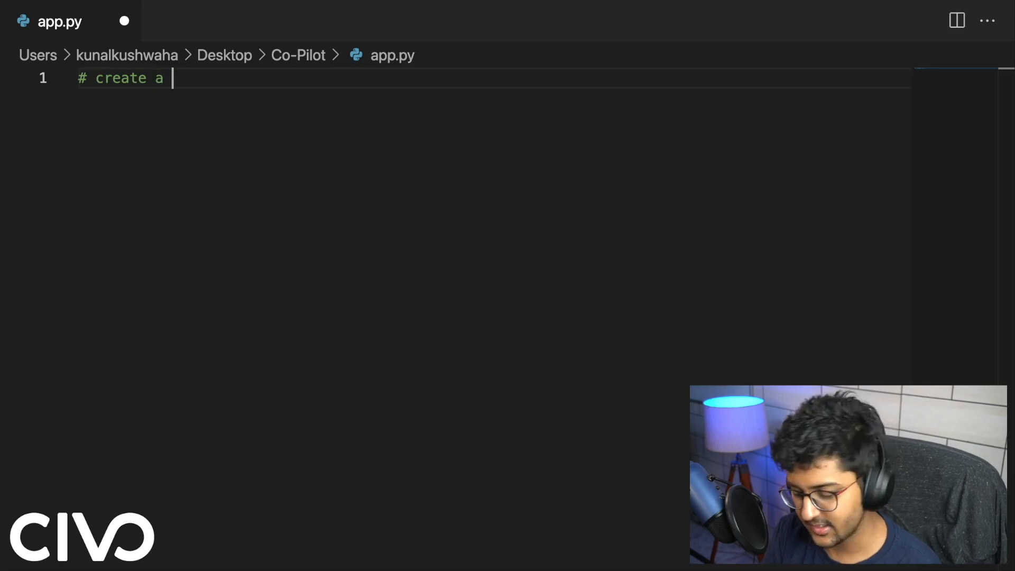
pyautogui.write('flask')
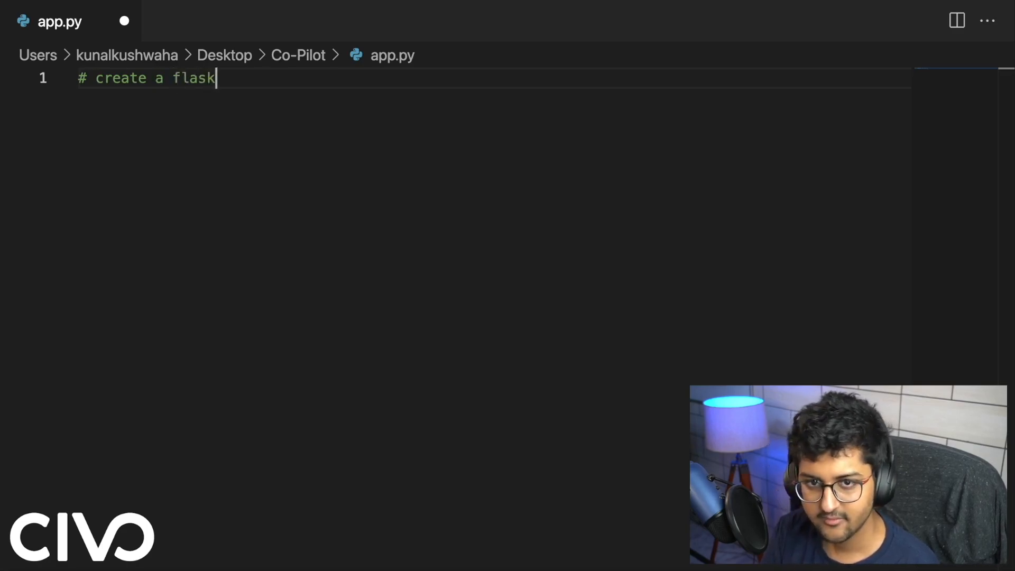
pyautogui.write('app')
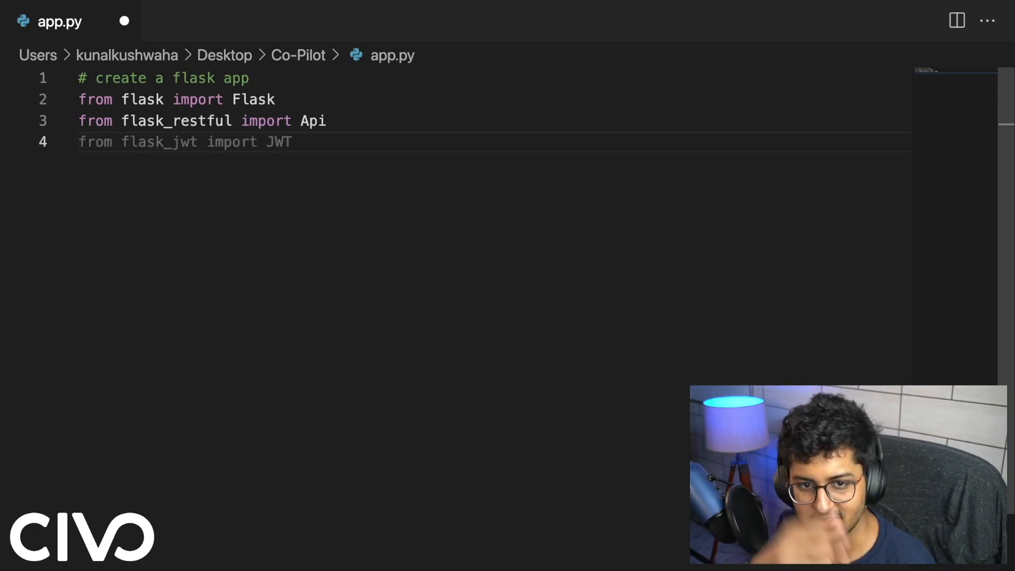
pyautogui.write('from security import authenticate, identity')
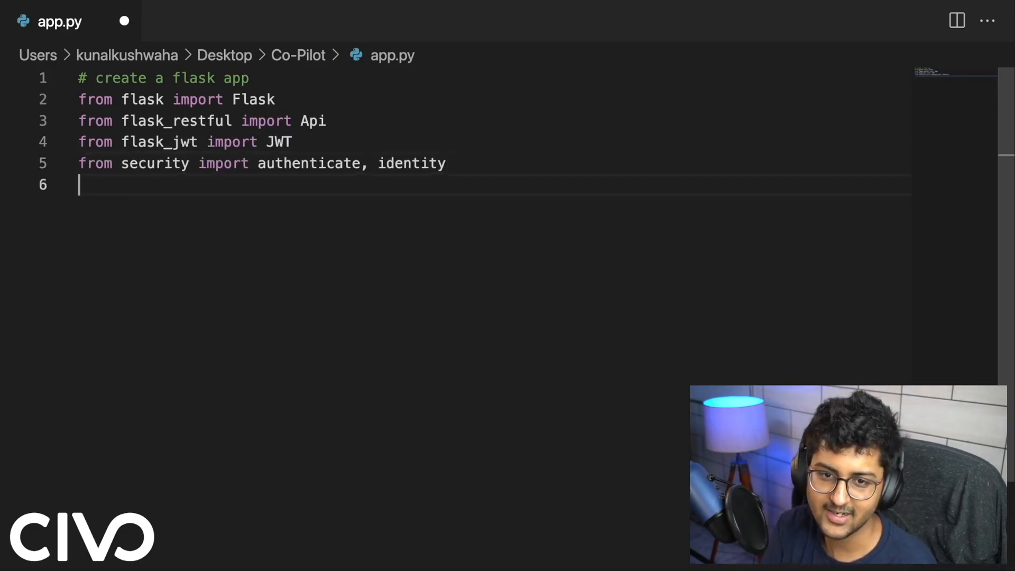
pyautogui.write('from resources.user import UserRegister')
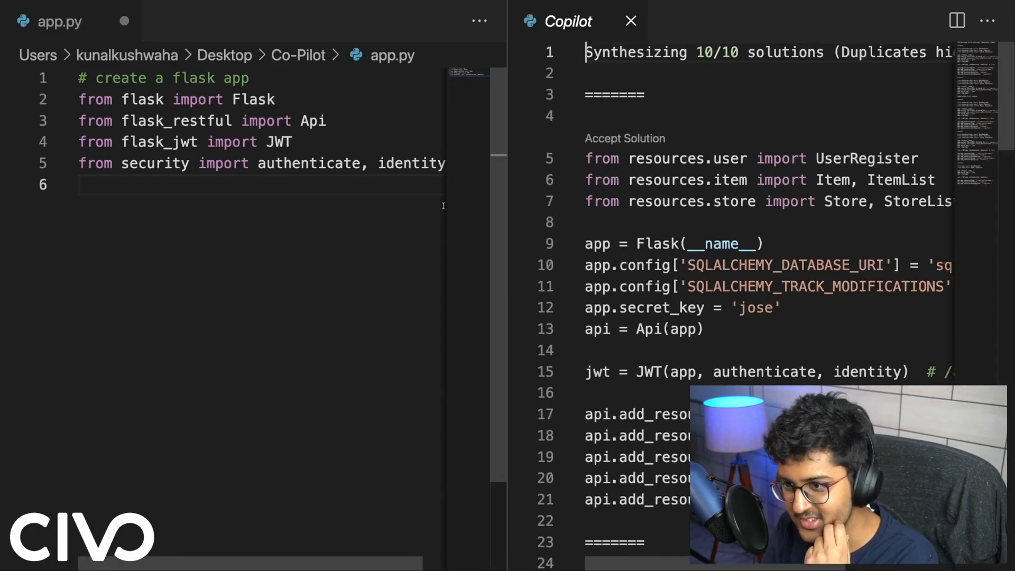
# - Scroll through Copilot's Flask app solutions, then close the solutions list
pyautogui.hscroll(3)
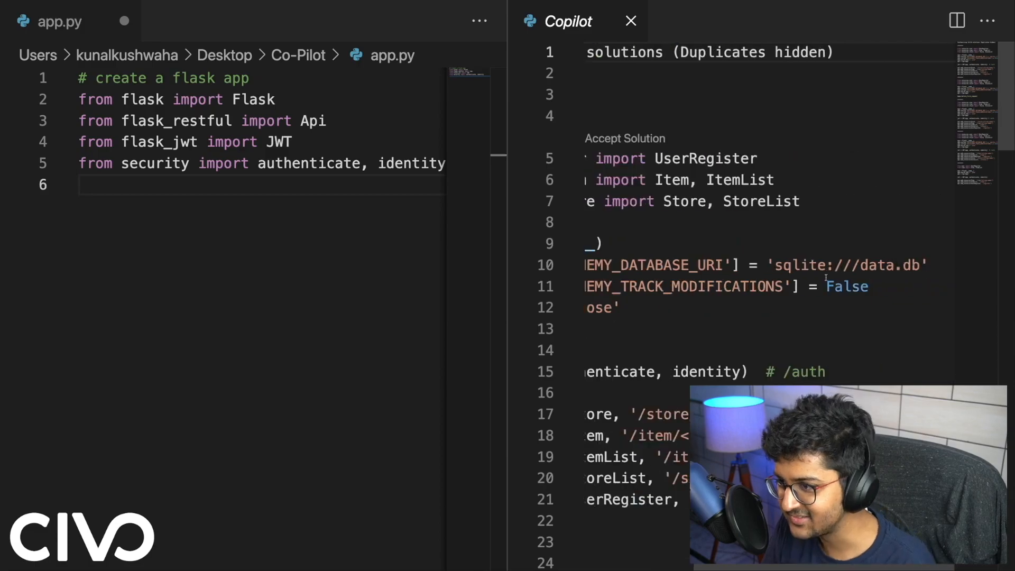
pyautogui.scroll(-3)
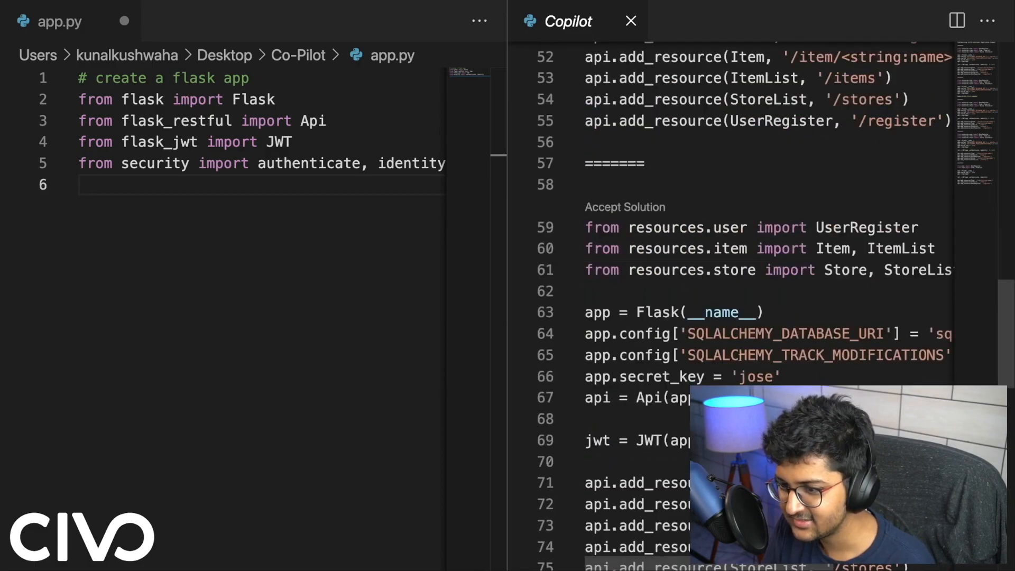
pyautogui.click(630, 20)
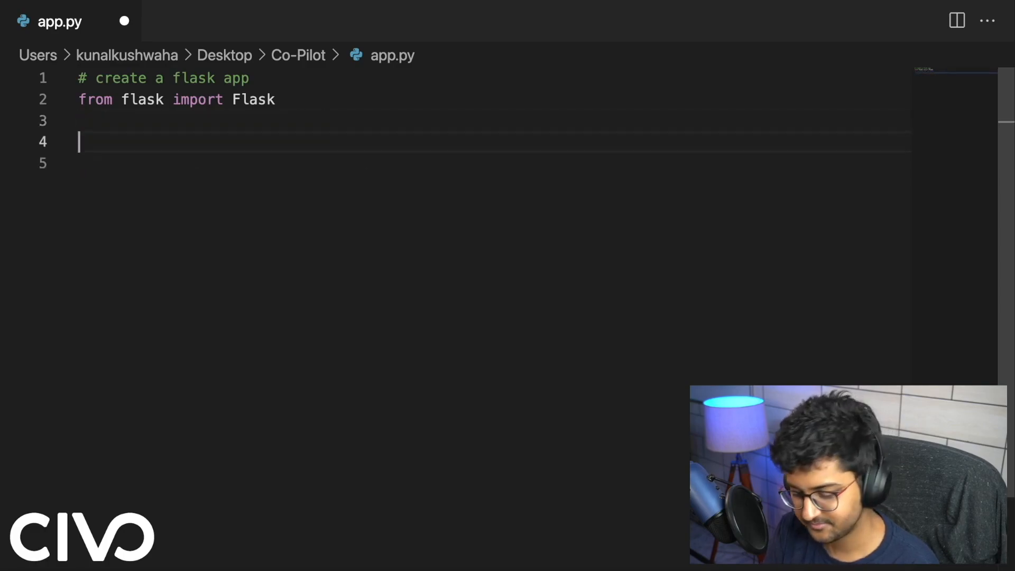
# - Create the Flask app with DEBUG enabled and a '/' route returning 'Hello, World!'
pyautogui.write('app =')
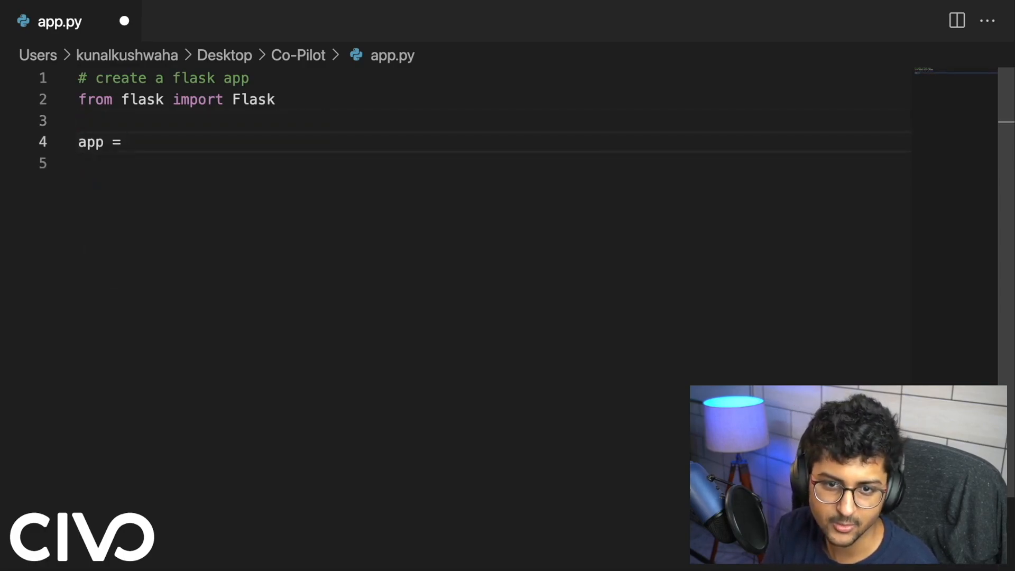
pyautogui.write('Flask(__name__)')
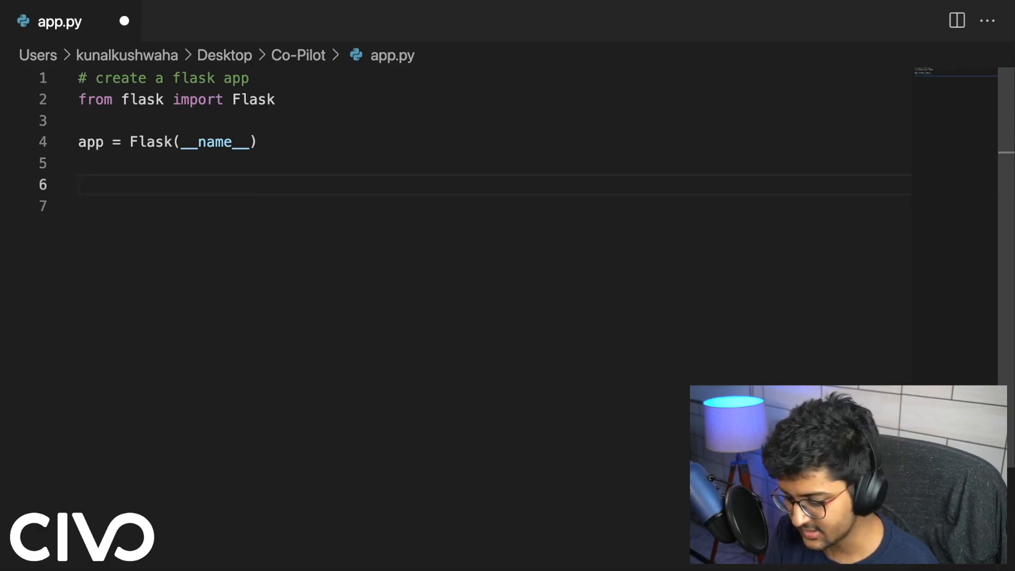
pyautogui.write("app.config['DEBUG'] = True")
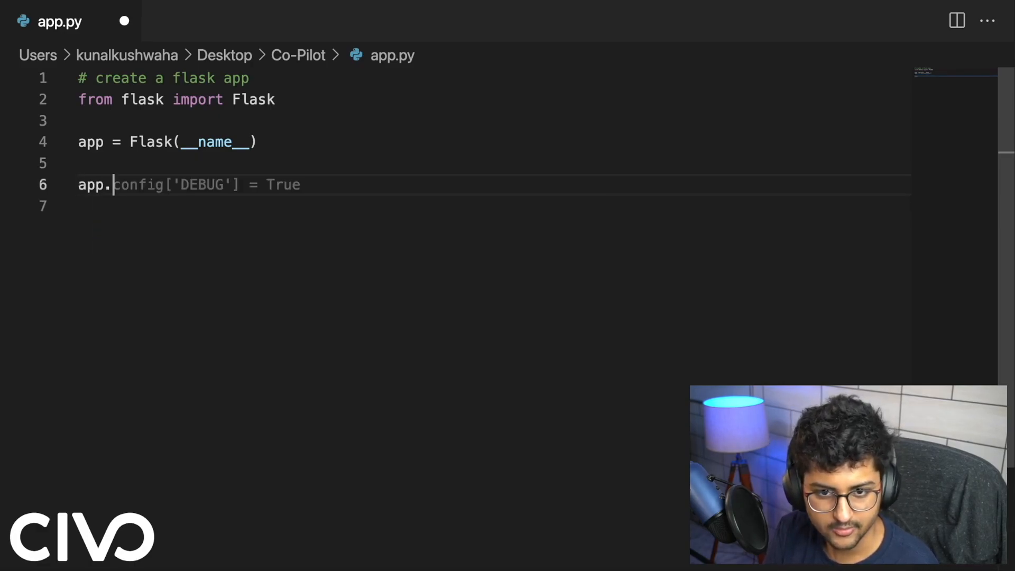
pyautogui.write('r')
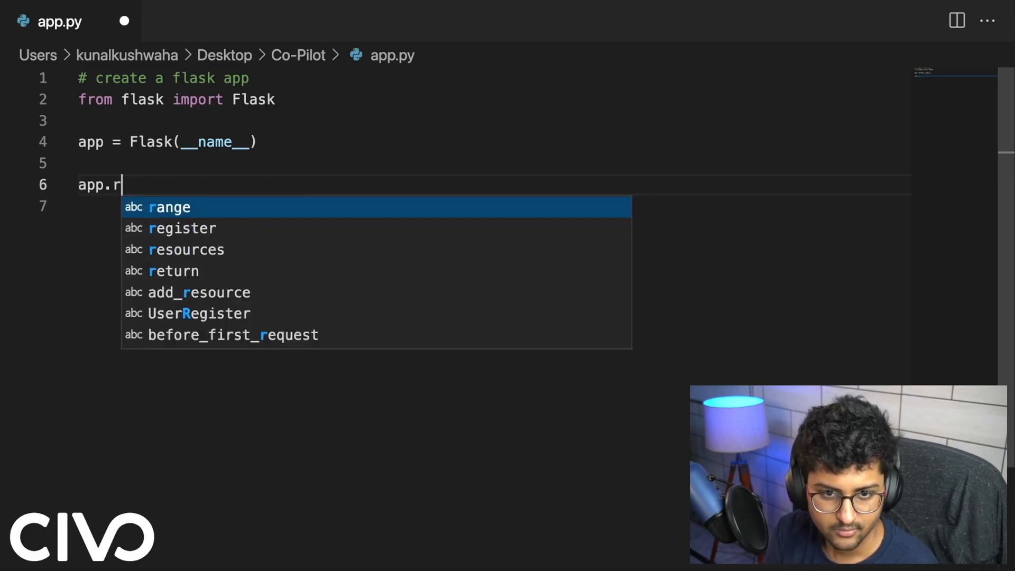
pyautogui.write('@')
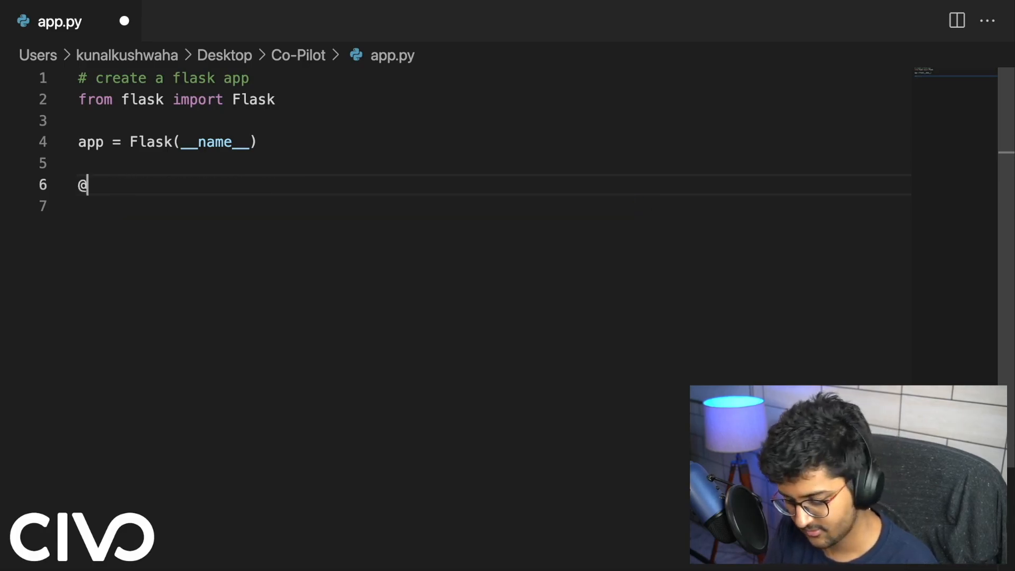
pyautogui.write("app.route('/')")
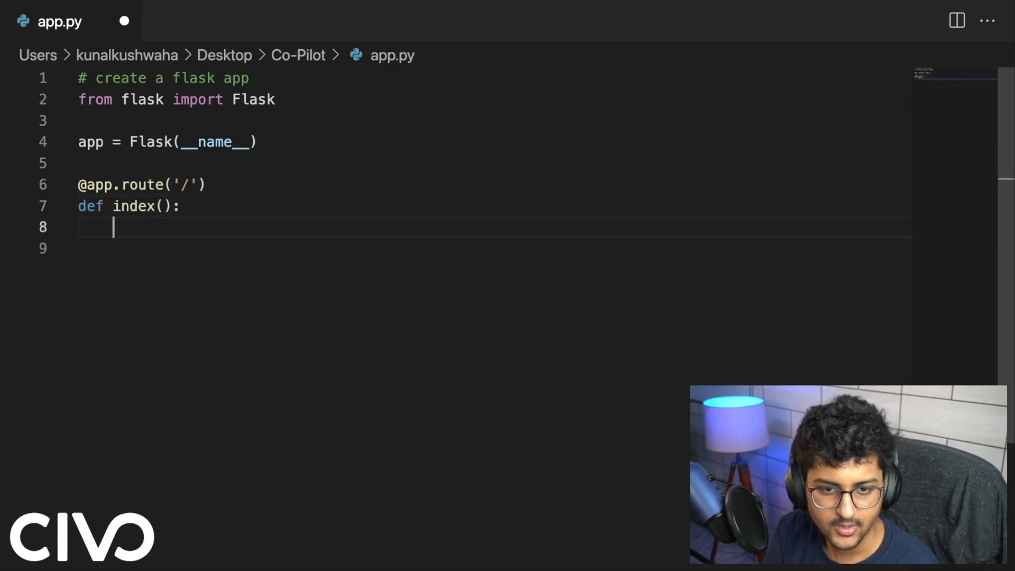
pyautogui.write("return 'Hello, World!'")
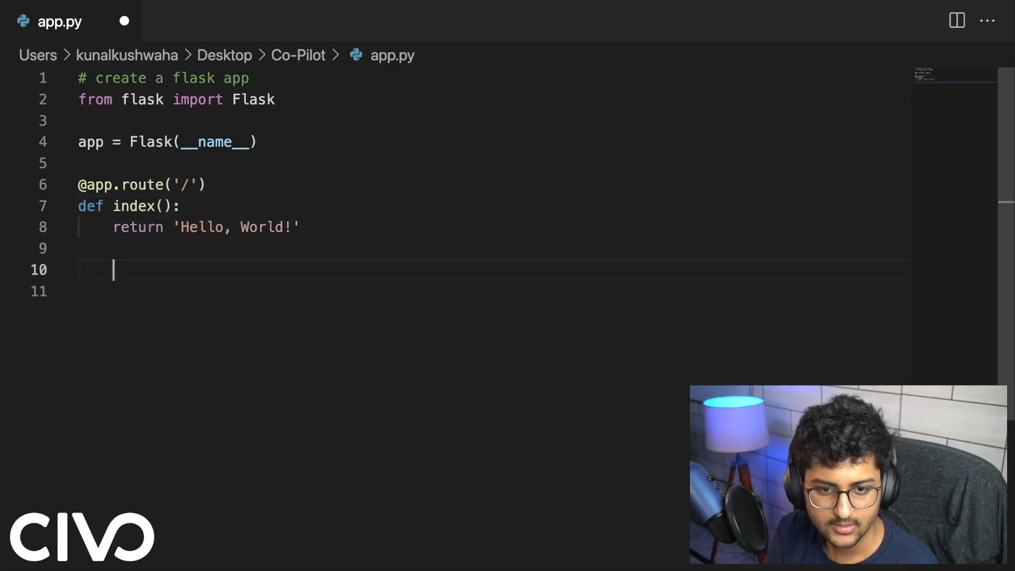
pyautogui.press('Backspace')
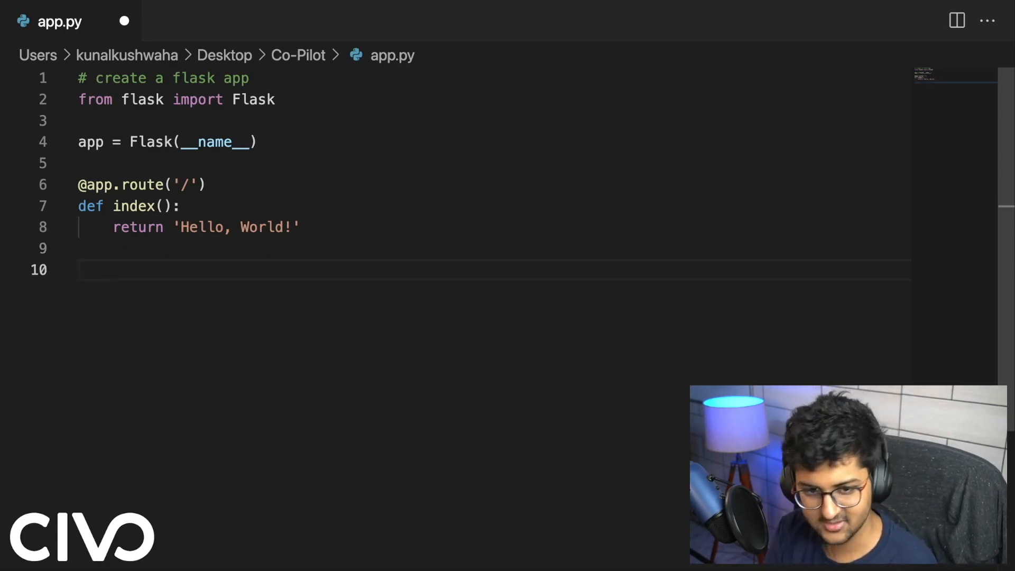
# - Add the '/<string:name>' route returning a capitalised 'Hello, {name}!' and the run block
pyautogui.write("if __name__ == '__main__':")
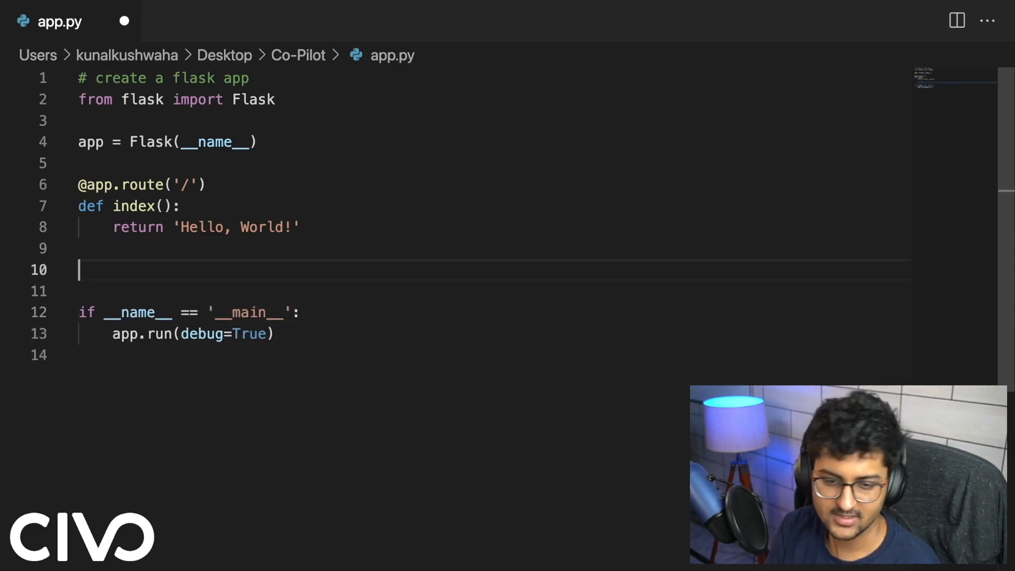
pyautogui.write("@app.route('/<string:name>')")
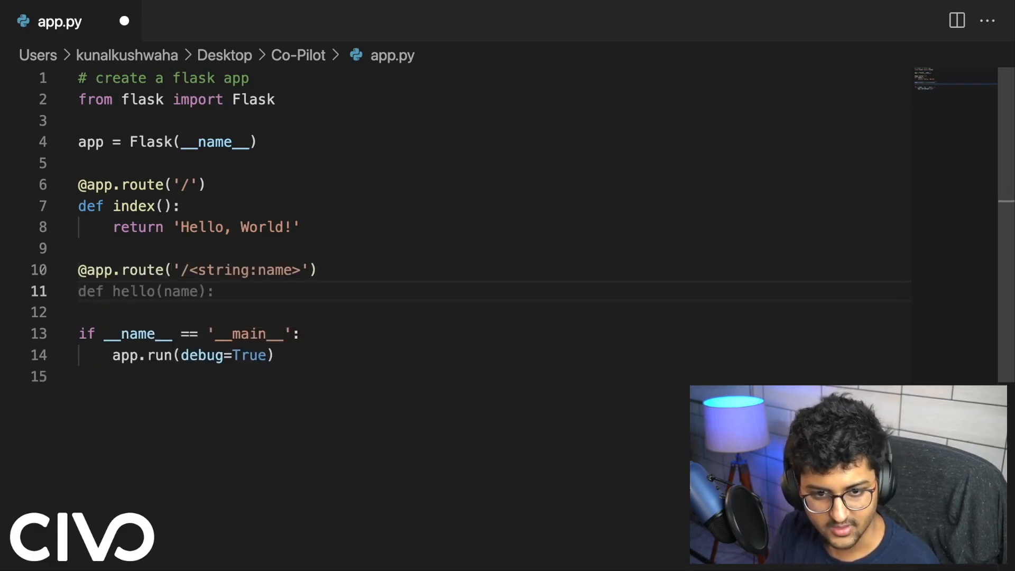
pyautogui.write('name = name.capitalize()')
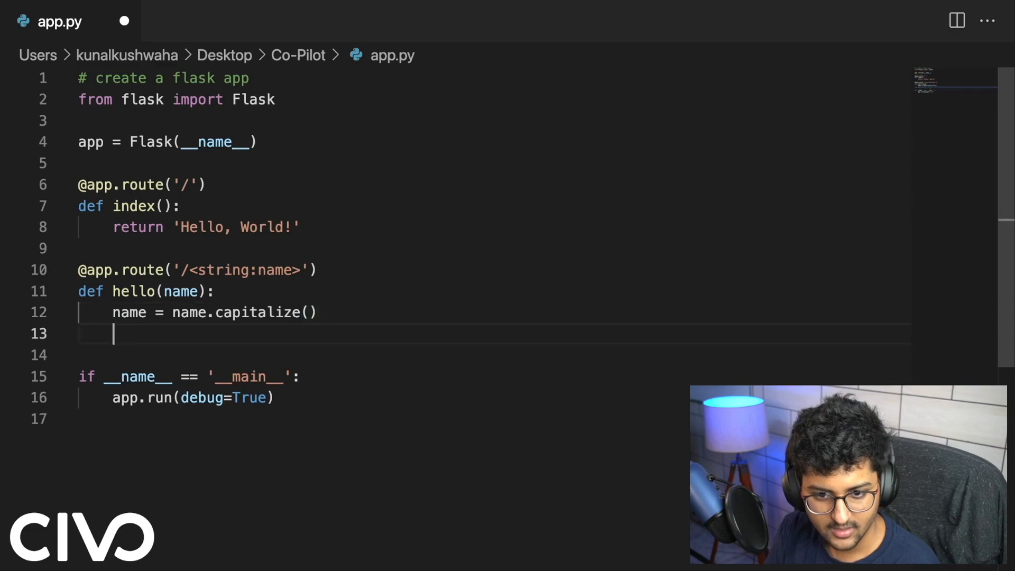
pyautogui.write("return f'Hello, {name}!'")
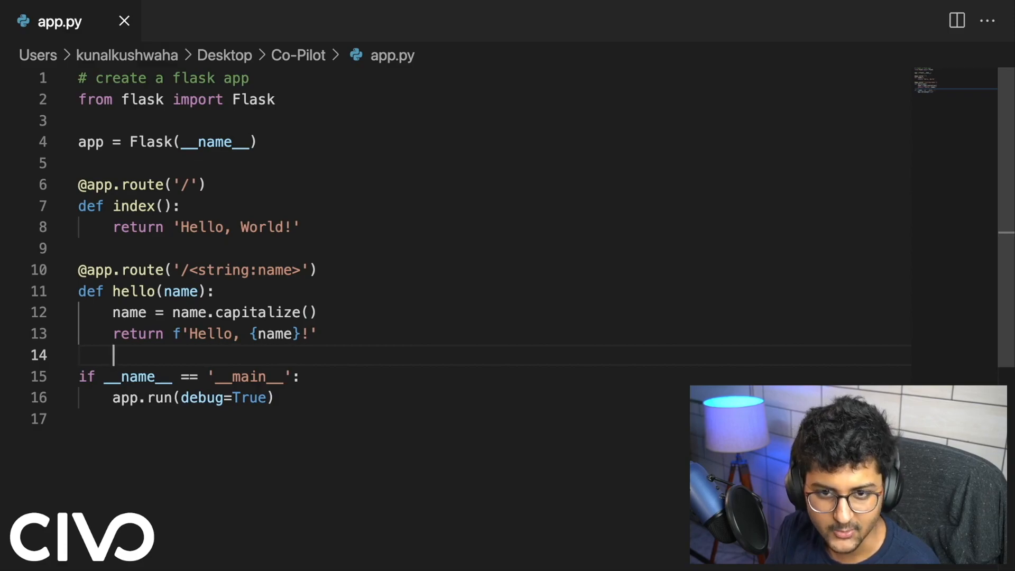
pyautogui.click(79, 419)
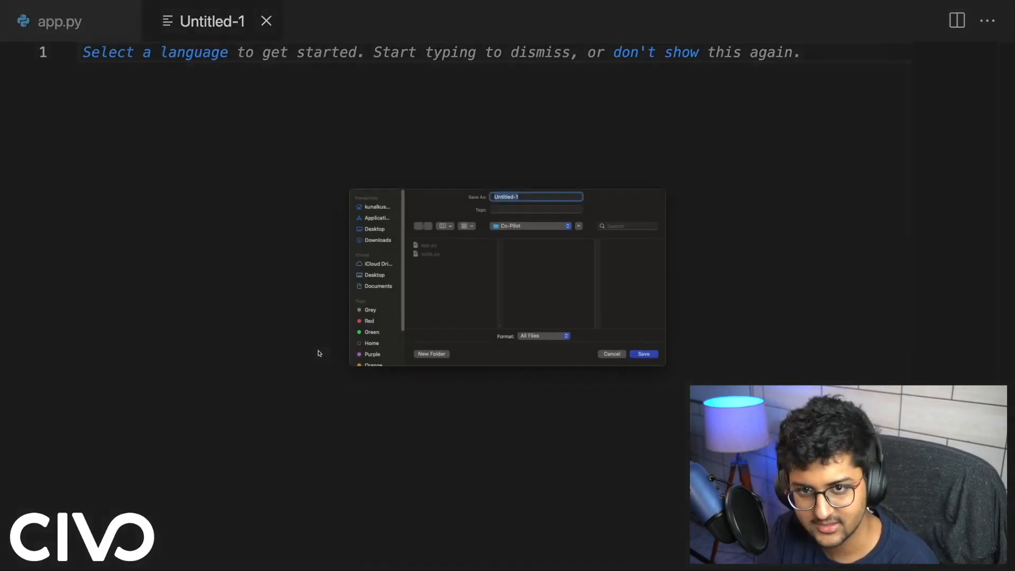
# - Create a new file and save it as pod.yml in the Co-Pilot folder
pyautogui.click(642, 353)
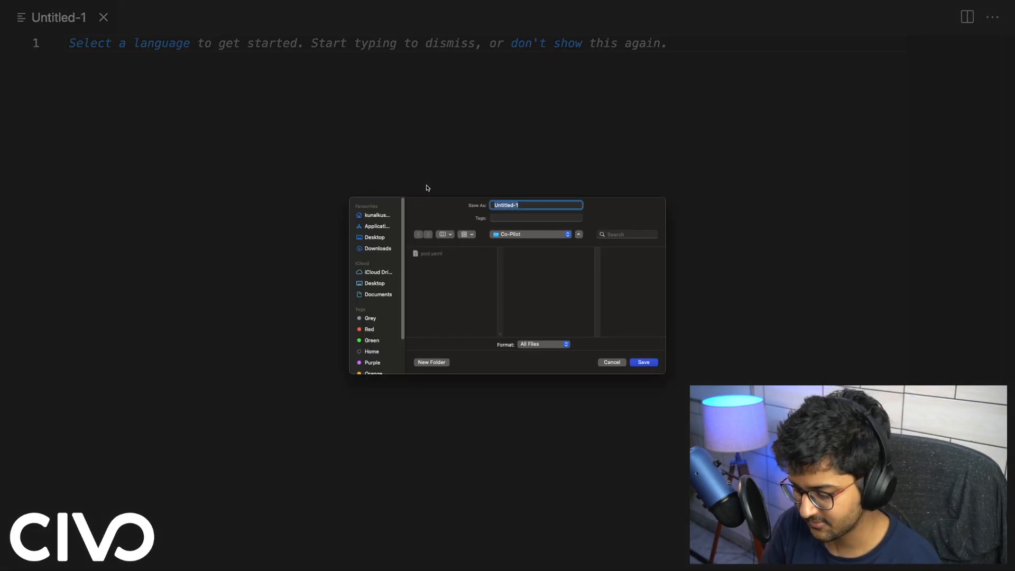
pyautogui.click(611, 361)
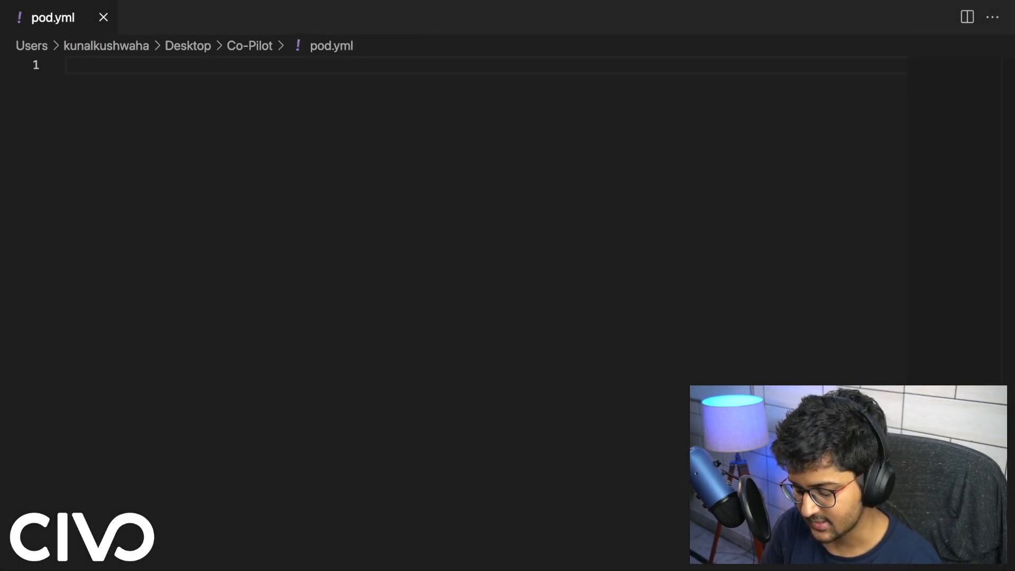
# - Write the v1 Pod manifest for test-pod with an nginx:1.15.8 container on port 80
pyautogui.write('kind:')
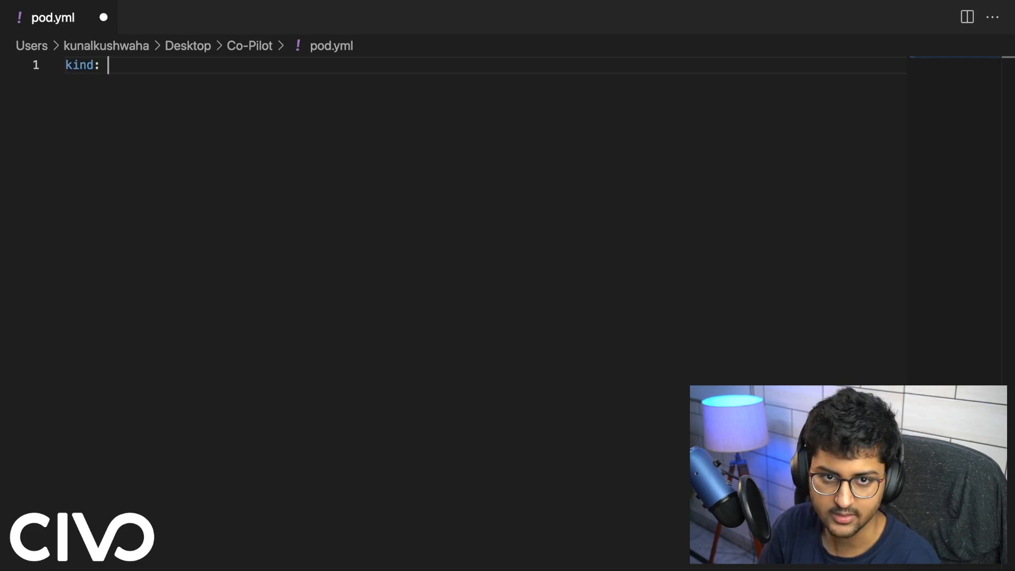
pyautogui.write('Pod')
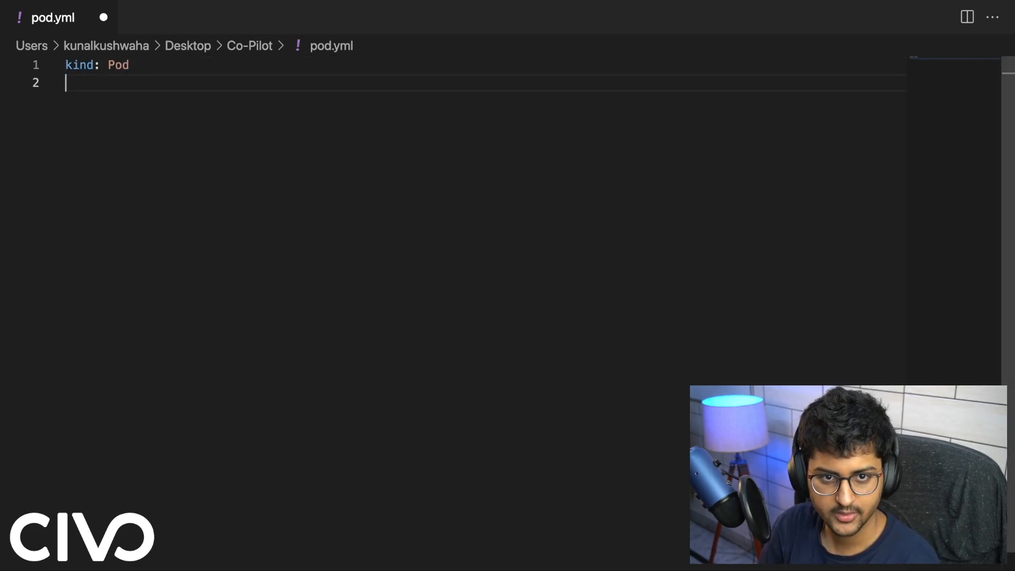
pyautogui.write('apiVersion: v1')
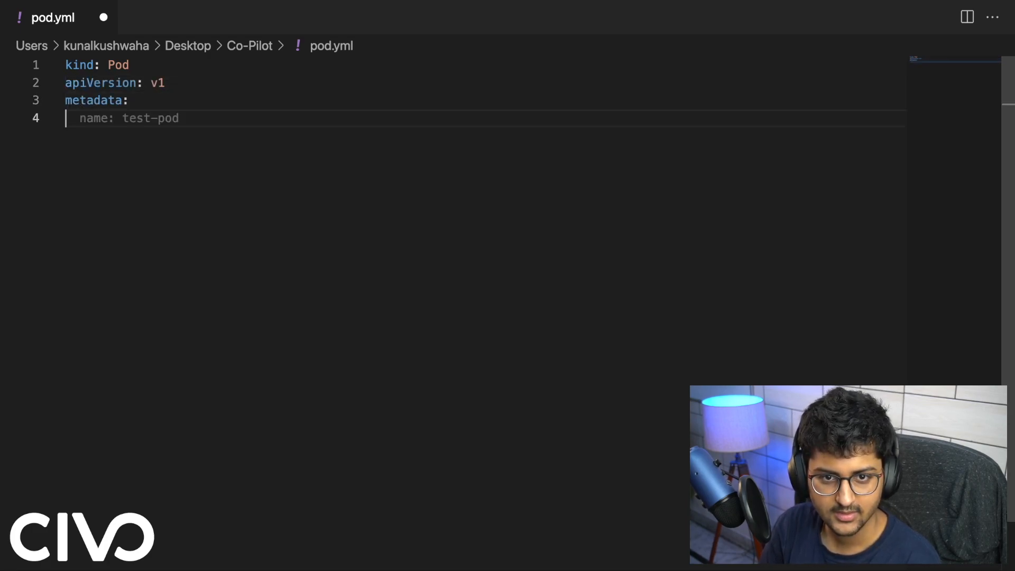
pyautogui.press('Return')
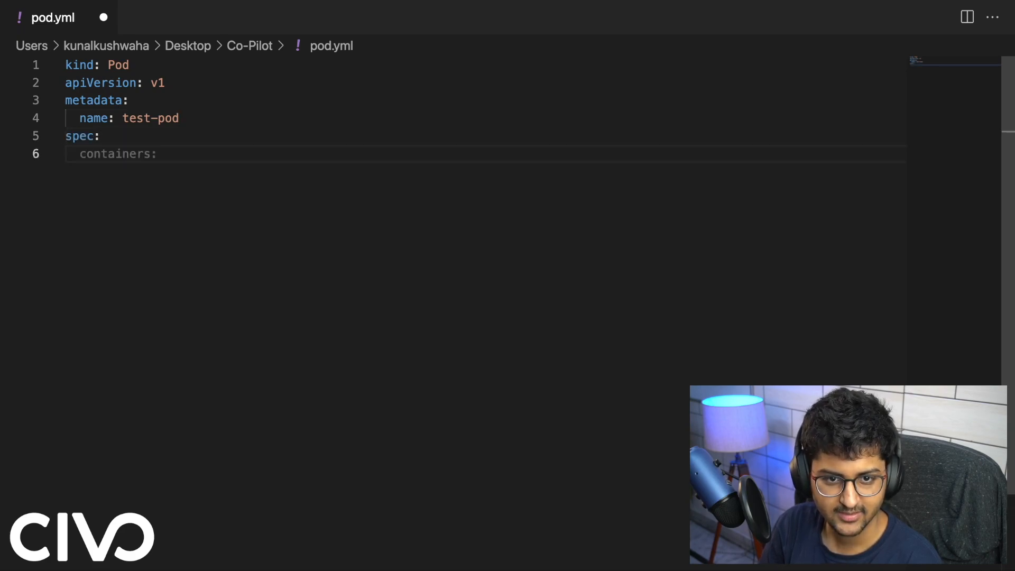
pyautogui.press('Backspace')
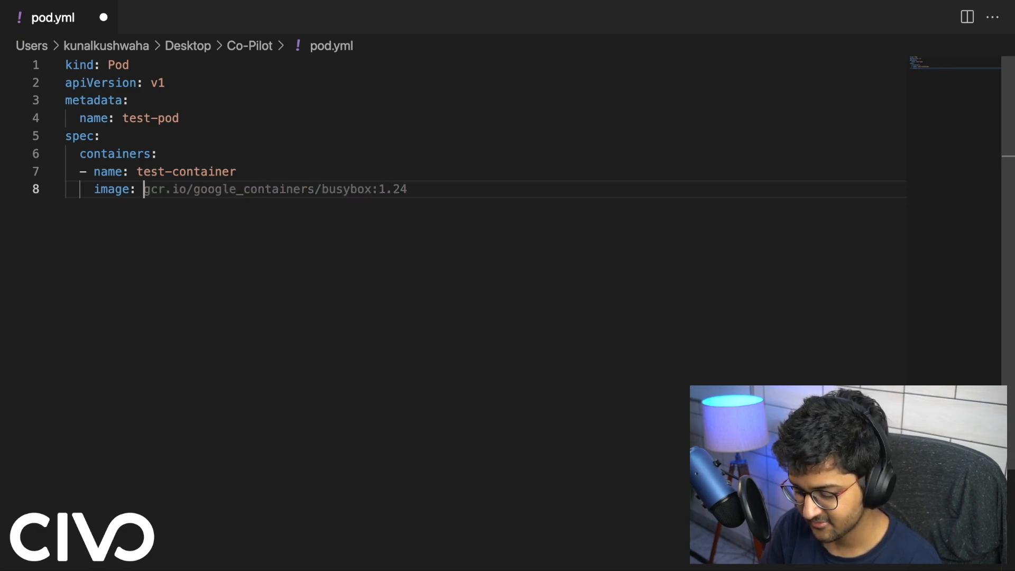
pyautogui.write('n')
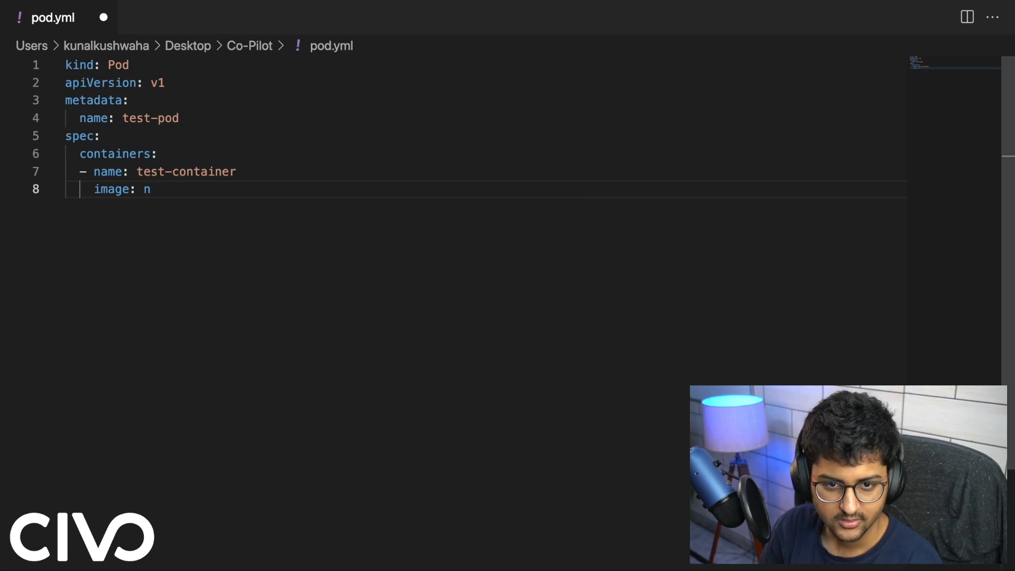
pyautogui.write('ginx:1.15.8')
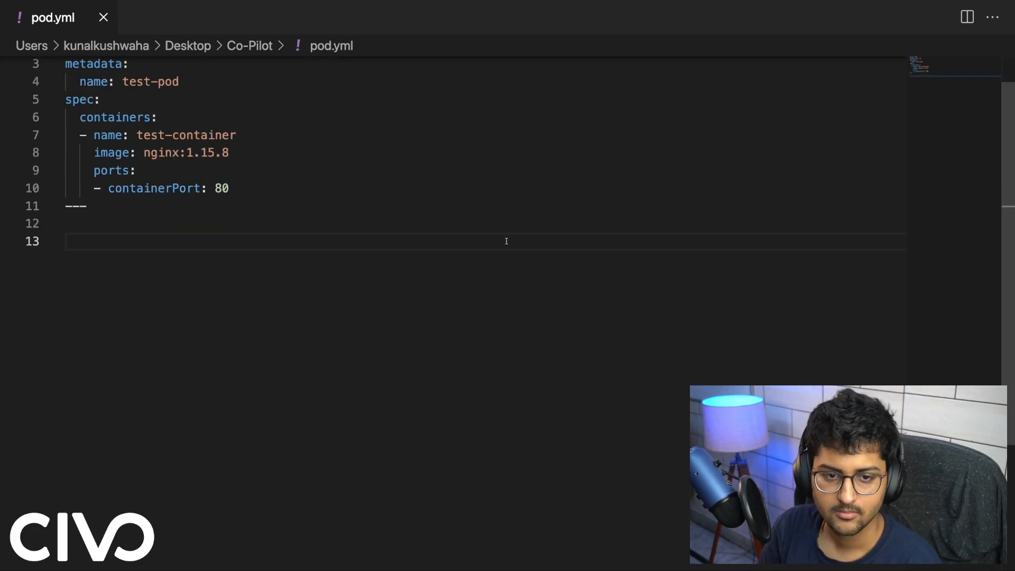
# - Add a test-deployment Deployment with one nginx:1.15.8 replica on port 80, followed by ---
pyautogui.scroll(3)
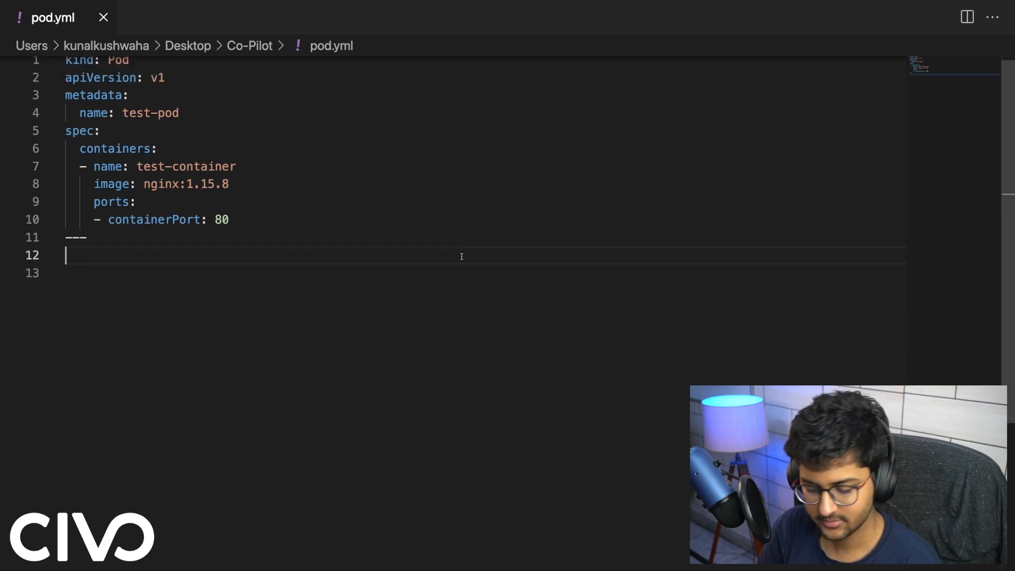
pyautogui.write('kind: Deployment')
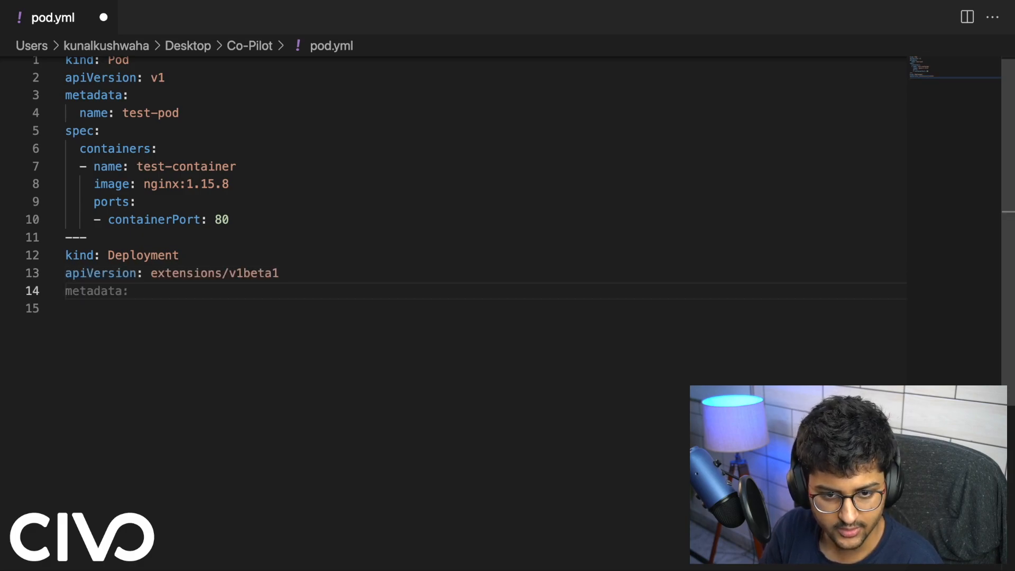
pyautogui.write('name: test-deployment')
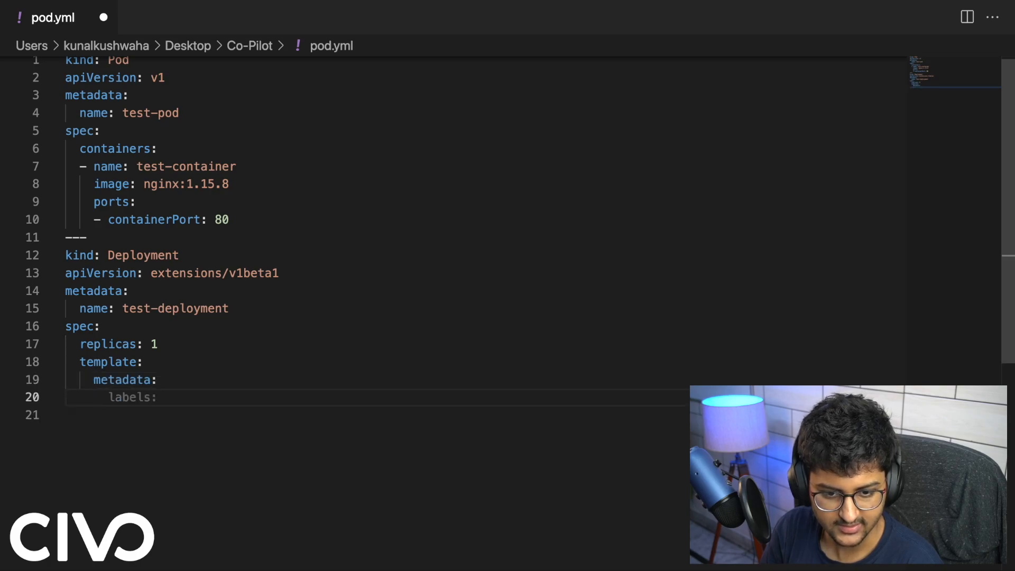
pyautogui.write('app: test-deployment')
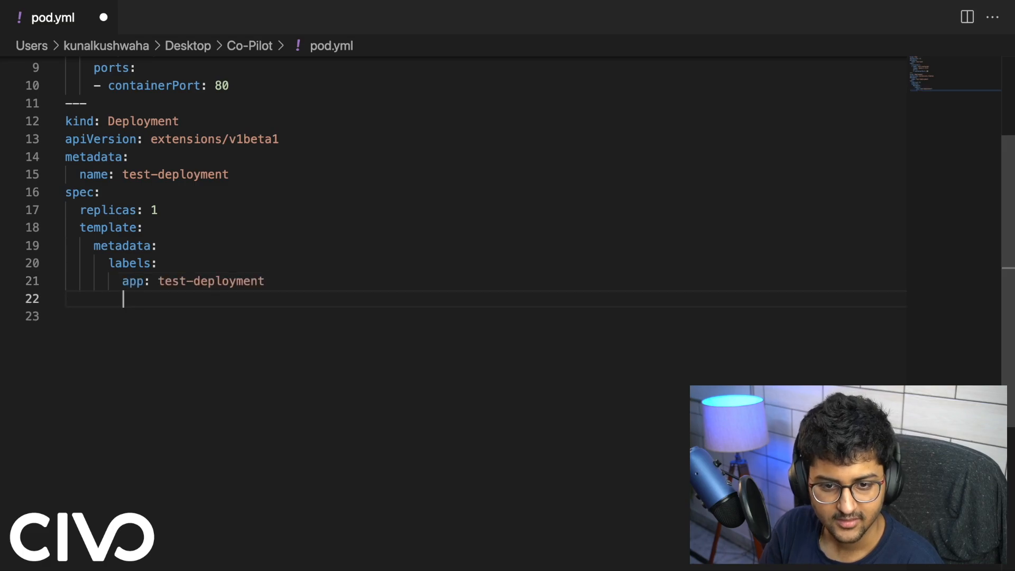
pyautogui.write('spec:')
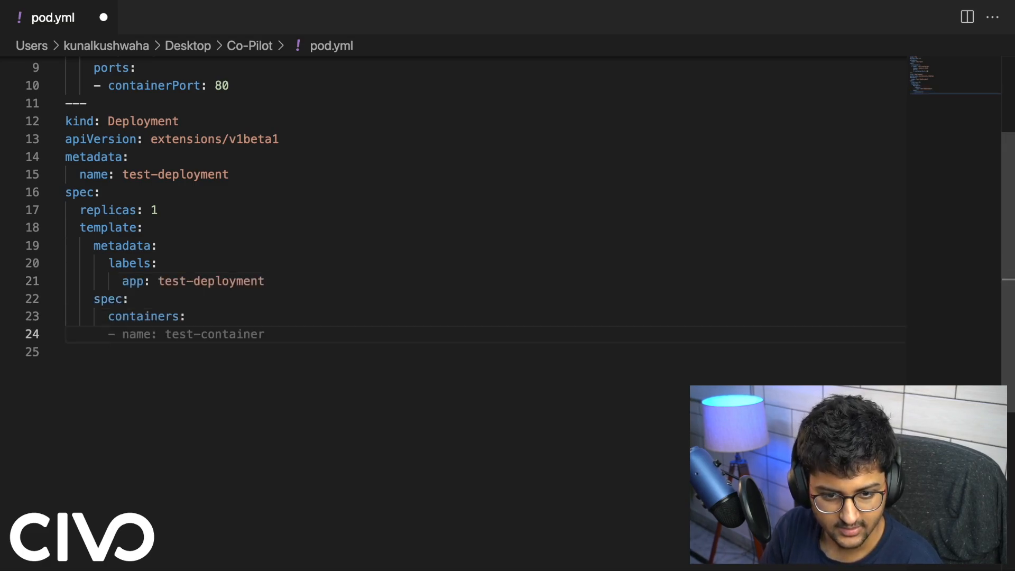
pyautogui.write('image: nginx:1.15.8')
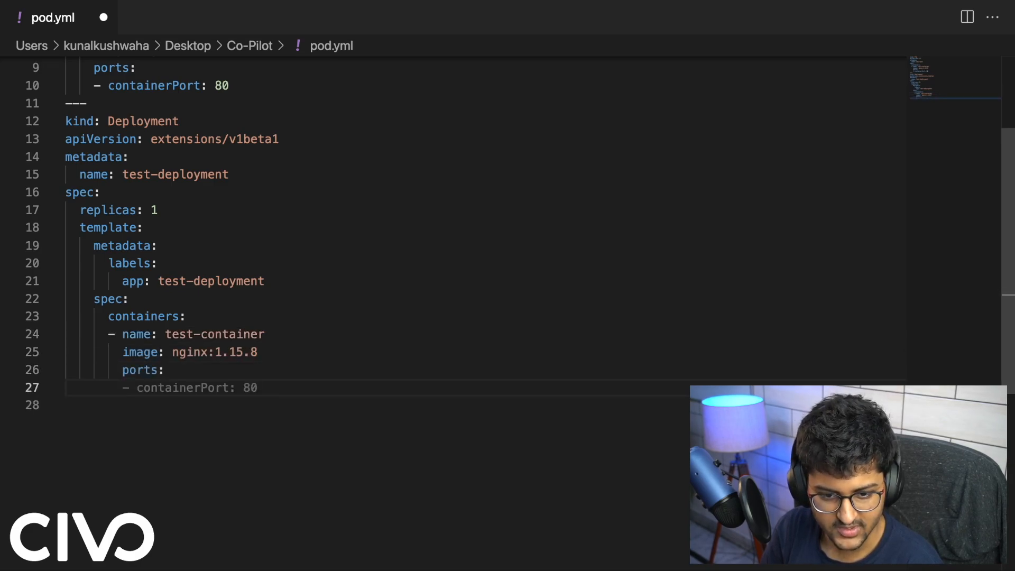
pyautogui.write('---')
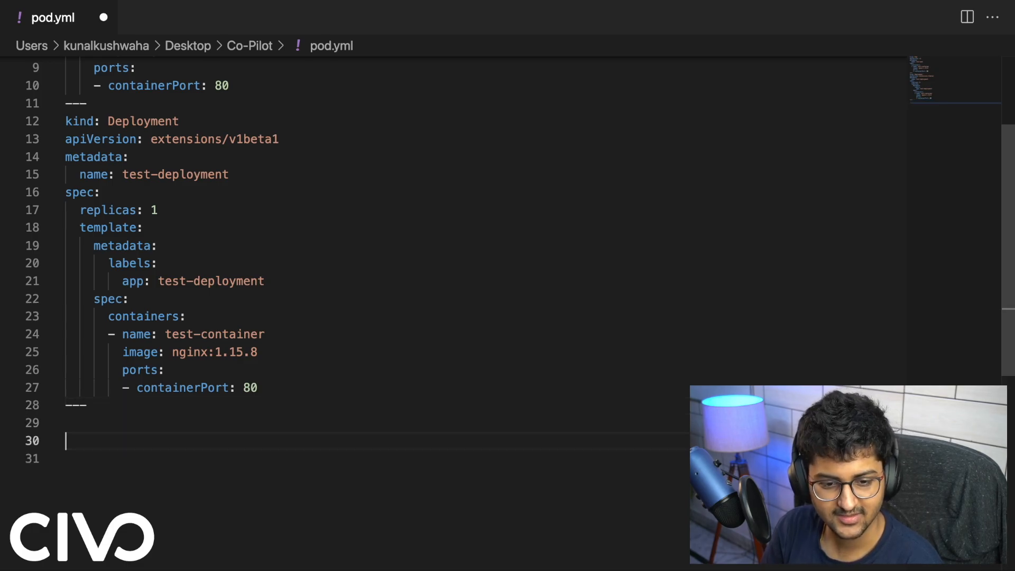
pyautogui.scroll(-3)
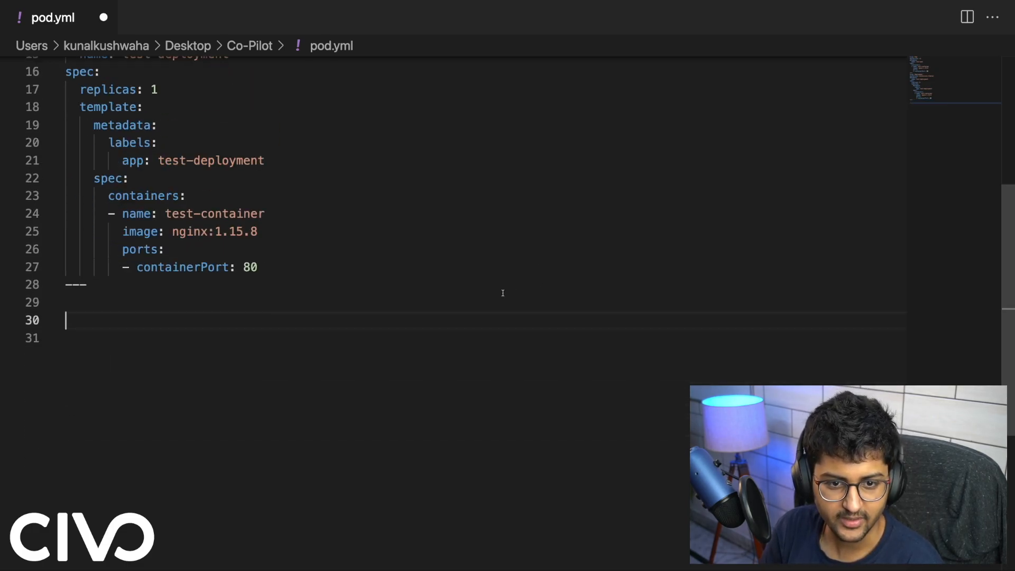
# - Add a test-service Service on port 80 selecting test-deployment, add ---, and highlight test-deployment occurrences
pyautogui.write('kind: Serv')
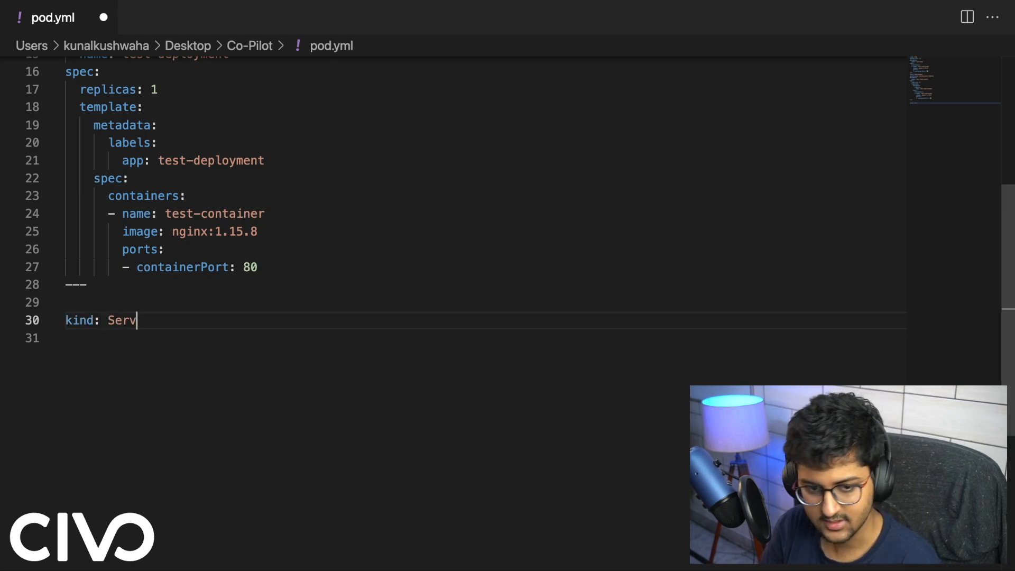
pyautogui.write('ice')
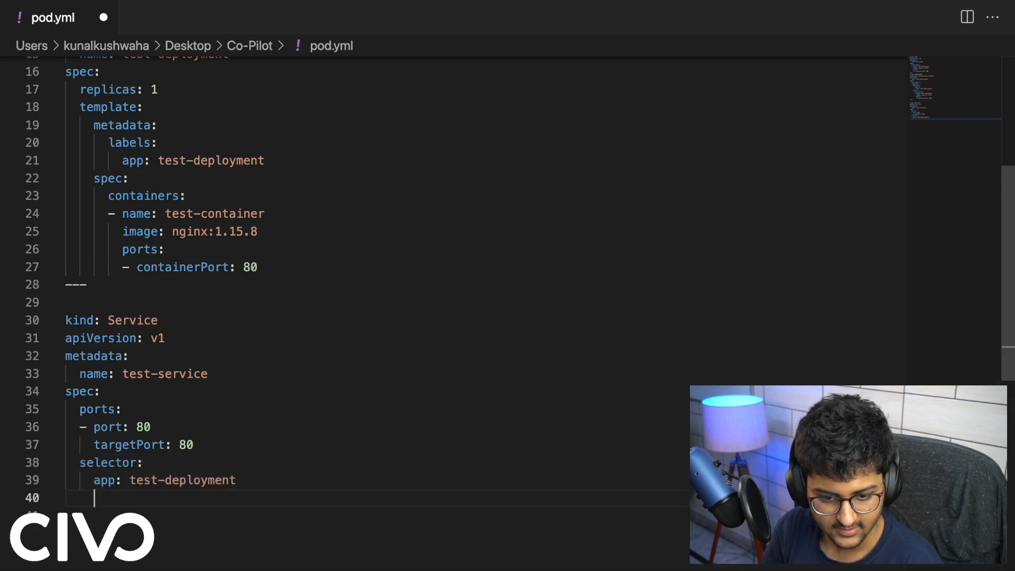
pyautogui.write('---')
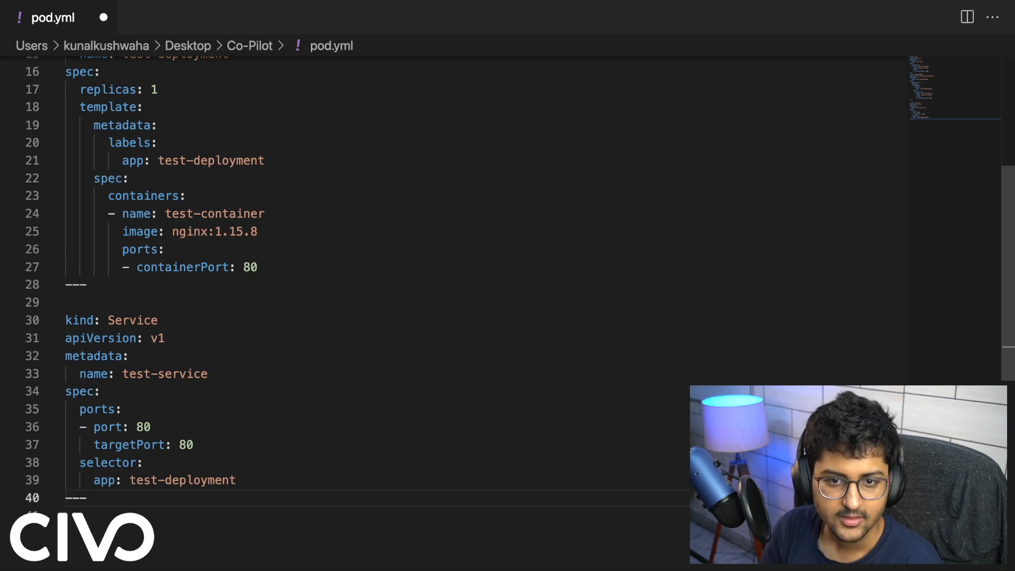
pyautogui.doubleClick(181, 480)
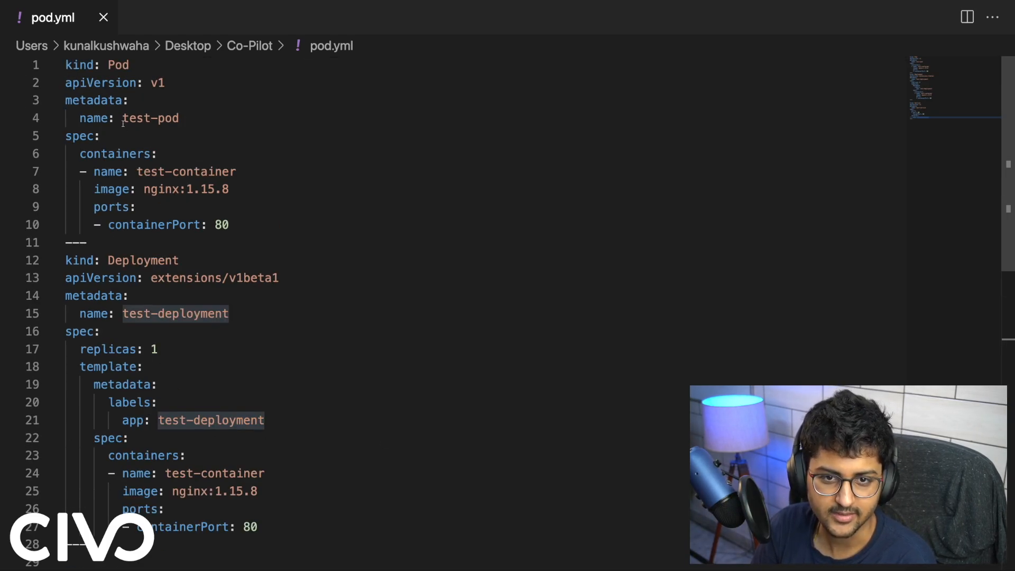
# - Scroll through pod.yml to review the Pod, Deployment and Service manifests
pyautogui.scroll(-3)
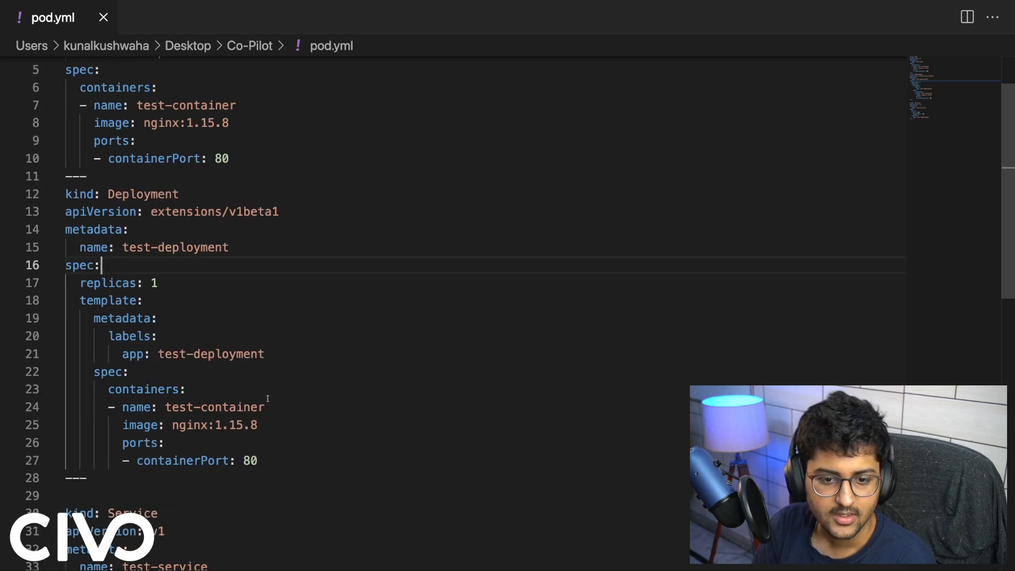
pyautogui.scroll(-3)
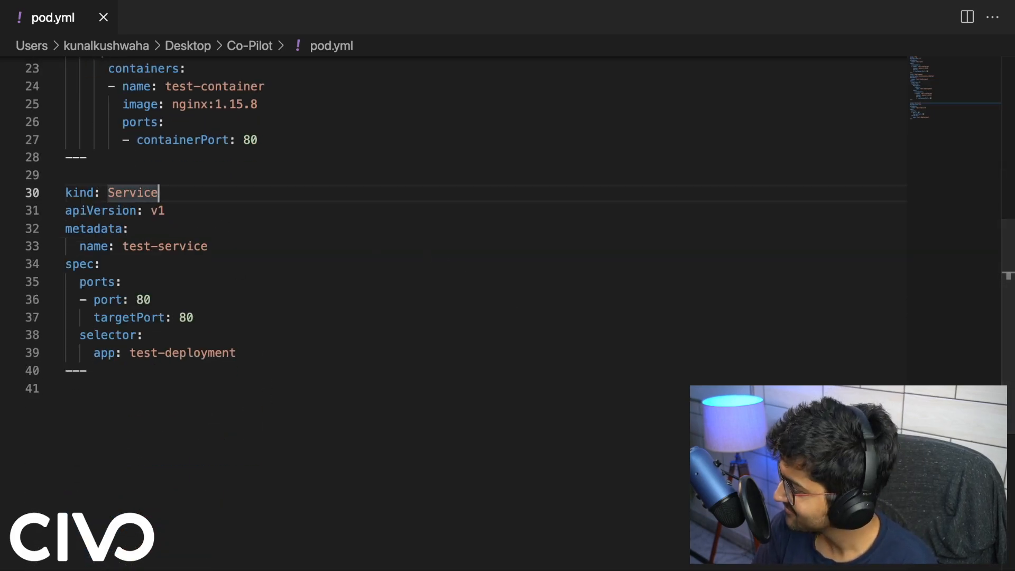
pyautogui.scroll(3)
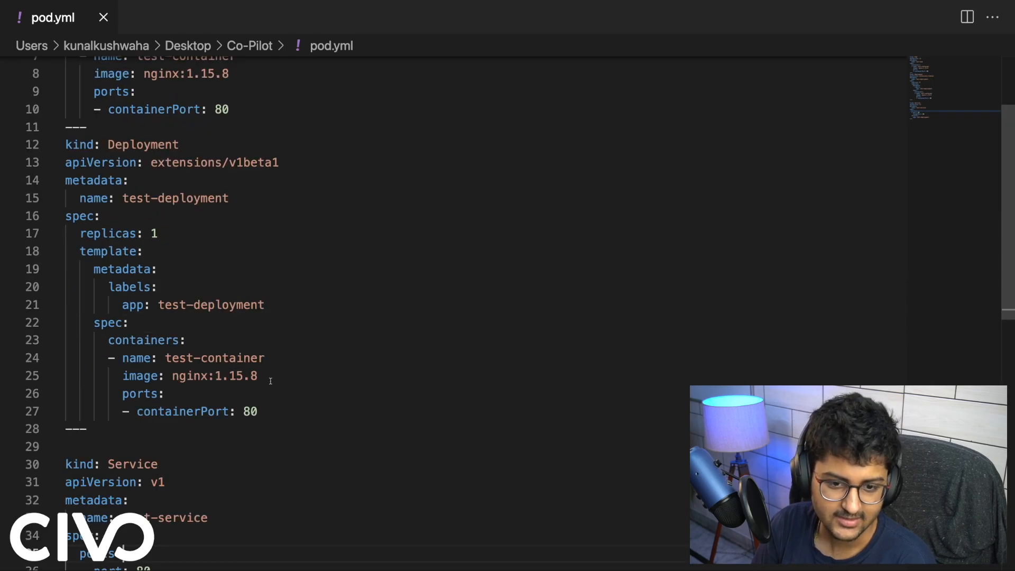
pyautogui.scroll(-3)
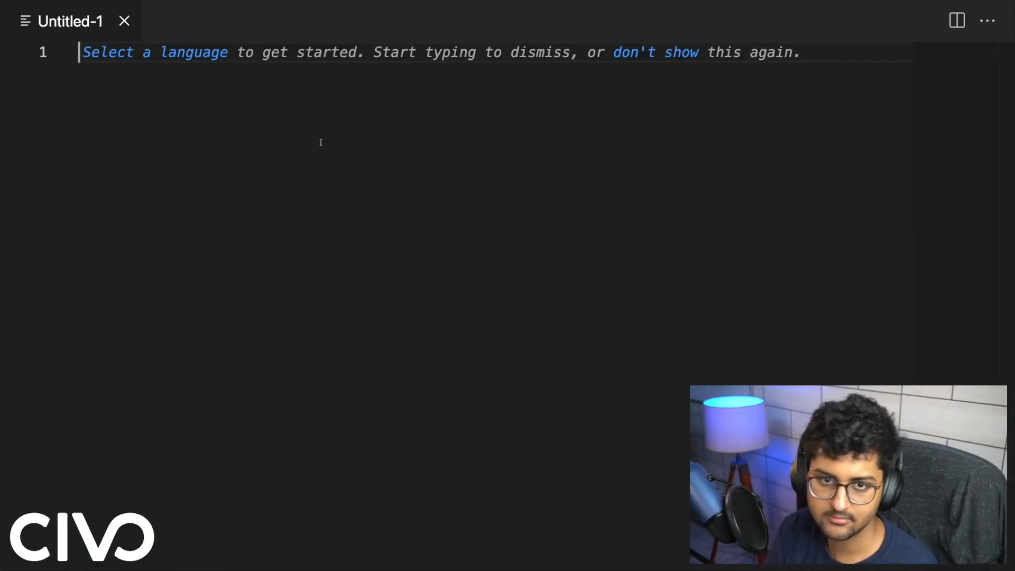
# - Save the empty file as Main.java in the Desktop Co-Pilot folder
pyautogui.click(193, 52)
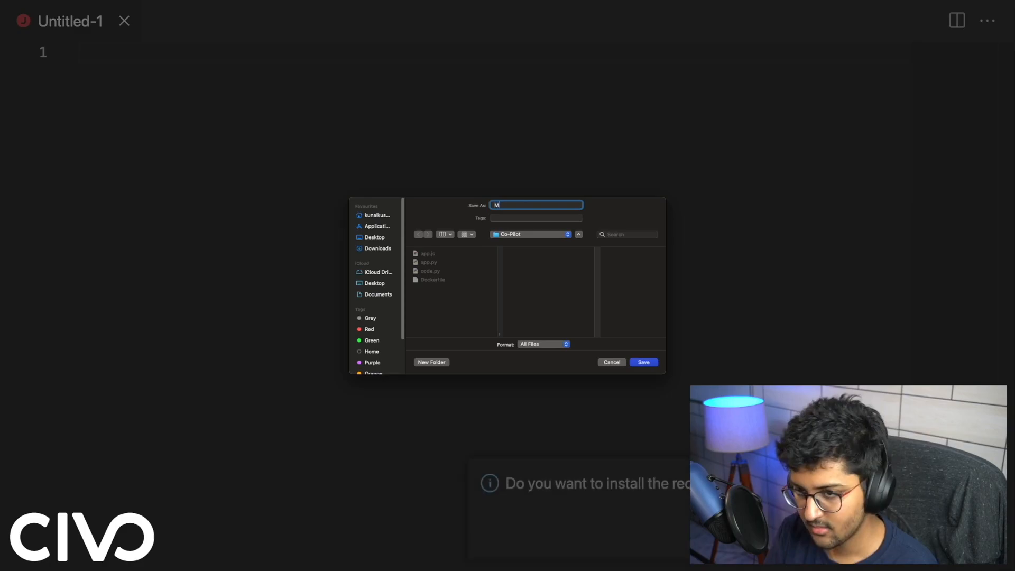
pyautogui.click(611, 362)
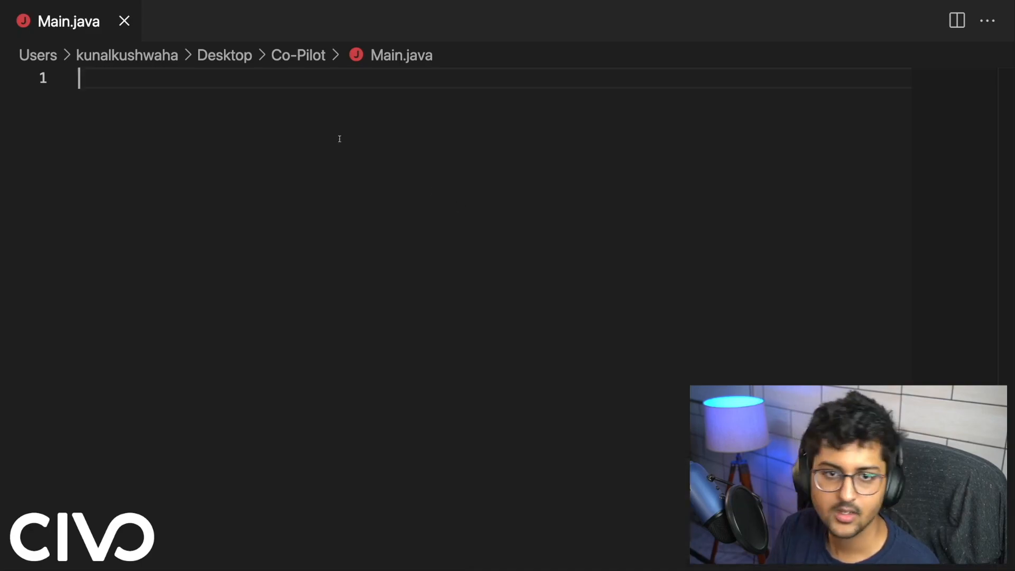
# - Write public class Main with Copilot's Hello World main method and closing brace
pyautogui.write('pub')
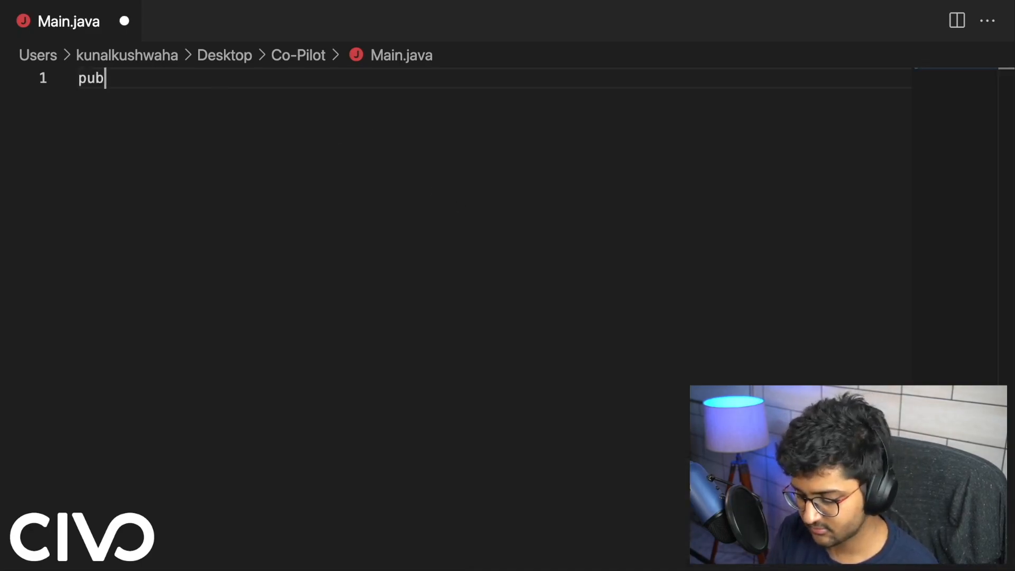
pyautogui.write('lic class')
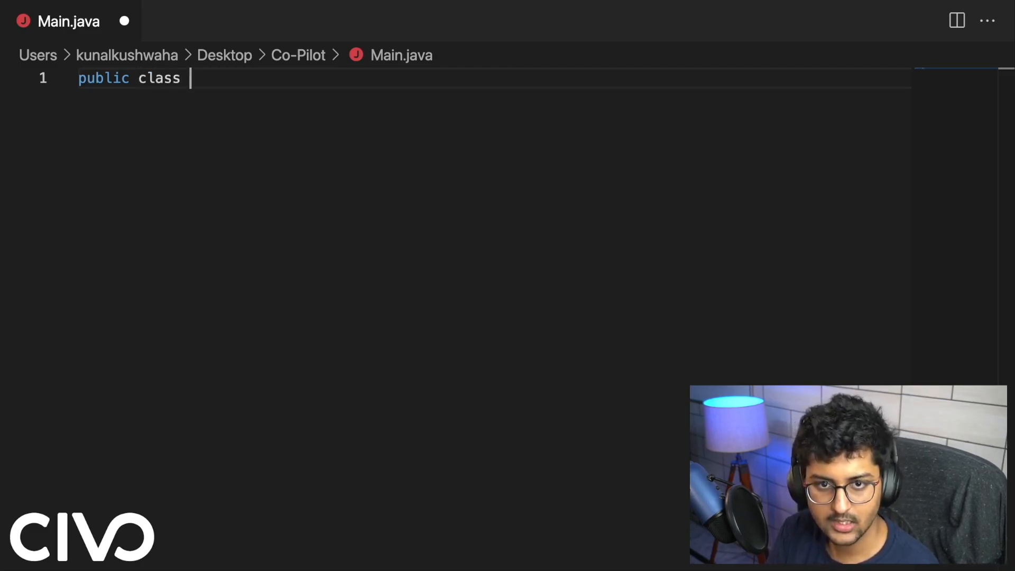
pyautogui.write('Main {')
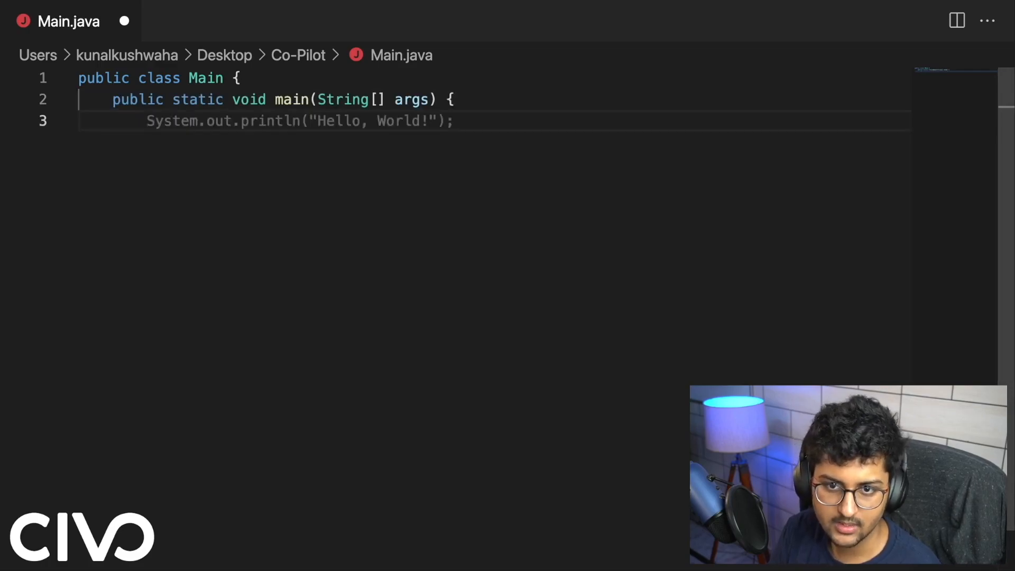
pyautogui.press('enter')
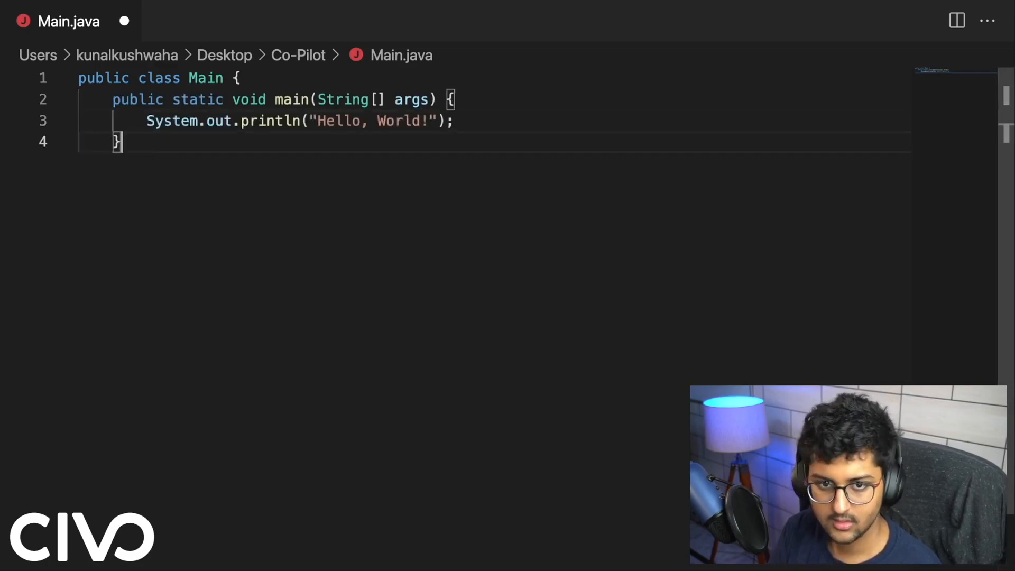
pyautogui.press('Enter')
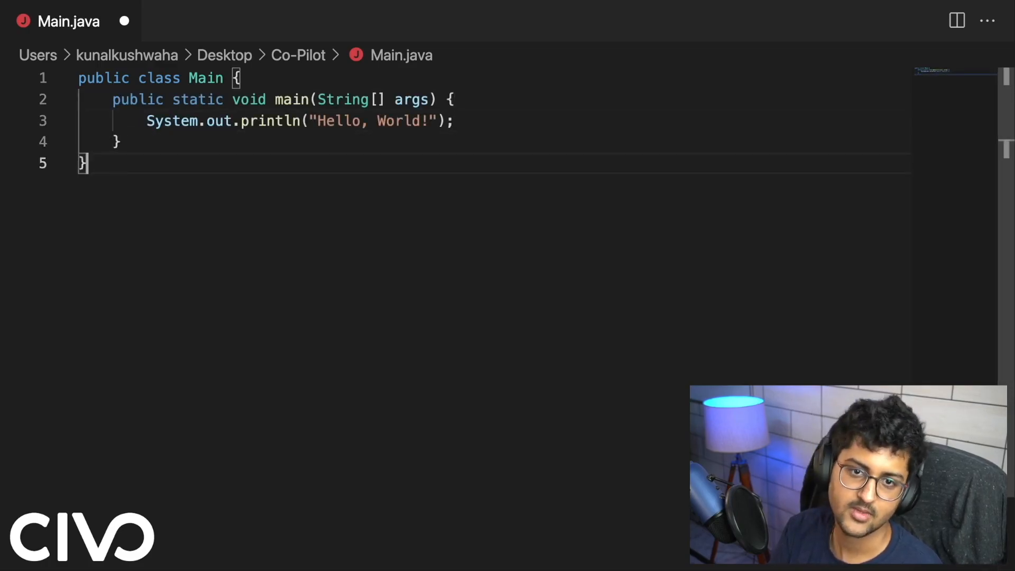
# - Add a getRandomNumber function from a random-number comment, then begin another comment
pyautogui.write('#')
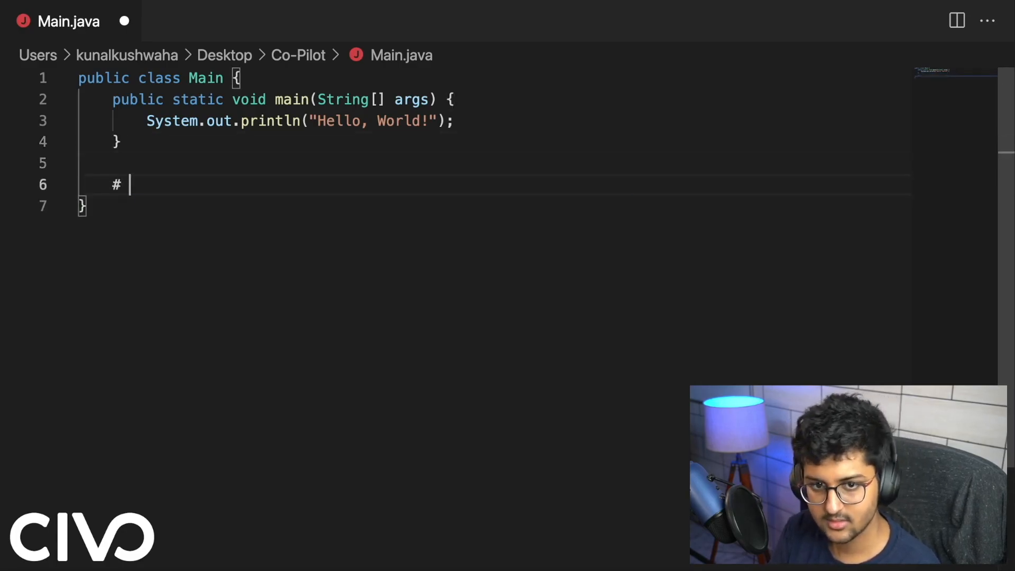
pyautogui.write('/ create a')
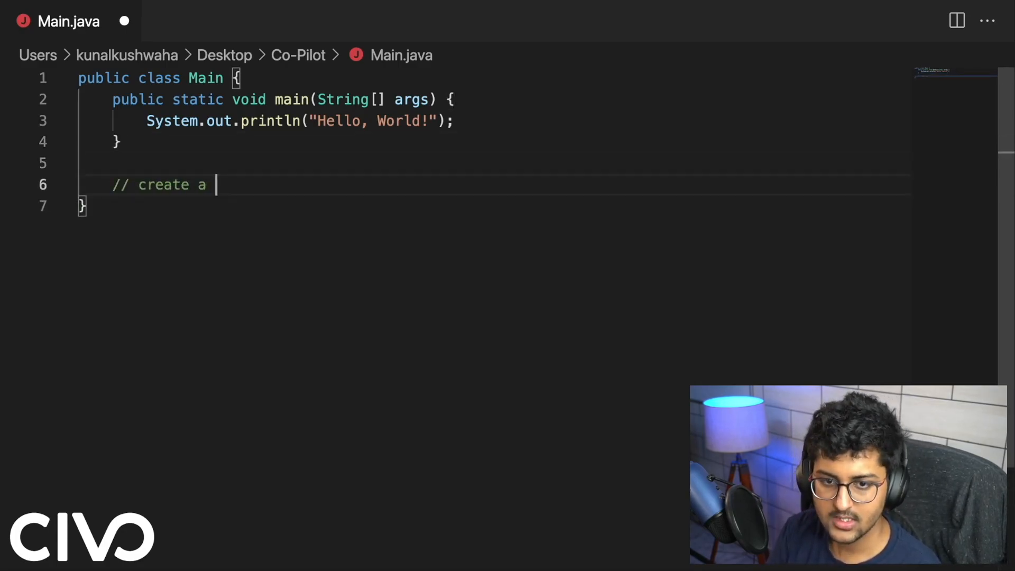
pyautogui.write('function to print hello world')
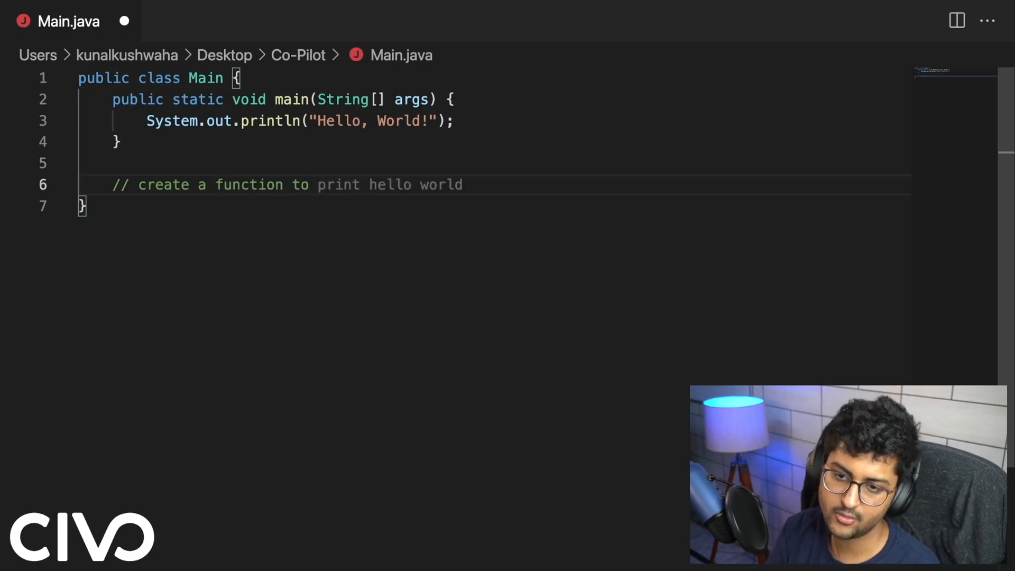
pyautogui.write('get a random number')
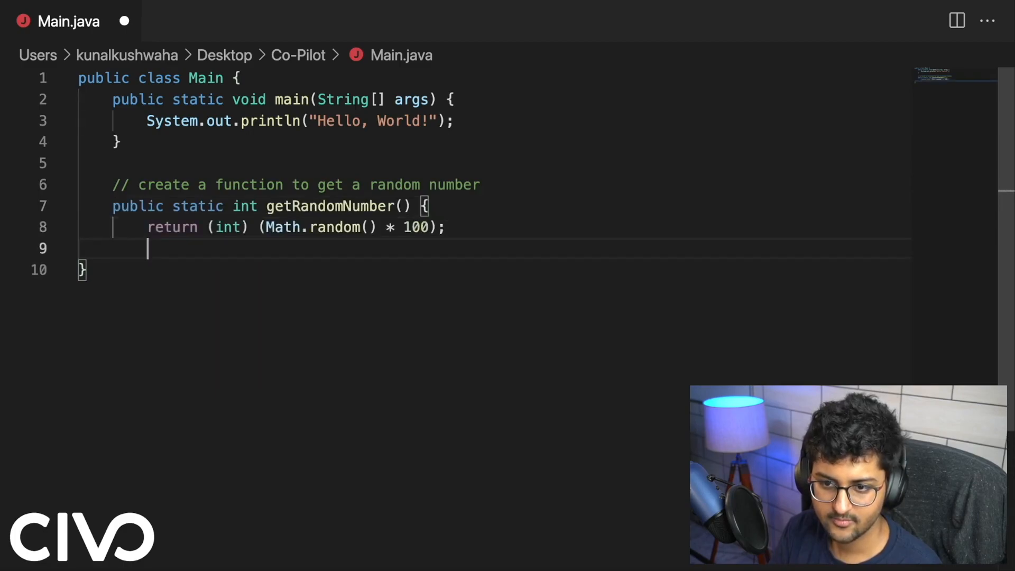
pyautogui.write('}')
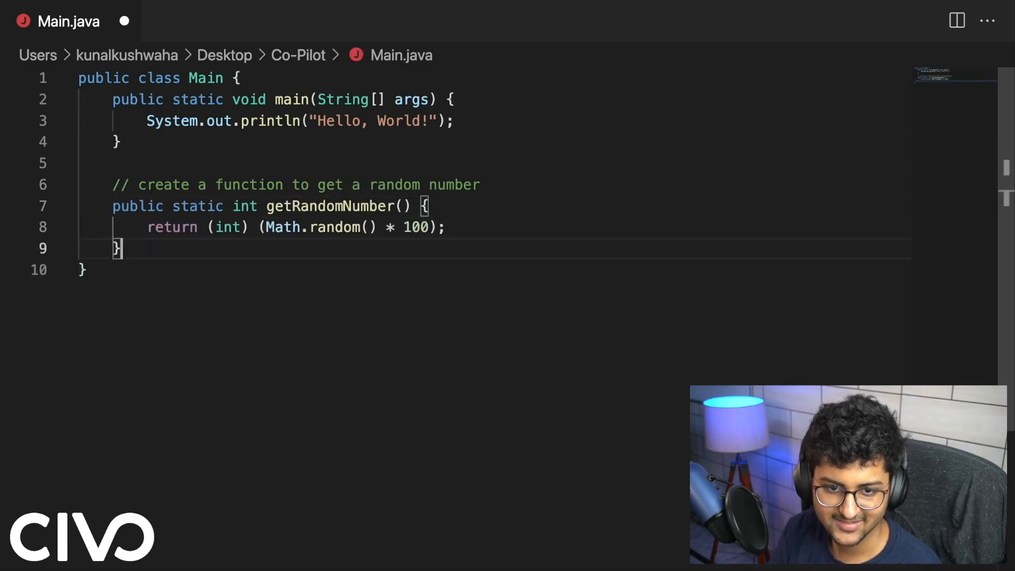
pyautogui.write('// create a function to get t')
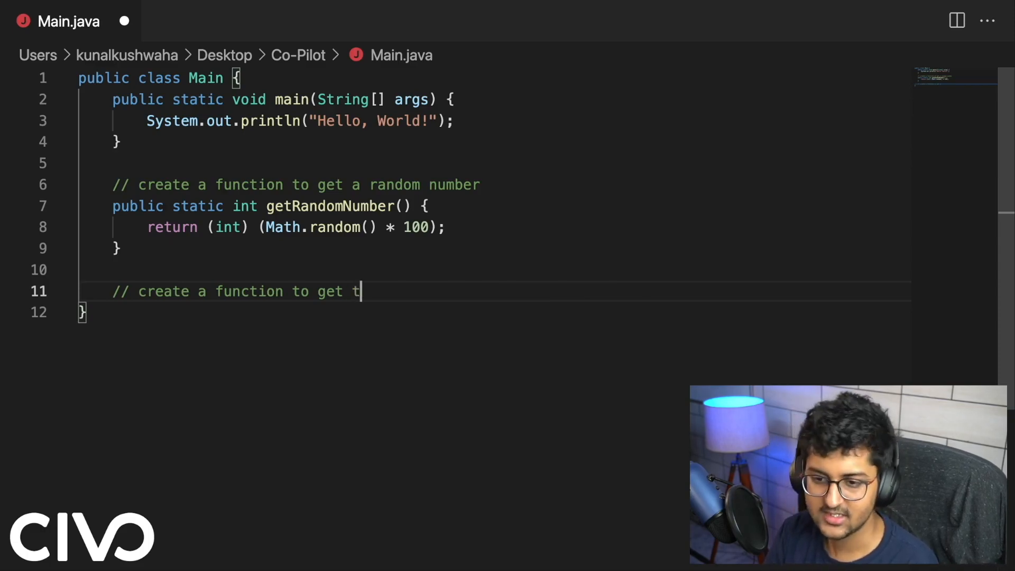
# - Add getTimeInMilliseconds and a yyyy-MM-dd getDate function from Copilot comment prompts
pyautogui.write('ime in milliseconds')
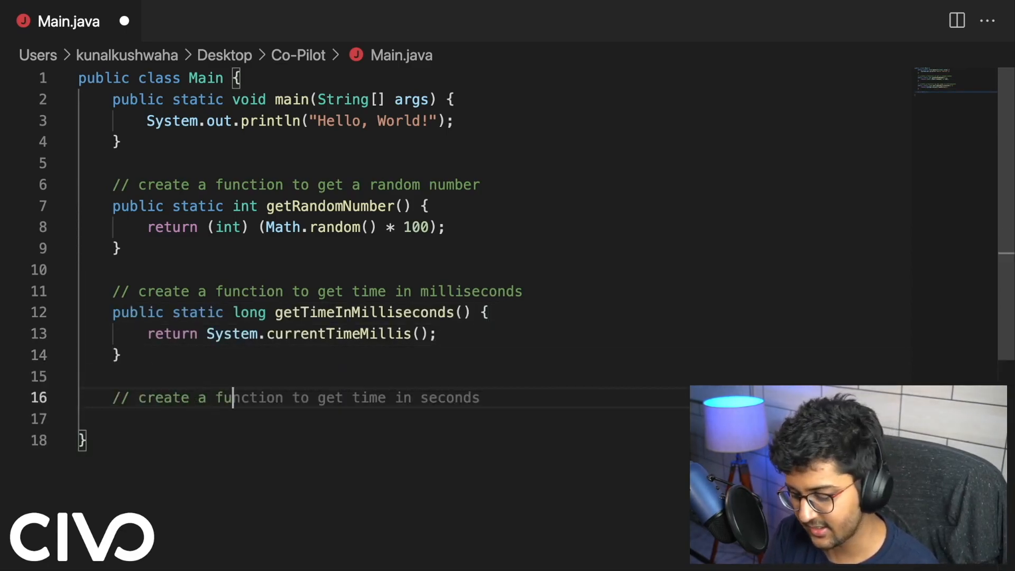
pyautogui.moveTo(345, 398)
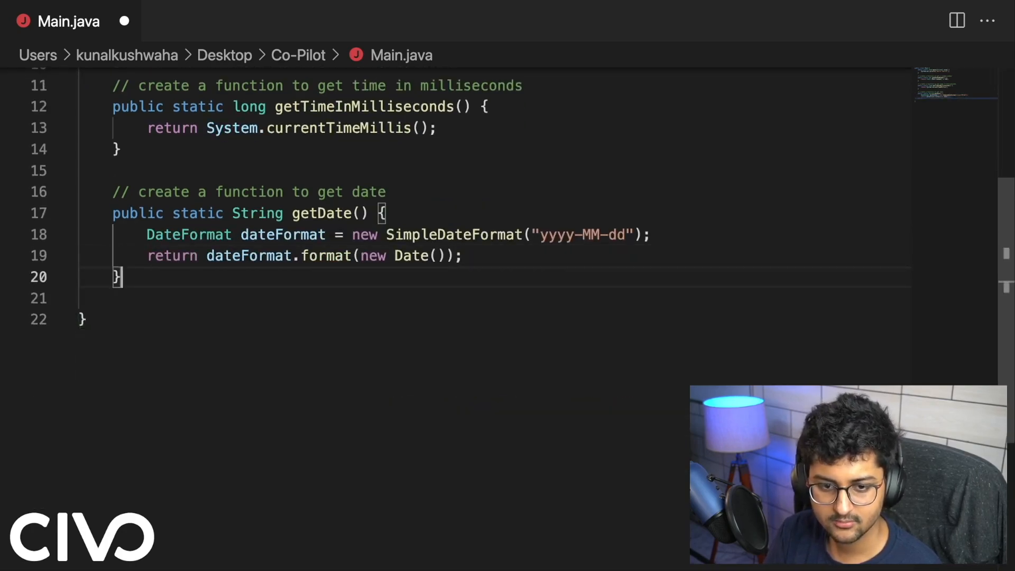
pyautogui.write('// c')
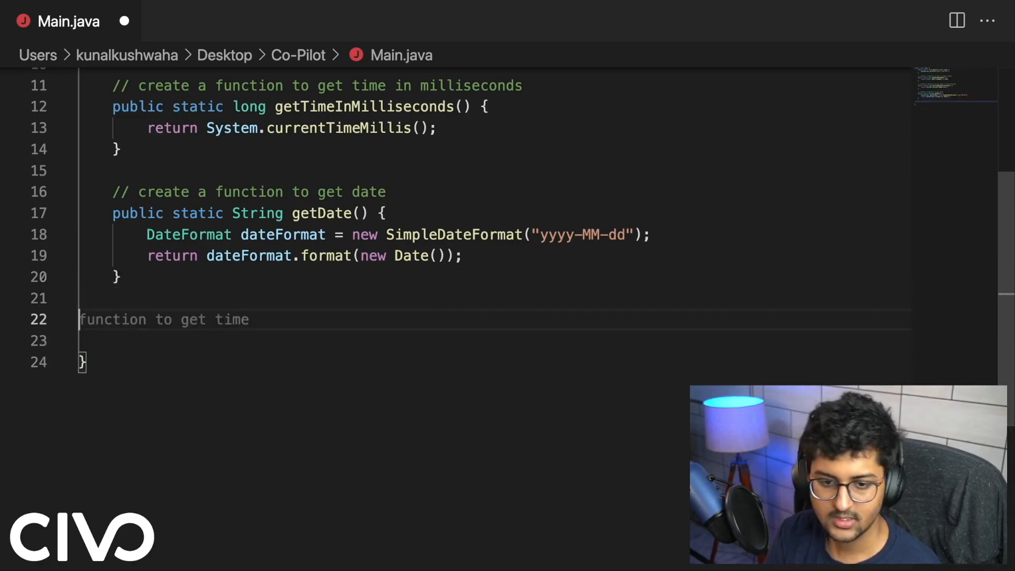
pyautogui.write('// create a')
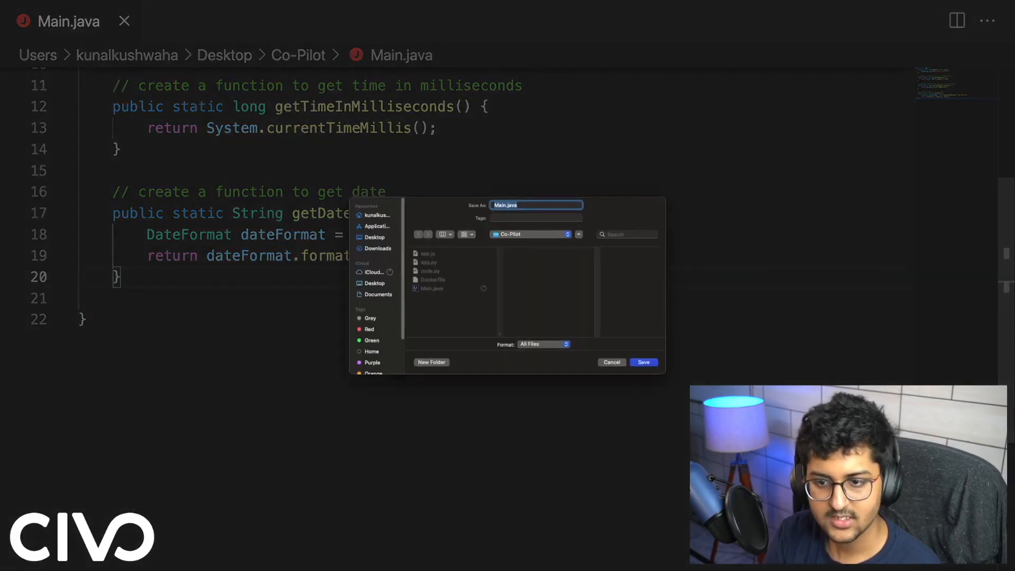
# - Save the new file as code2.py after declining to overwrite code.py
pyautogui.click(642, 362)
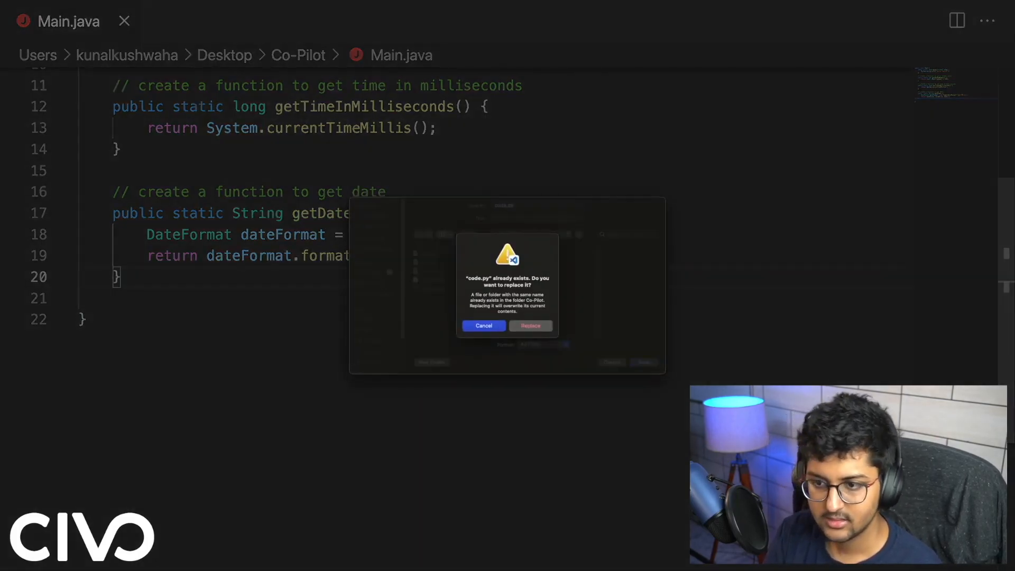
pyautogui.click(484, 325)
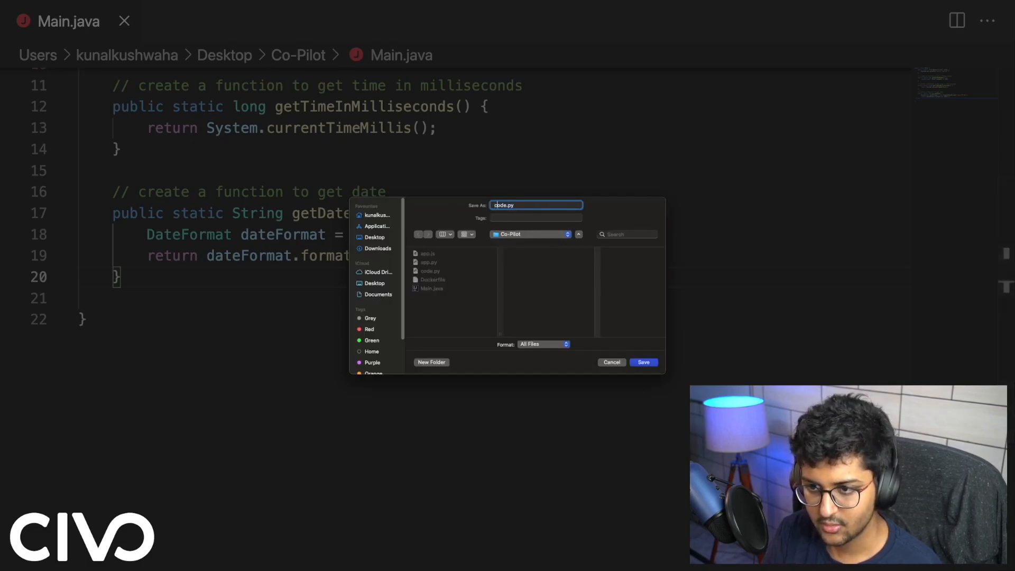
pyautogui.click(643, 362)
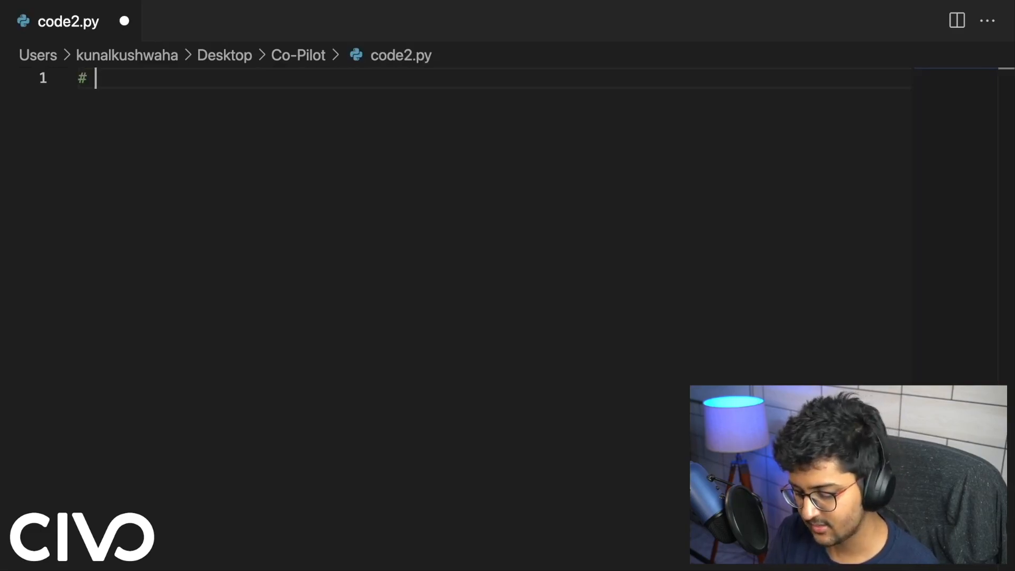
# - Write a download-pdf comment and accept the def download_pdf(url): suggestion
pyautogui.write('create a functio')
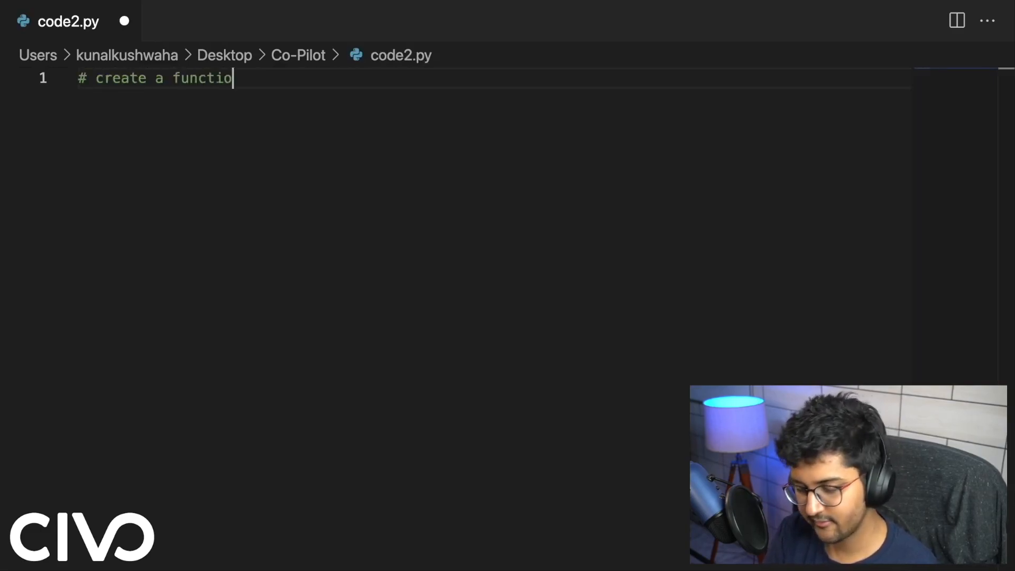
pyautogui.write('n to down')
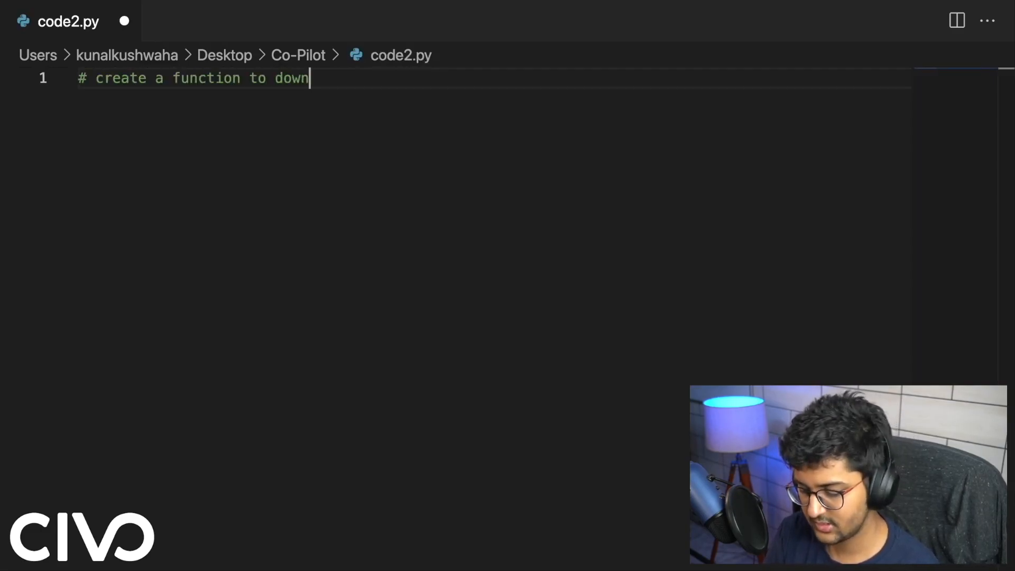
pyautogui.write('load pdf')
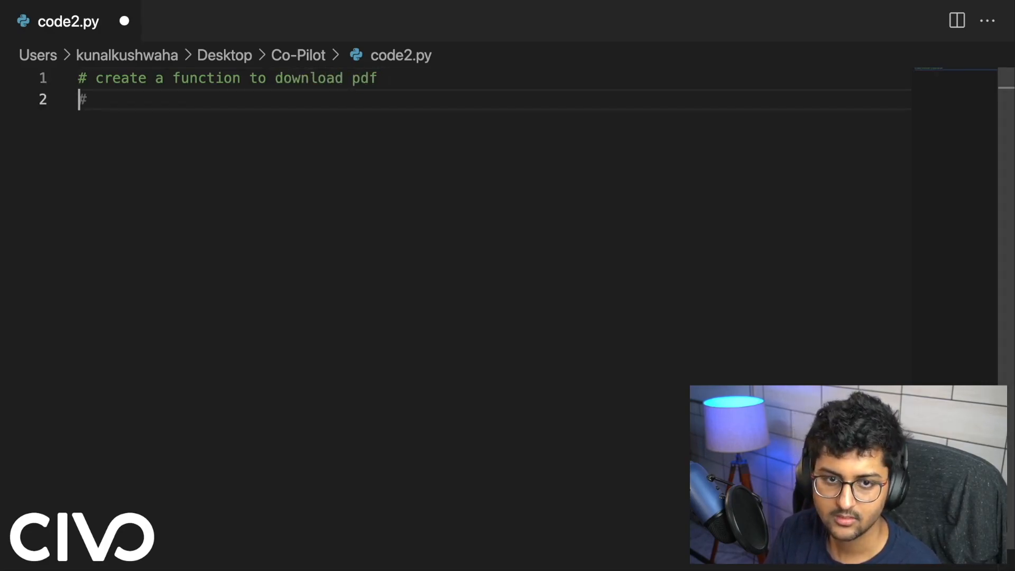
pyautogui.write('def download_pdf(url):')
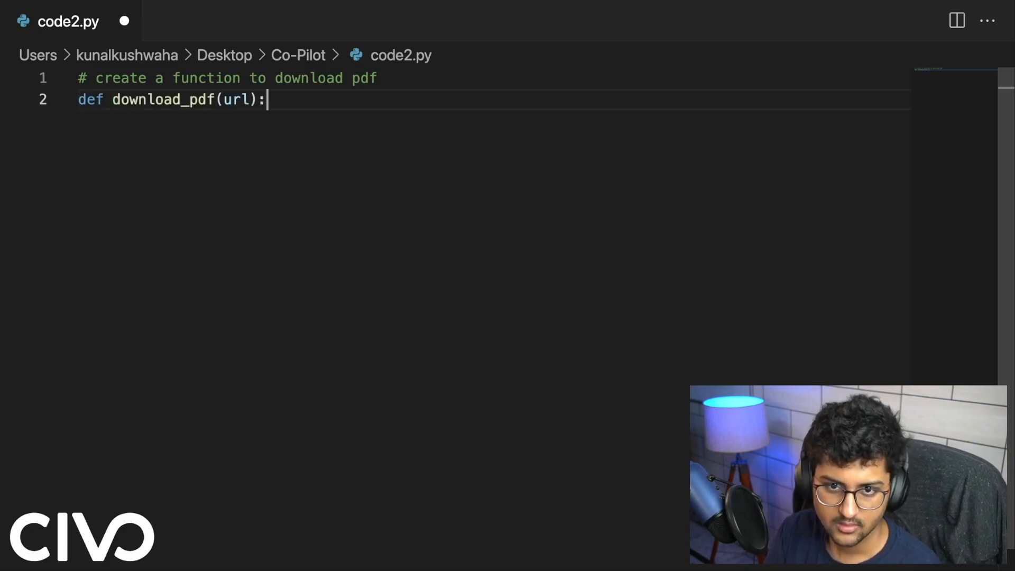
pyautogui.press('Return')
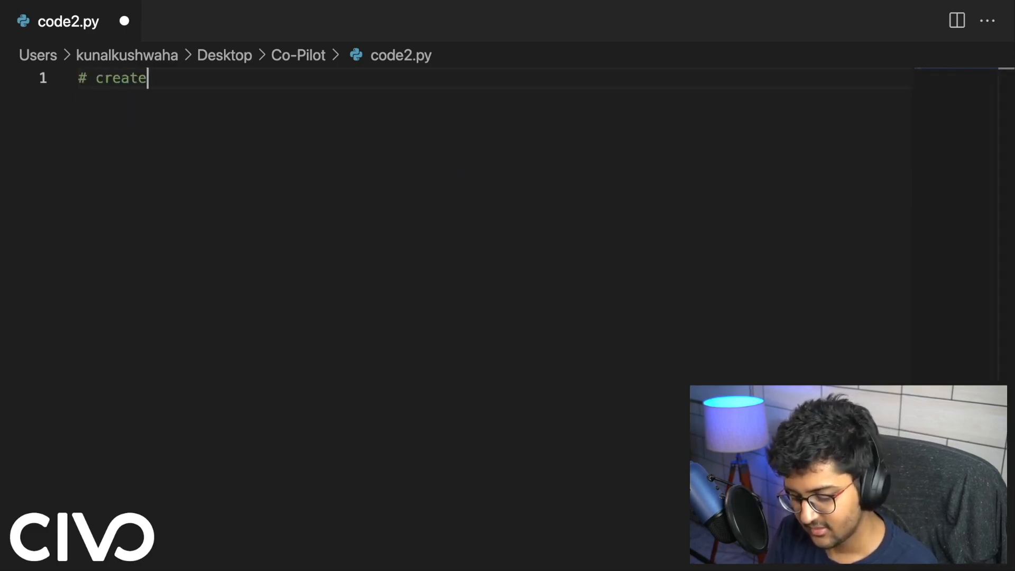
# - Rewrite the comment to download files and accept def download_file(url, name):
pyautogui.write('a function to down')
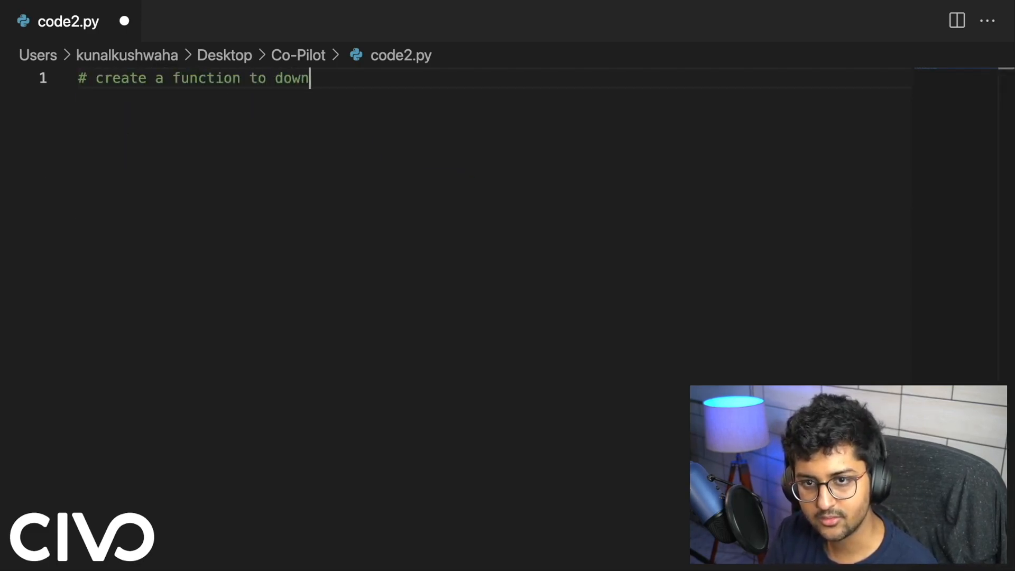
pyautogui.write('load files')
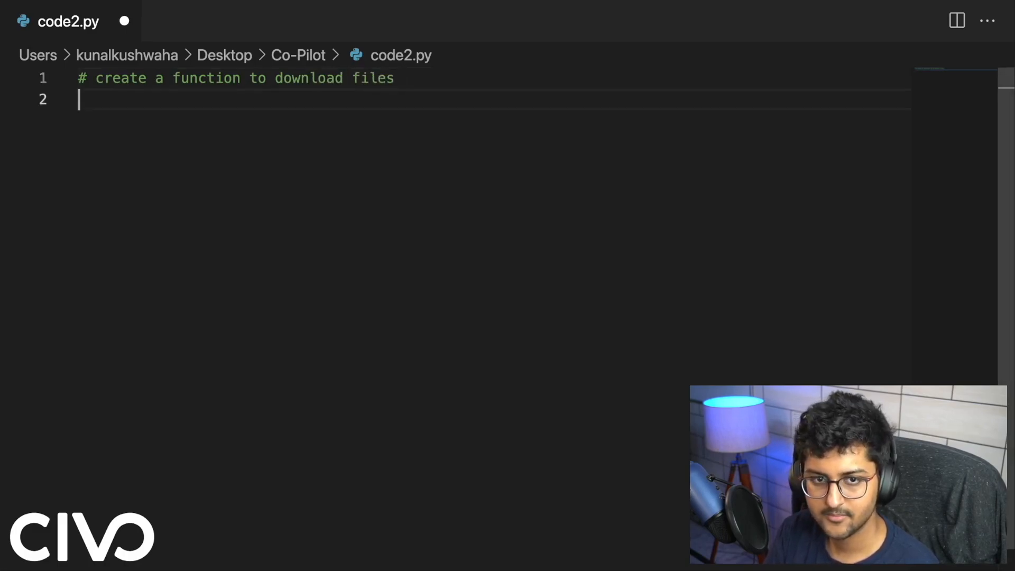
pyautogui.write('def download_file(url, name):')
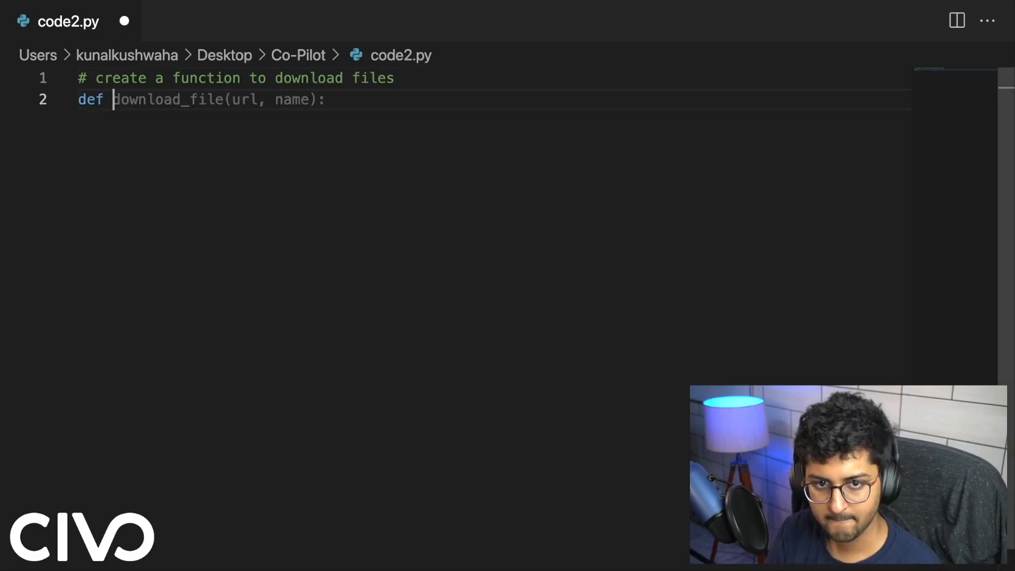
pyautogui.press('Return')
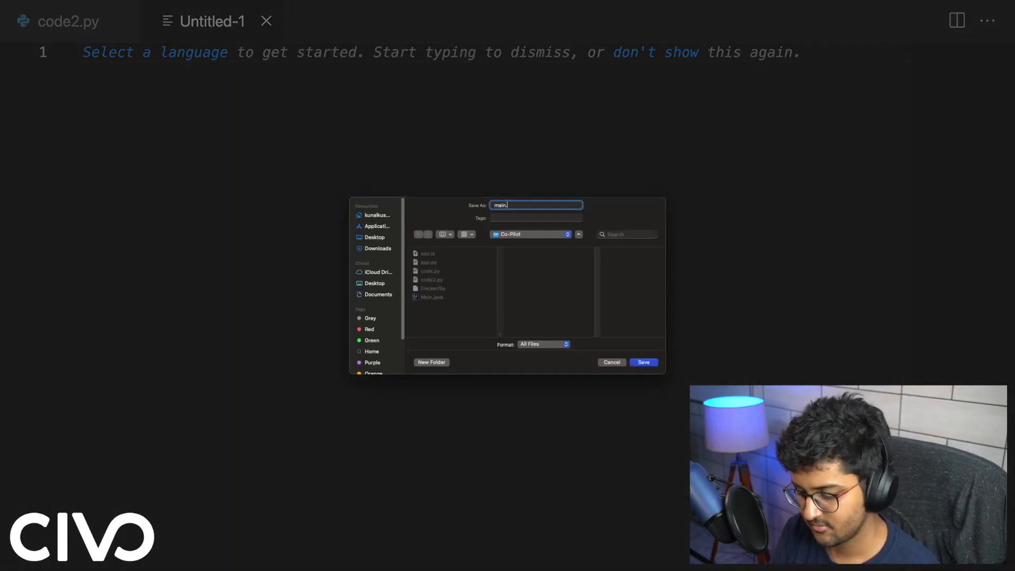
# - Save the file as main.go and accept Copilot's basic Hello World Go program
pyautogui.click(643, 362)
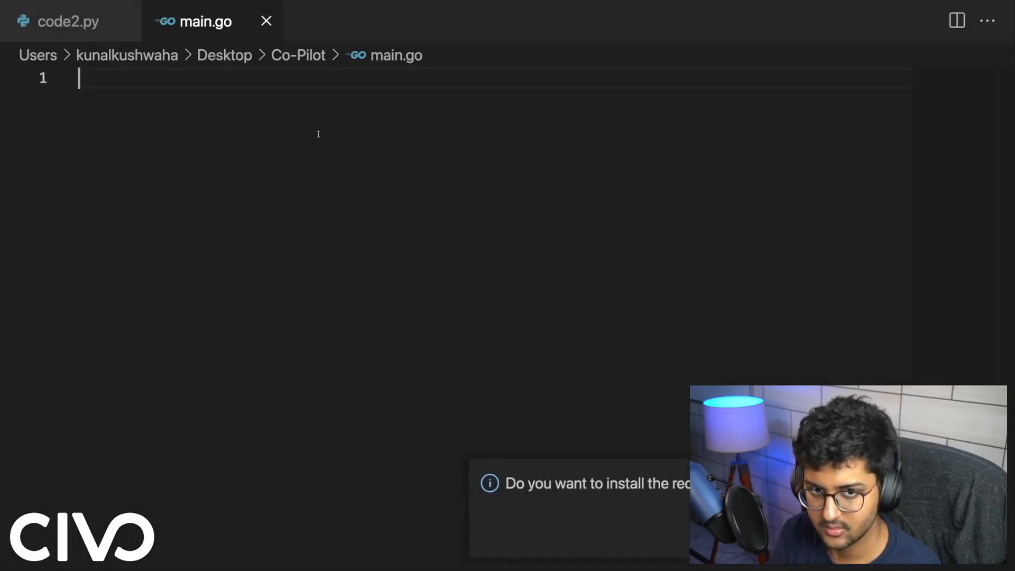
pyautogui.write('//')
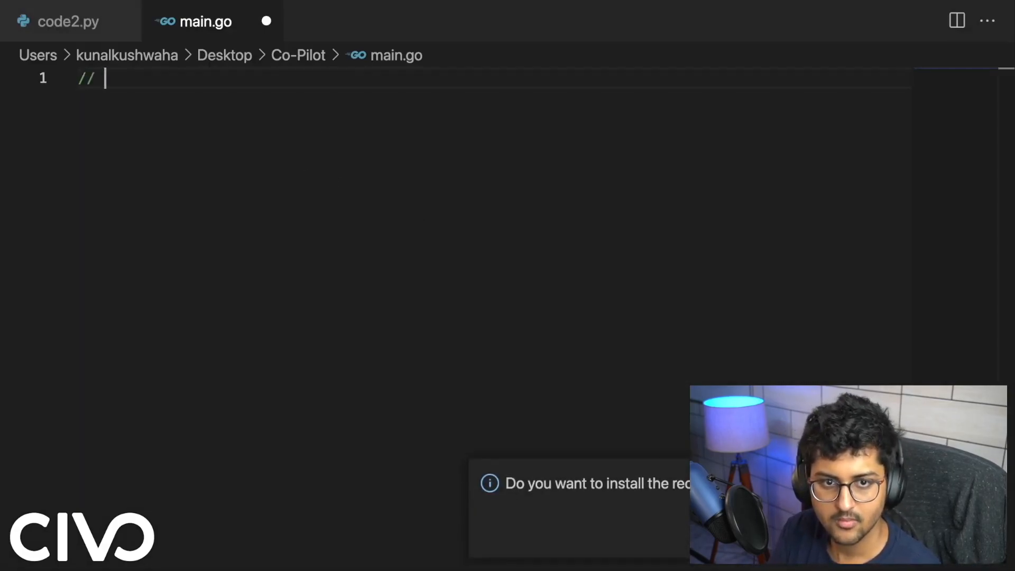
pyautogui.write('create a basic go program')
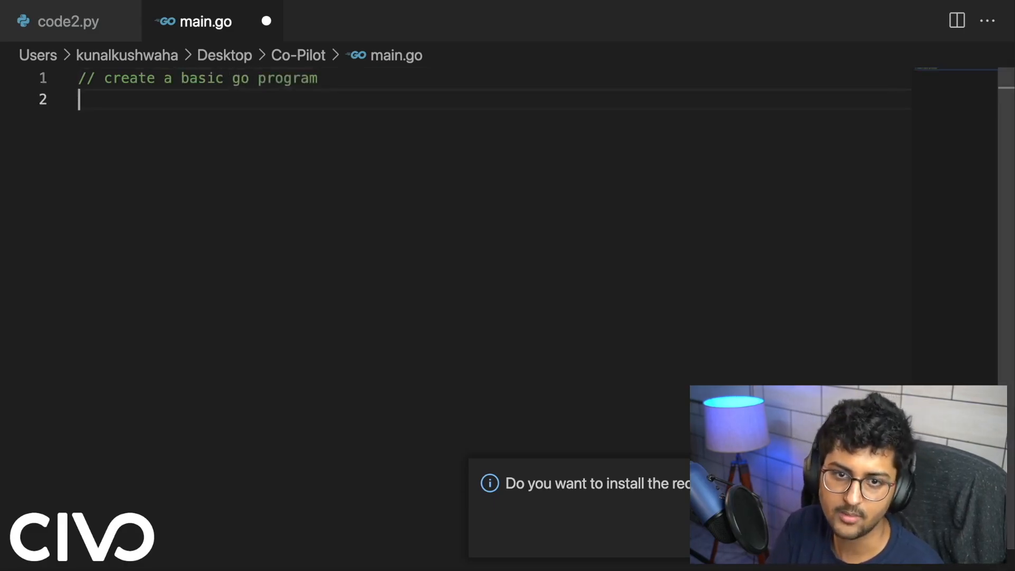
pyautogui.write('package main')
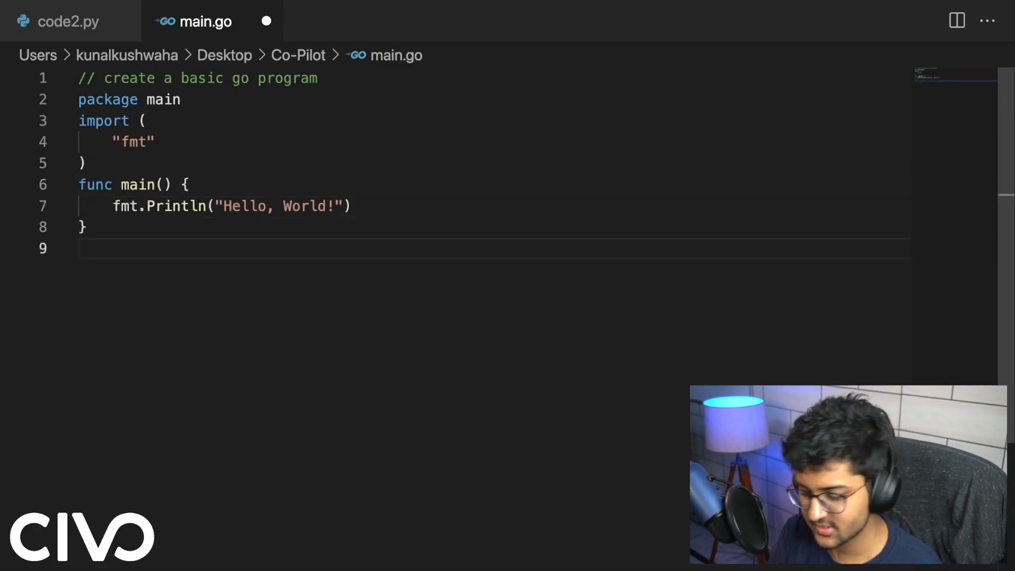
# - Type a comment requesting a function to find if a number is prime, odd or even
pyautogui.write('# c')
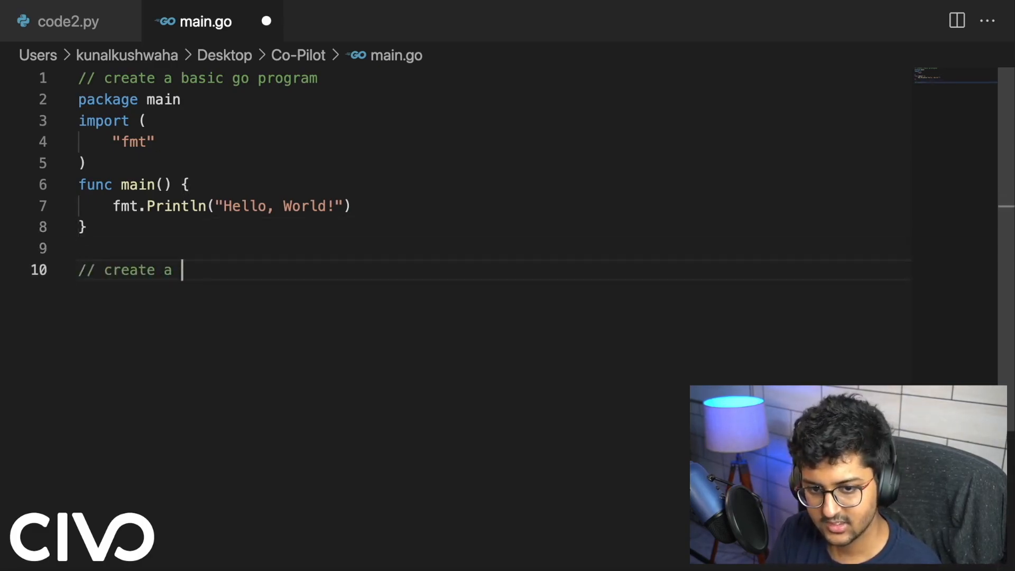
pyautogui.write('function')
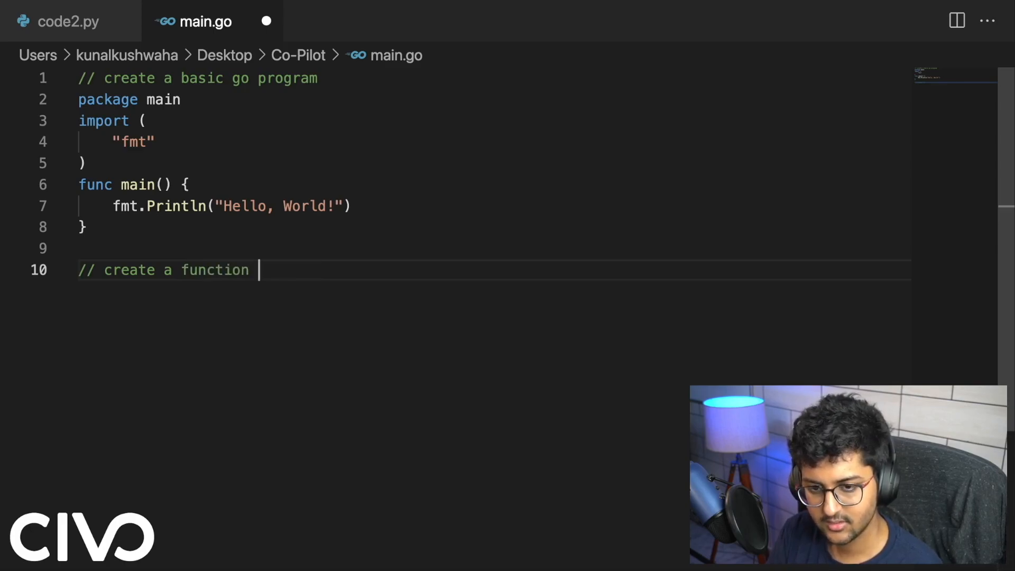
pyautogui.write('tp ge')
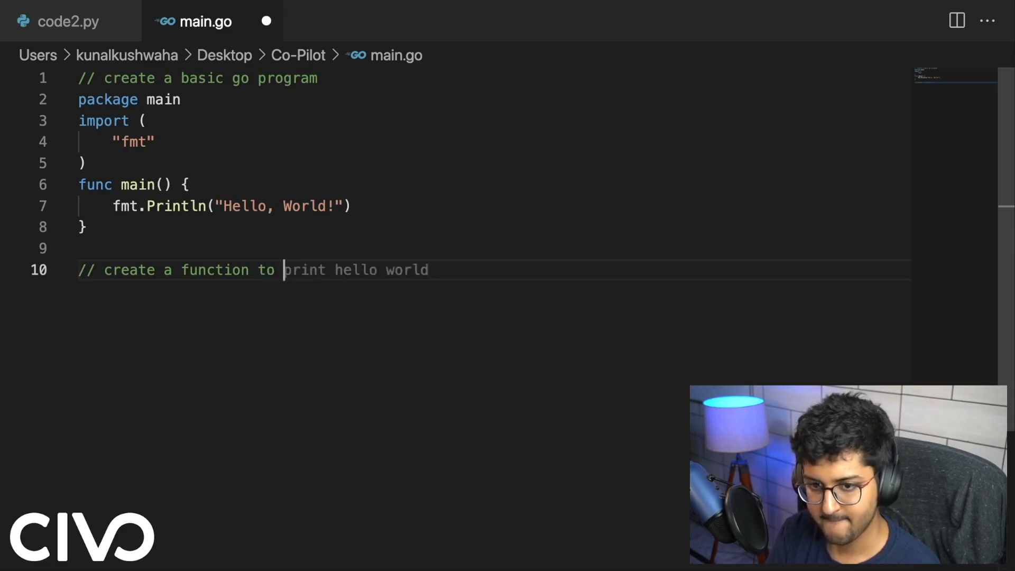
pyautogui.write('fi')
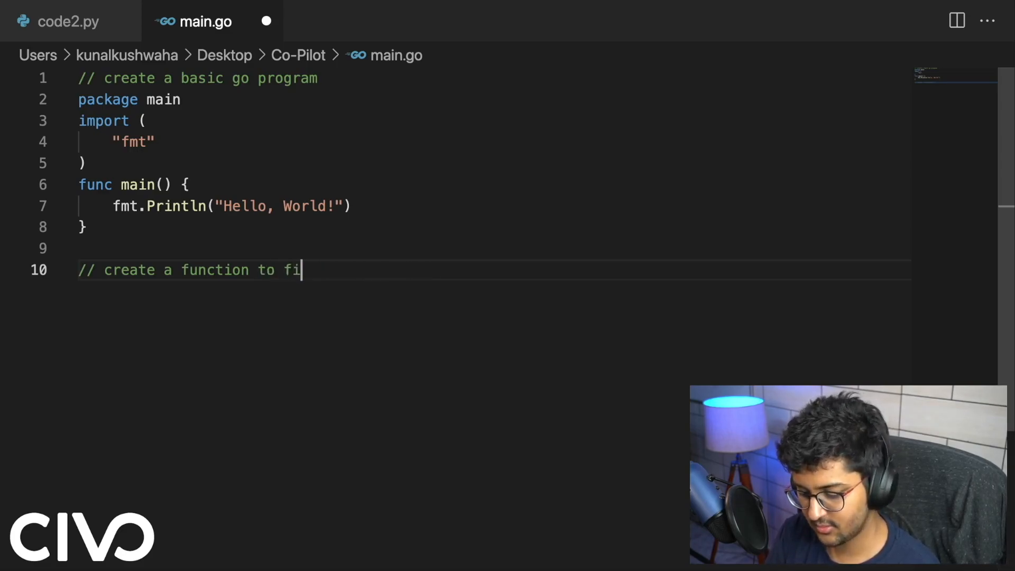
pyautogui.write('nd if a')
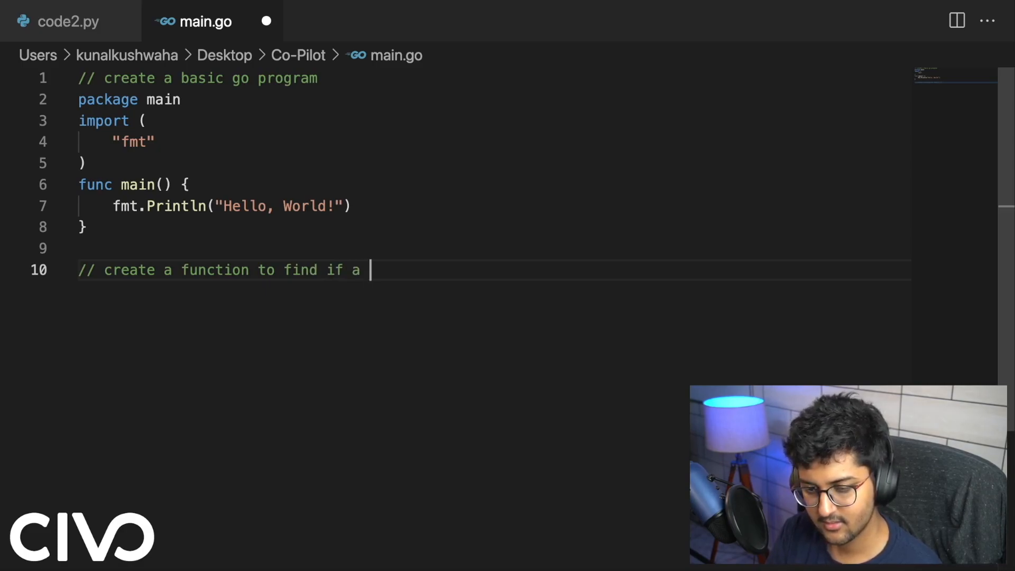
pyautogui.write('num')
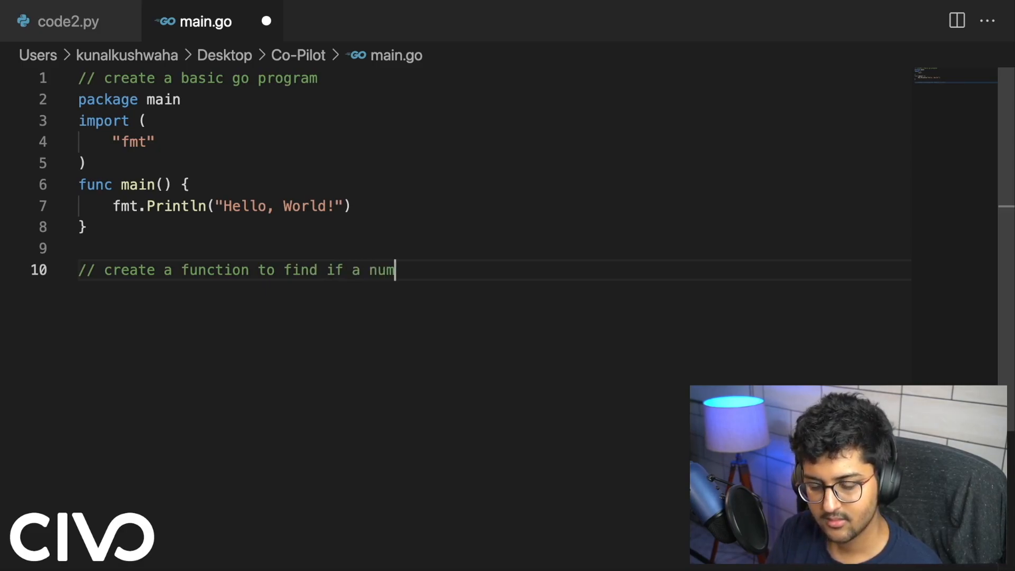
pyautogui.write('ber is')
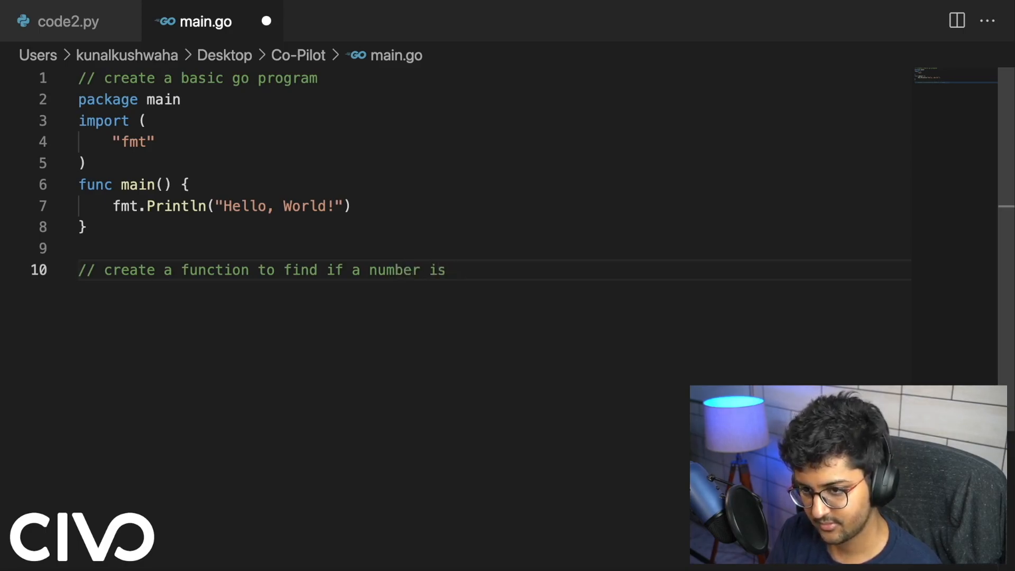
pyautogui.write('prime')
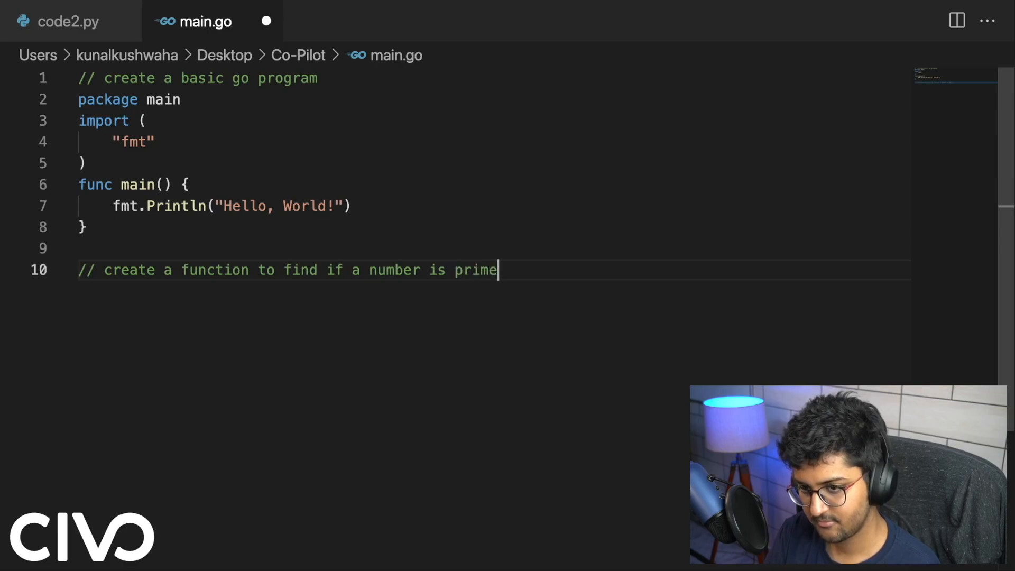
pyautogui.write('odd or ev')
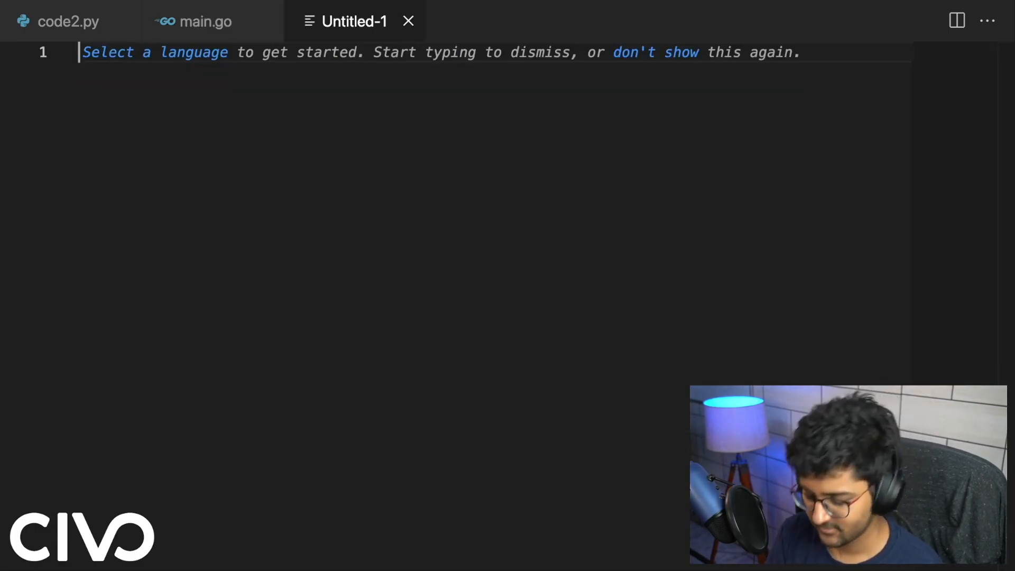
# - Review main.go's new function, then save the blank file as leap.cpp
pyautogui.click(205, 21)
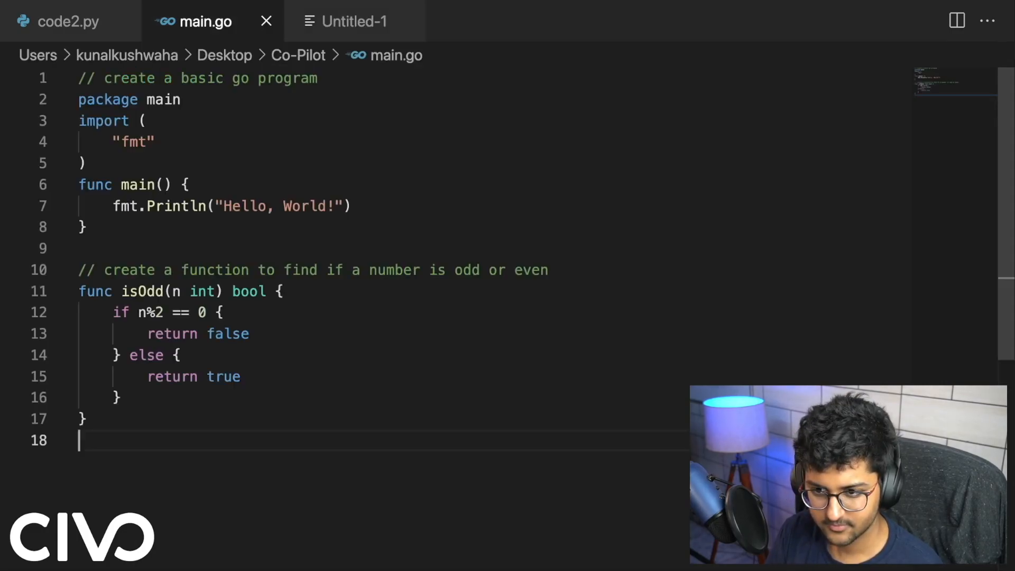
pyautogui.click(354, 21)
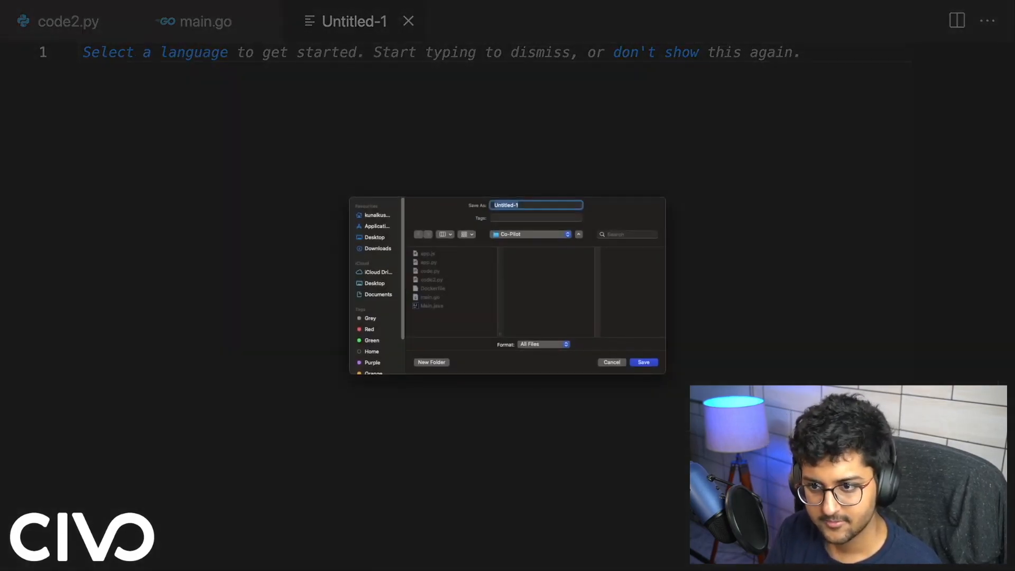
pyautogui.write('leap.')
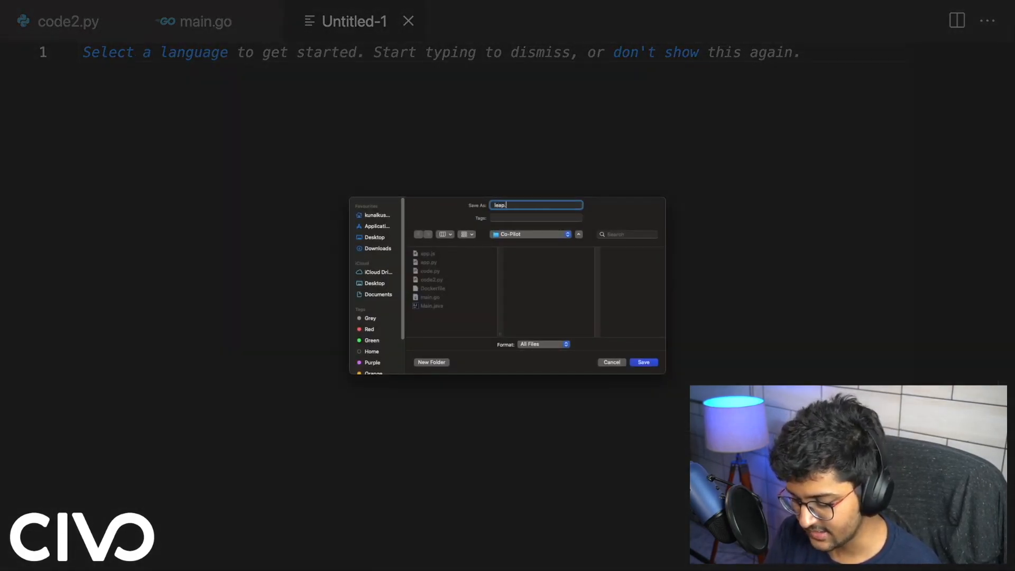
pyautogui.click(611, 362)
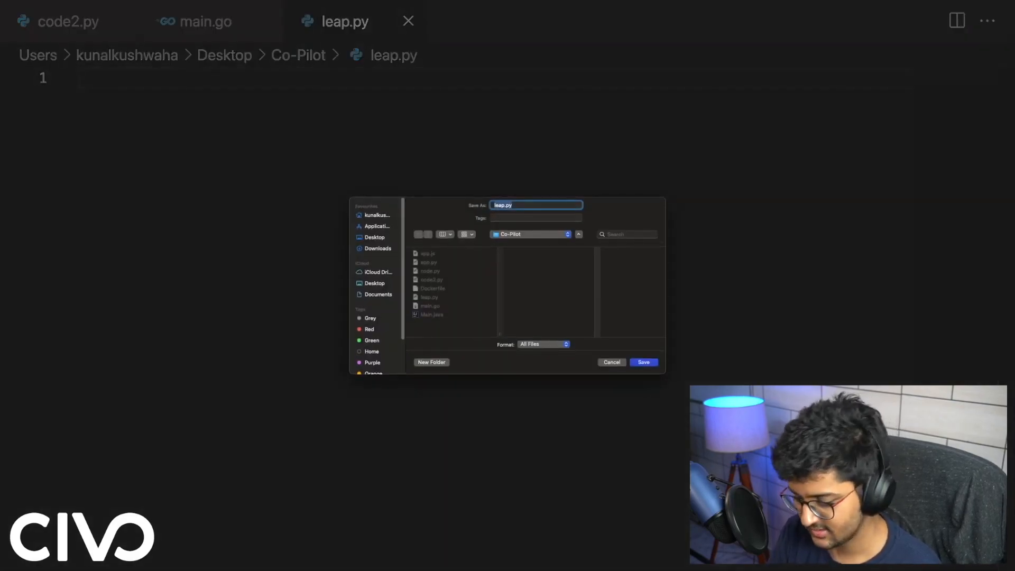
pyautogui.click(642, 361)
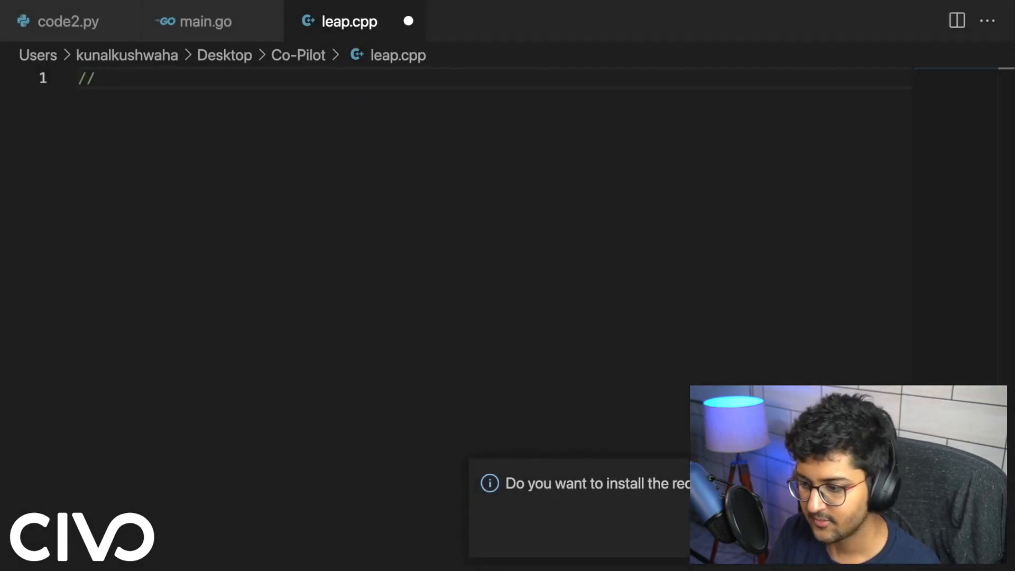
# - Write leap.cpp's header comments, including 'Create Date: 2/2/15', and the opening code
pyautogui.write('c')
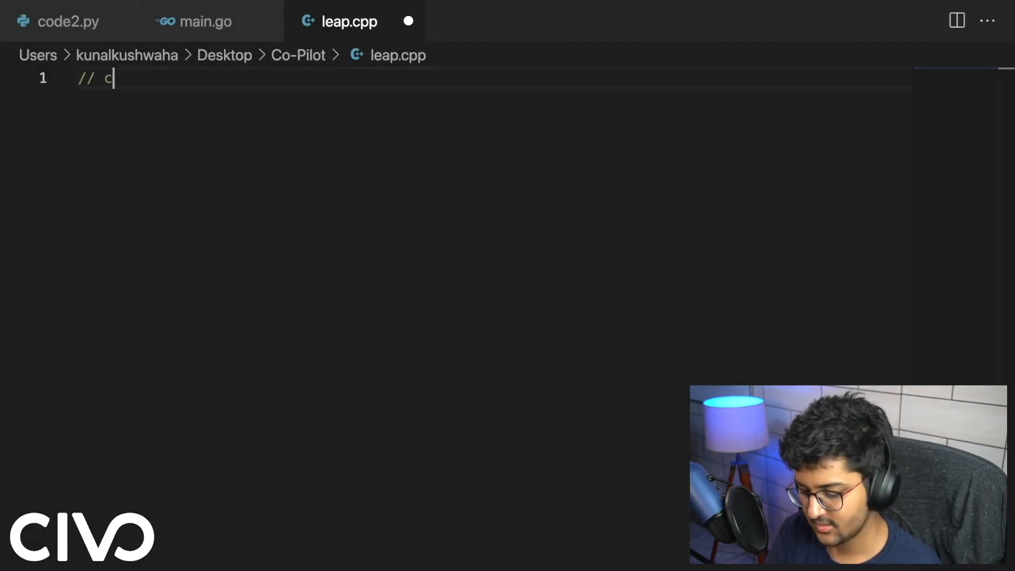
pyautogui.write('reate a function to print the leap year')
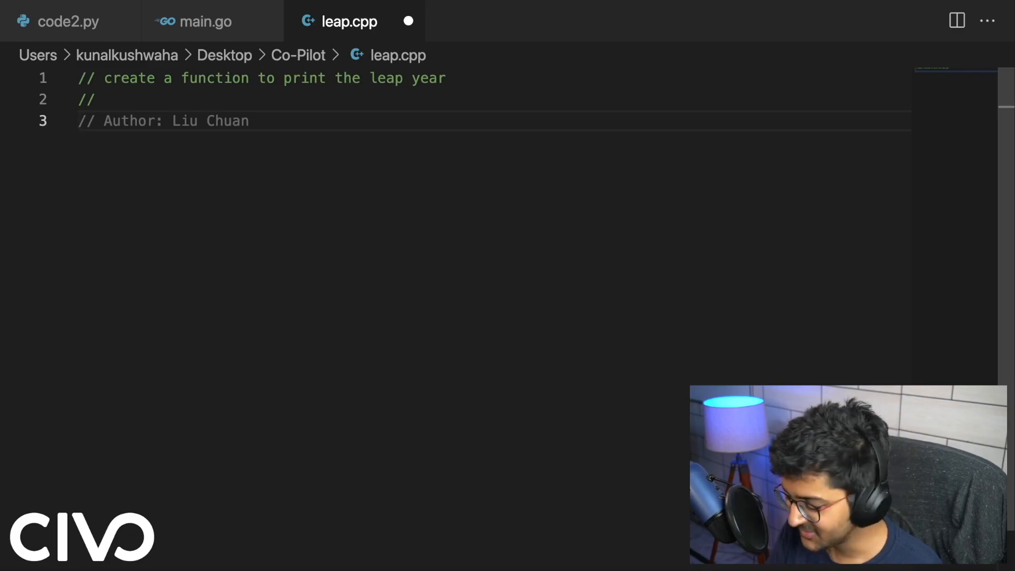
pyautogui.write('// Create Date: 2/2/15')
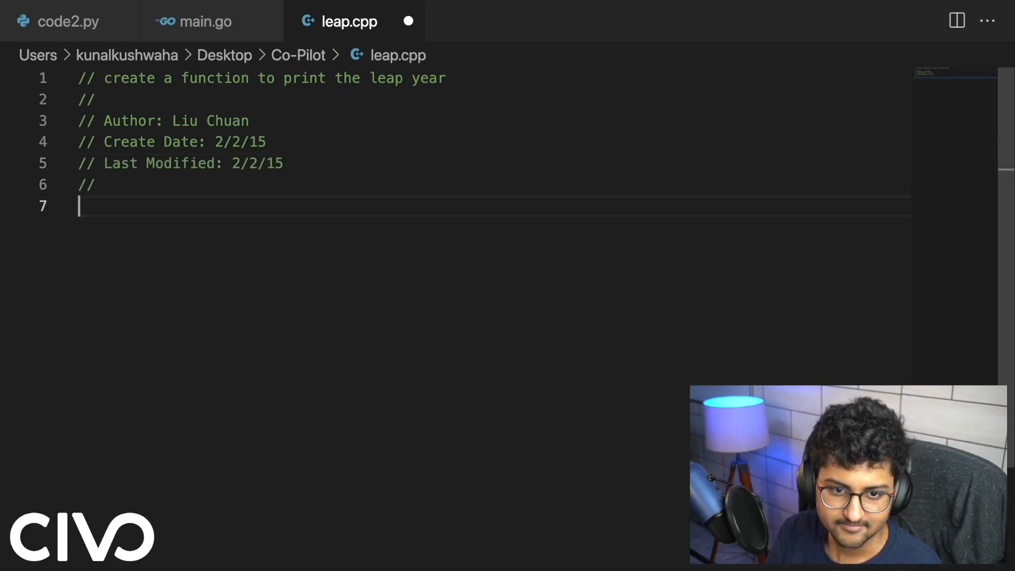
pyautogui.write('int main(')
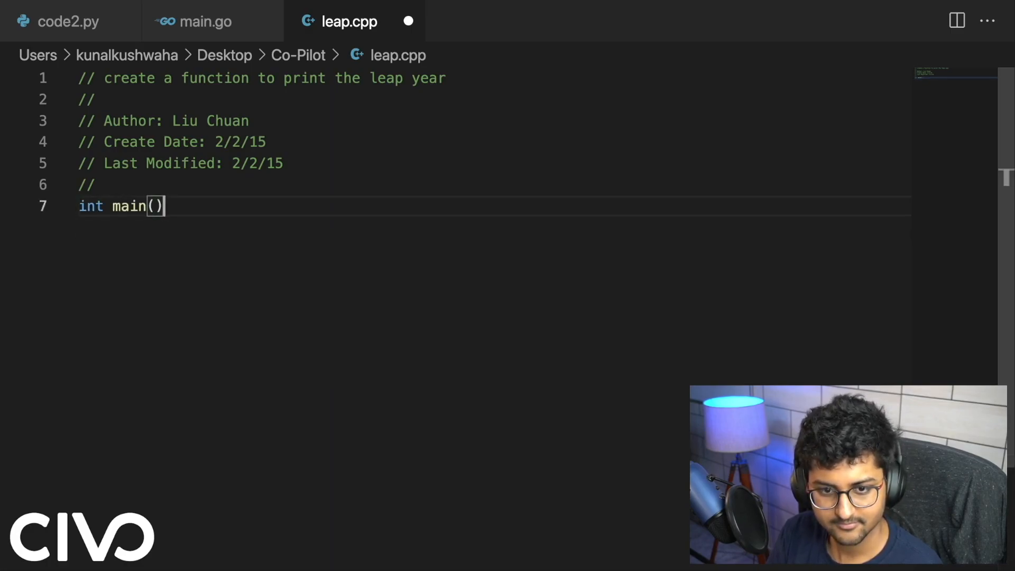
pyautogui.write('{}')
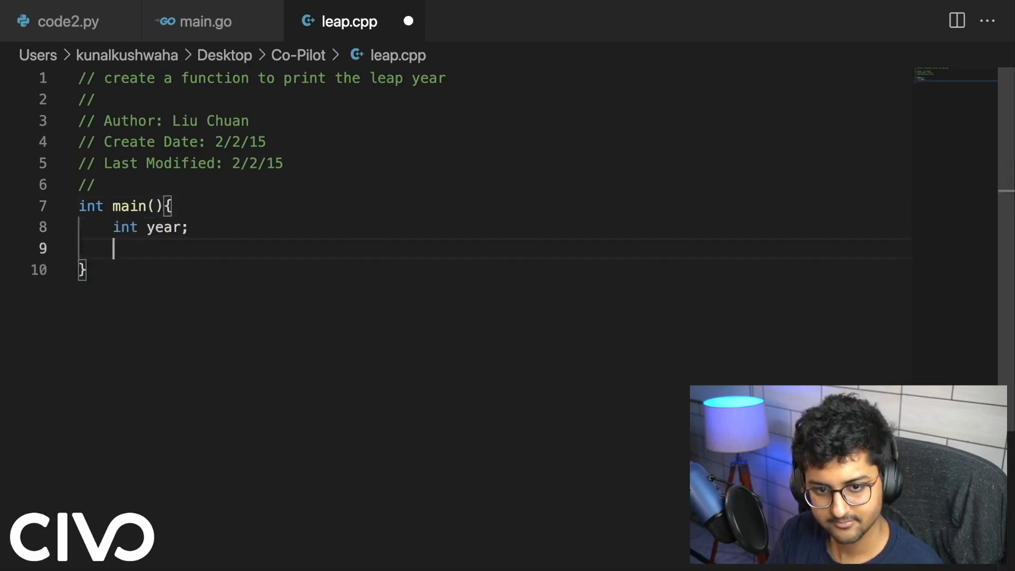
# - Add the year prompt, the 'is not a leap year' output and return 0, then review
pyautogui.write('cout << "Please input a year: ";')
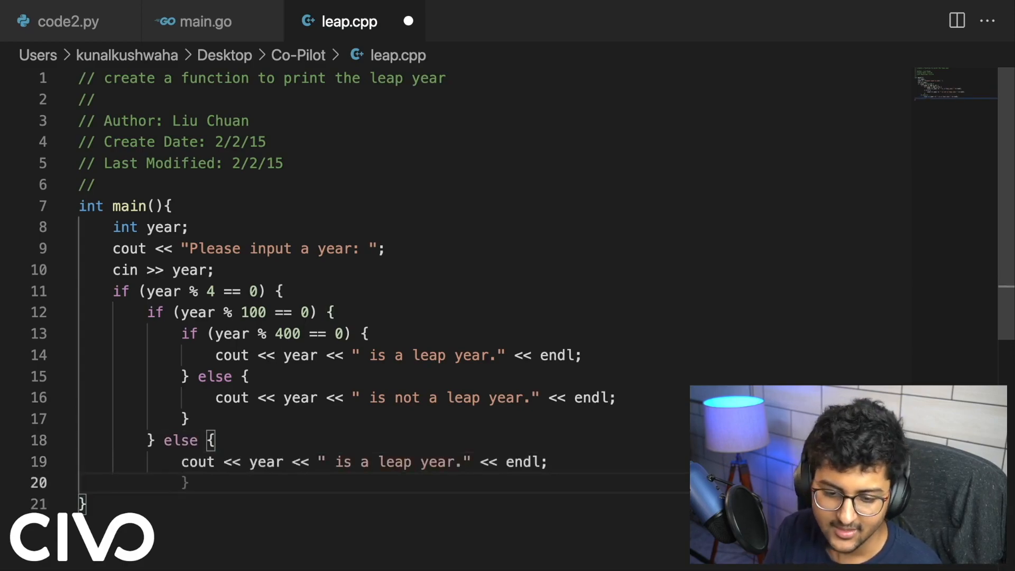
pyautogui.press('Enter')
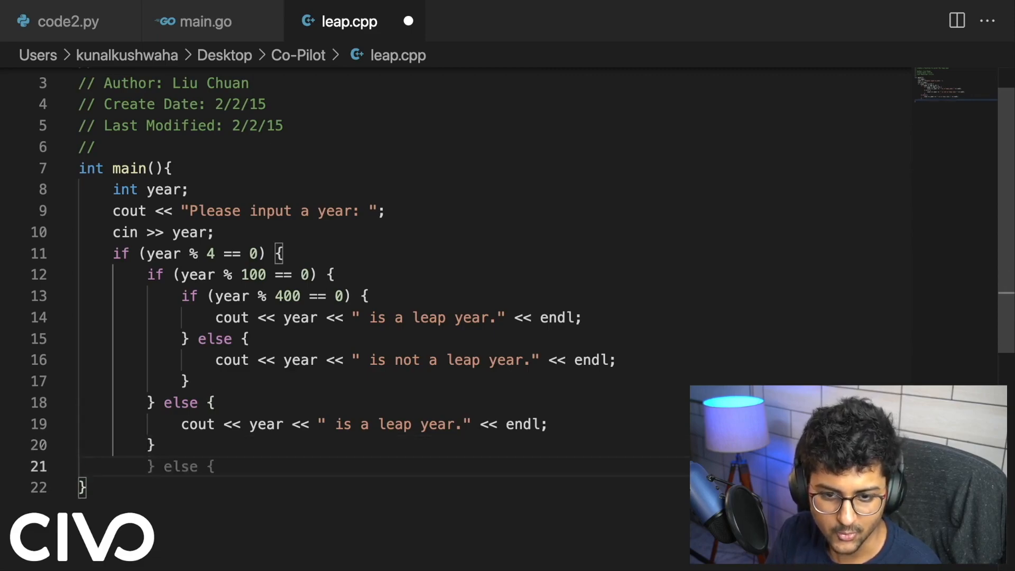
pyautogui.write('cout << year << " is not a leap year." << endl;')
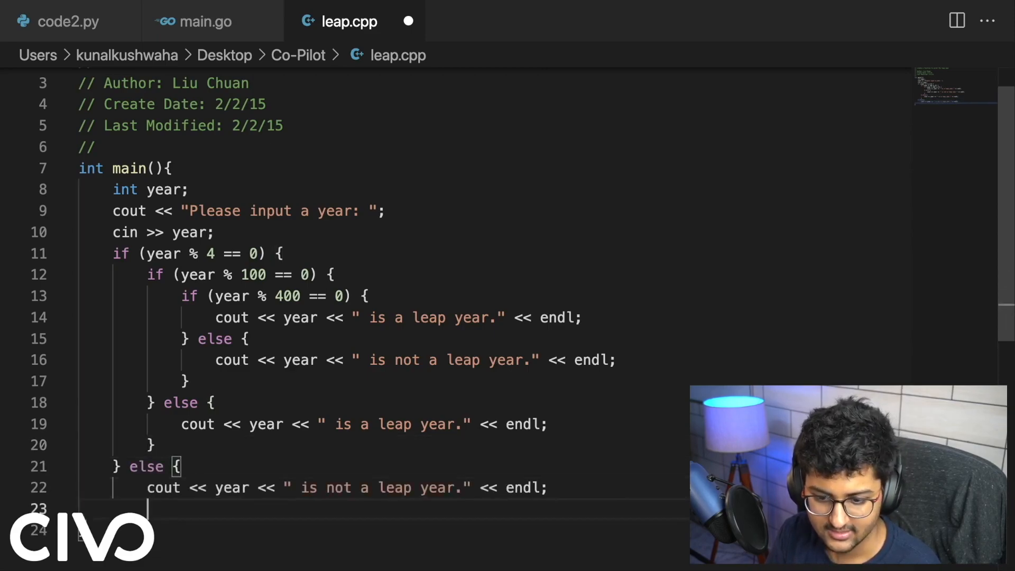
pyautogui.write('return 0;')
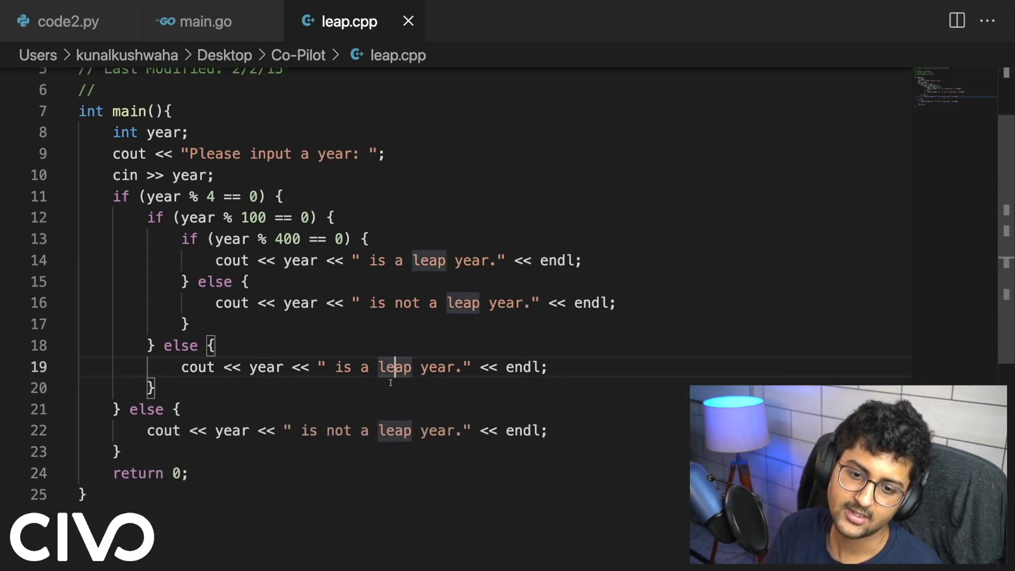
pyautogui.scroll(-3)
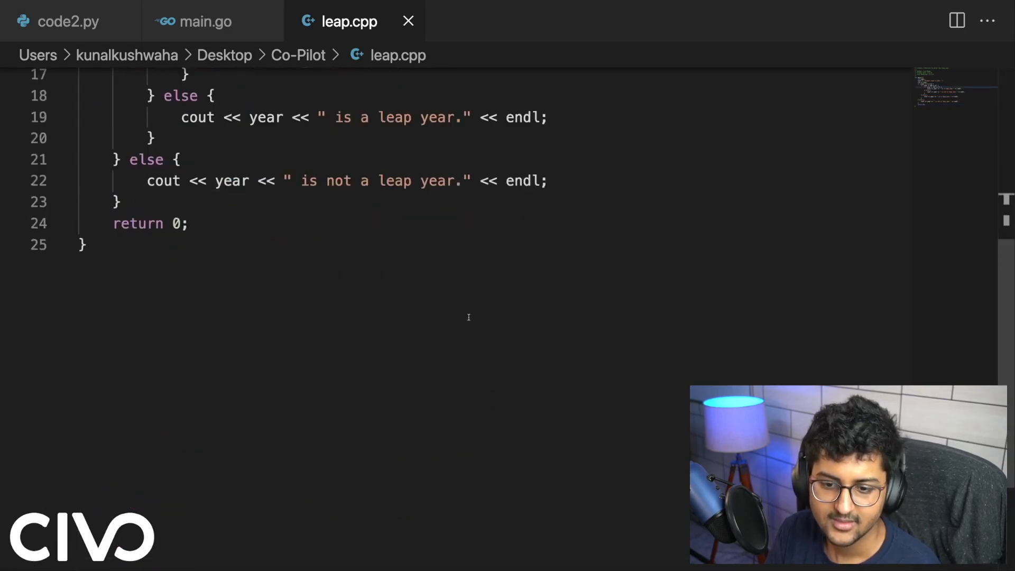
pyautogui.scroll(3)
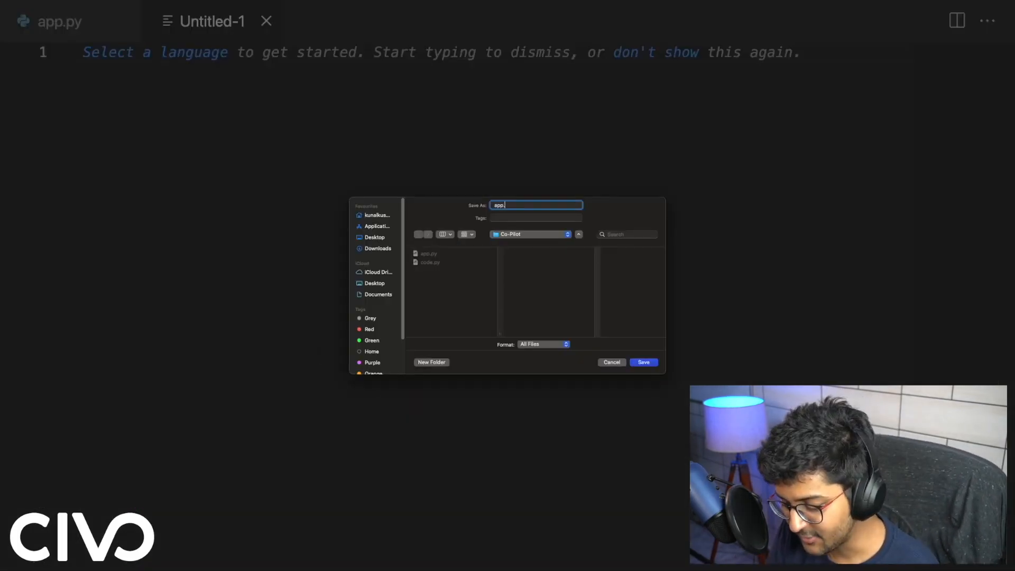
# - Save the new file as app.js with comment '// create an example of a simple javascript app'
pyautogui.click(642, 362)
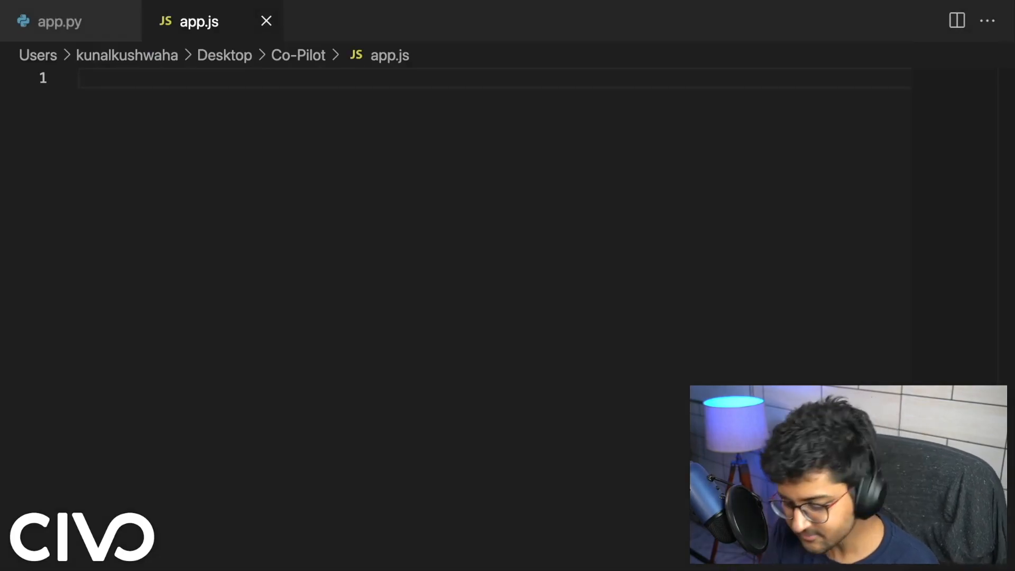
pyautogui.write('# create a')
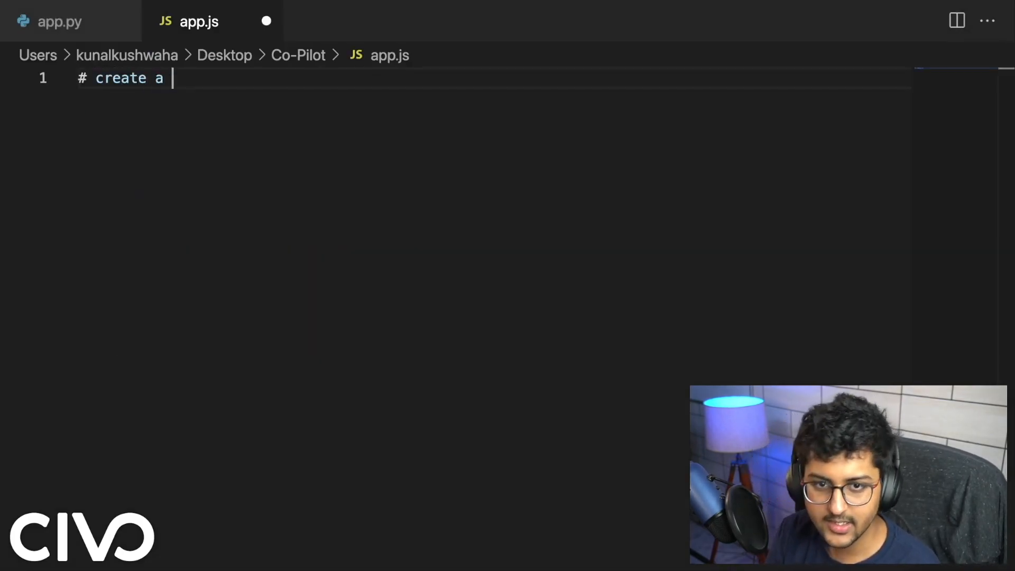
pyautogui.write('// cre')
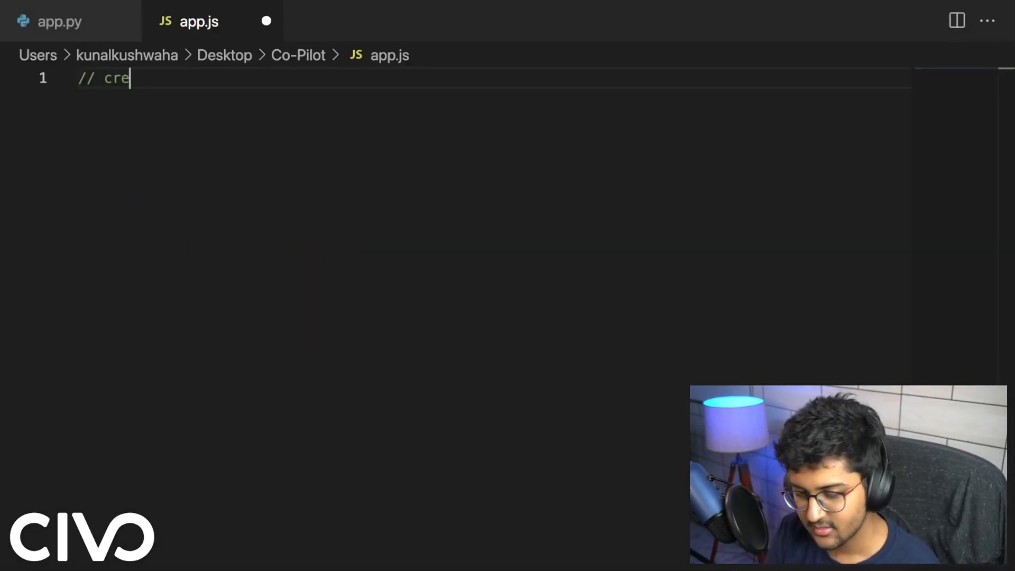
pyautogui.write('ate an example of a simple javascript app')
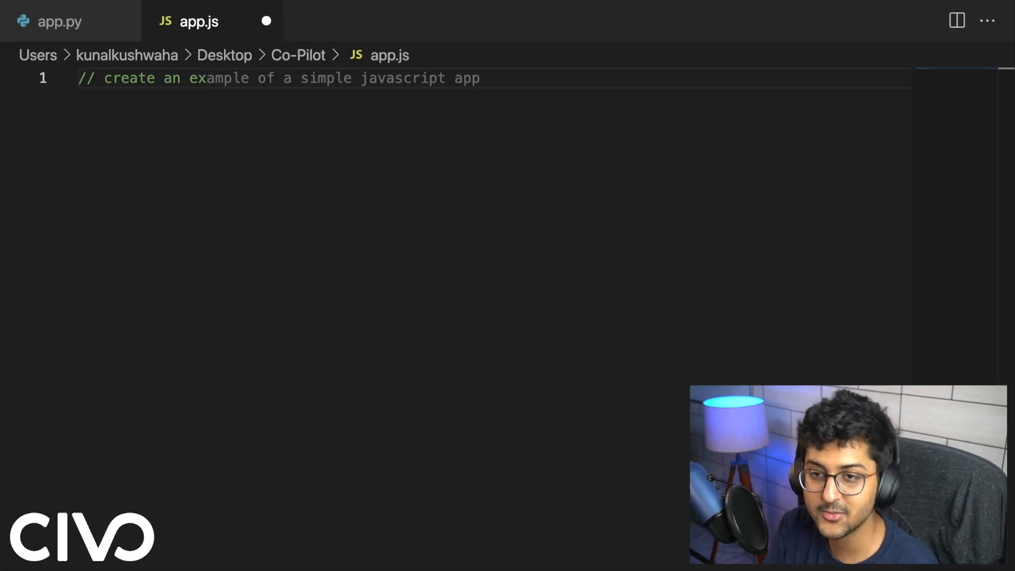
pyautogui.write('//')
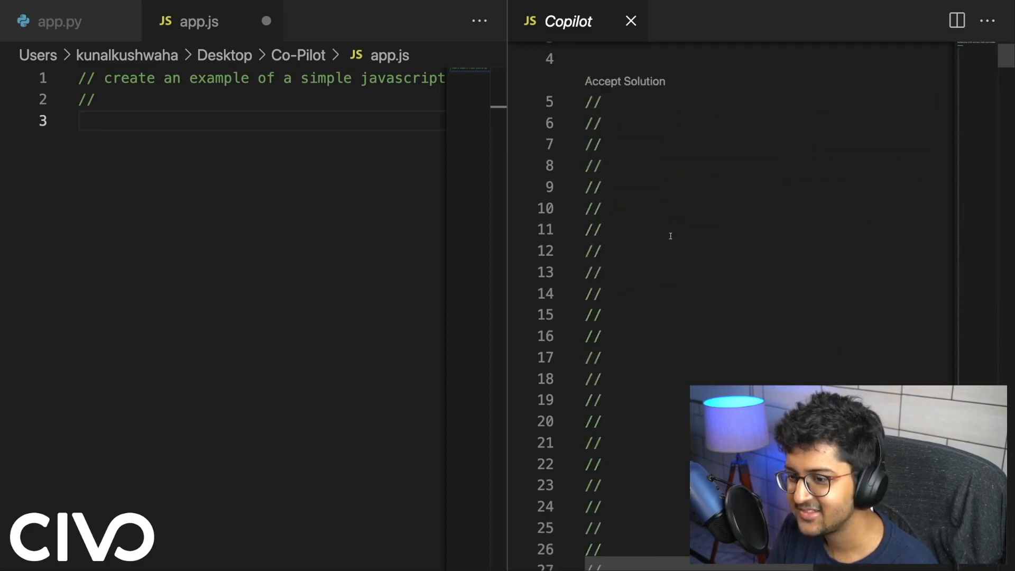
# - Scroll through Copilot's suggested app solutions, then close the panel without accepting any
pyautogui.scroll(-3)
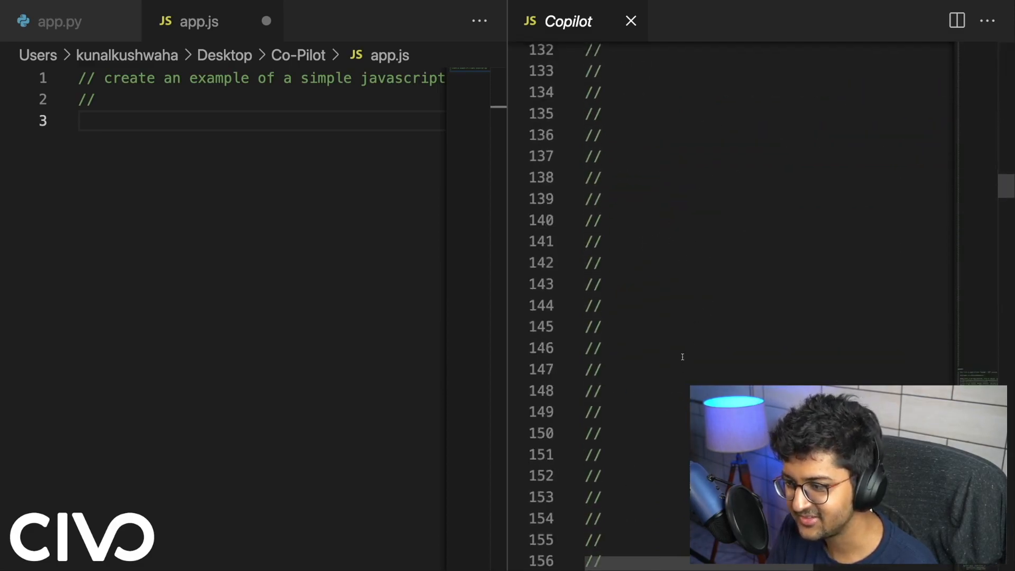
pyautogui.scroll(-3)
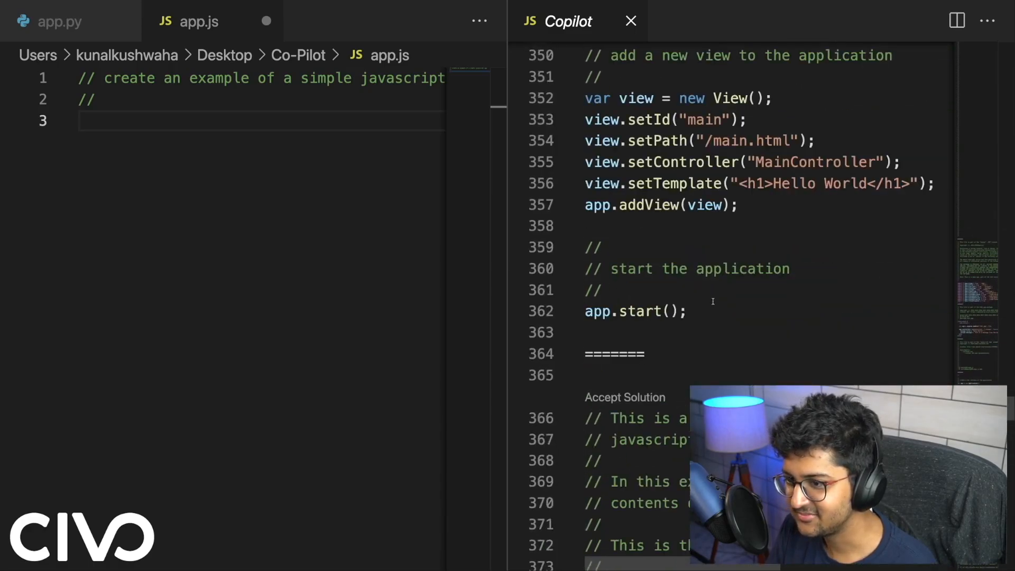
pyautogui.scroll(3)
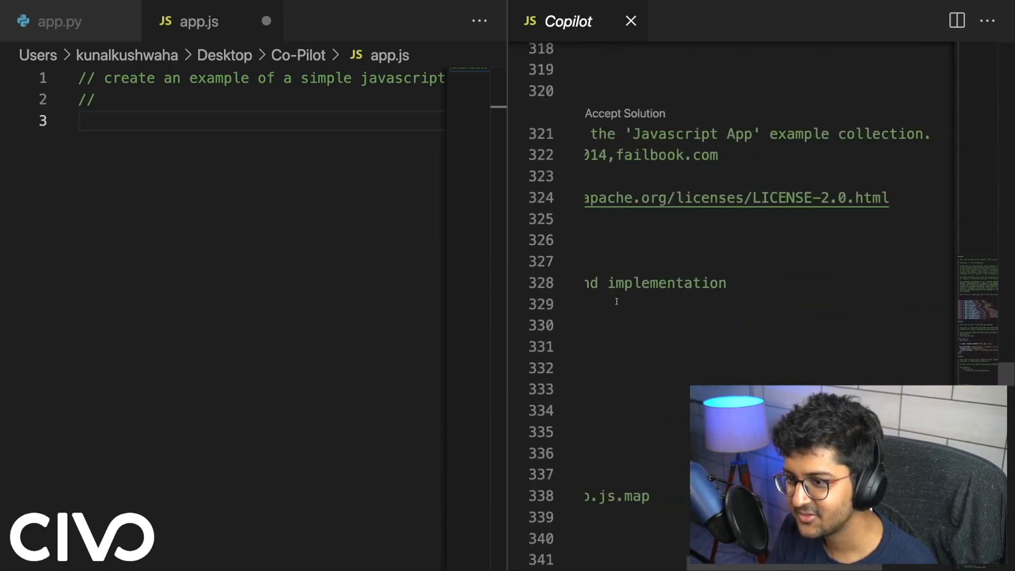
pyautogui.scroll(-3)
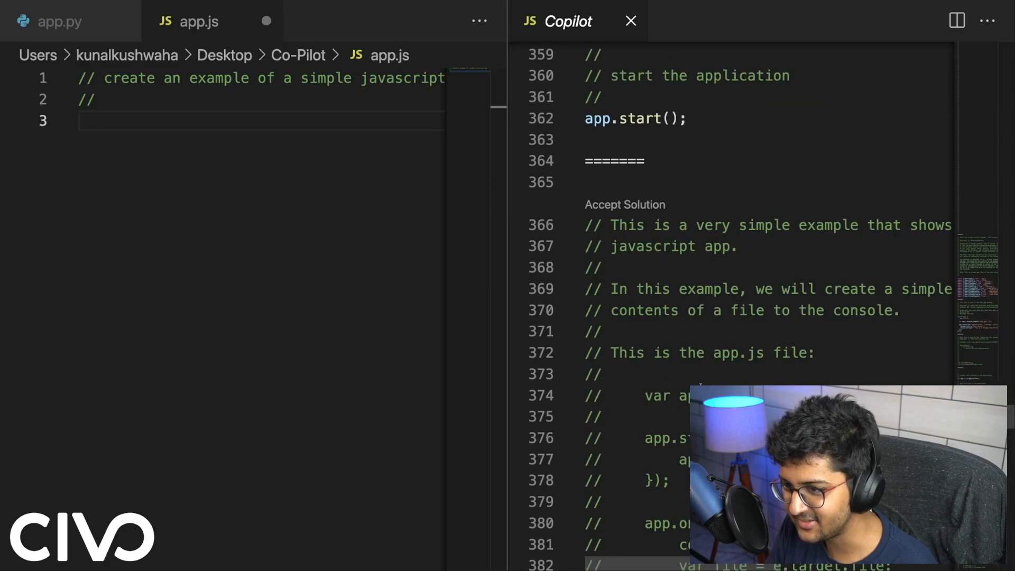
pyautogui.scroll(-3)
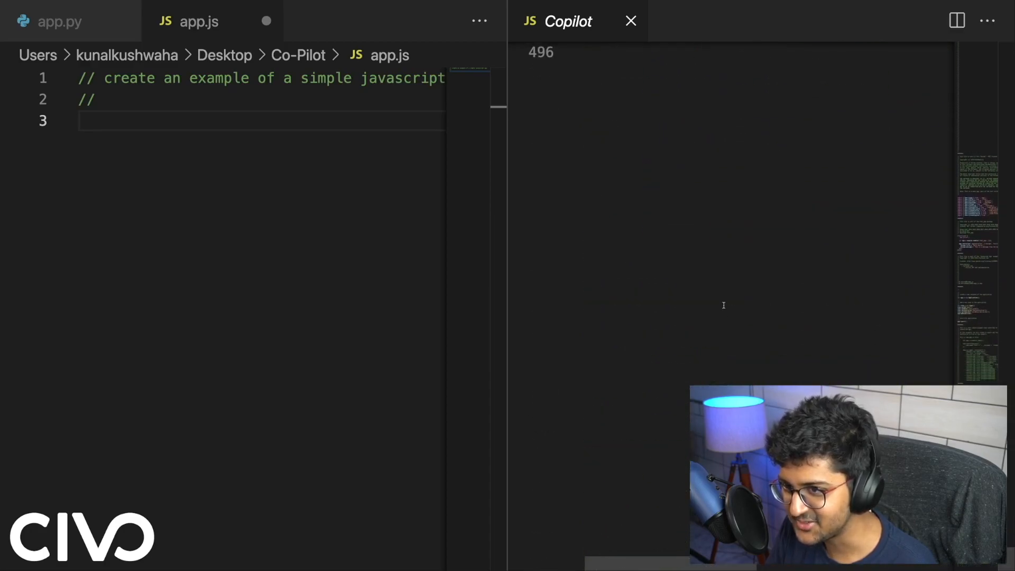
pyautogui.click(631, 21)
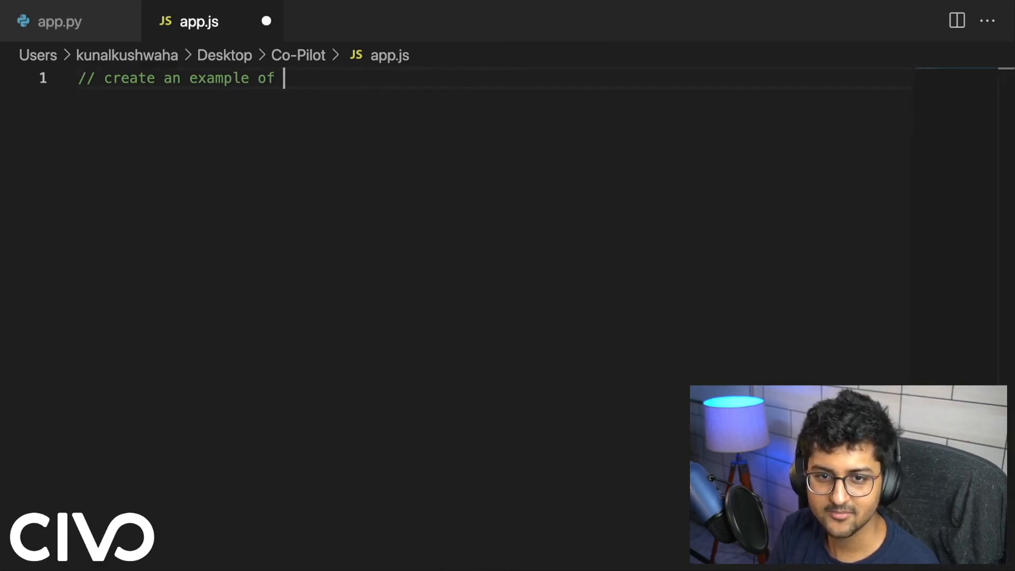
# - Require express, create the app, and add a '/' route sending Hello World!
pyautogui.write('express app')
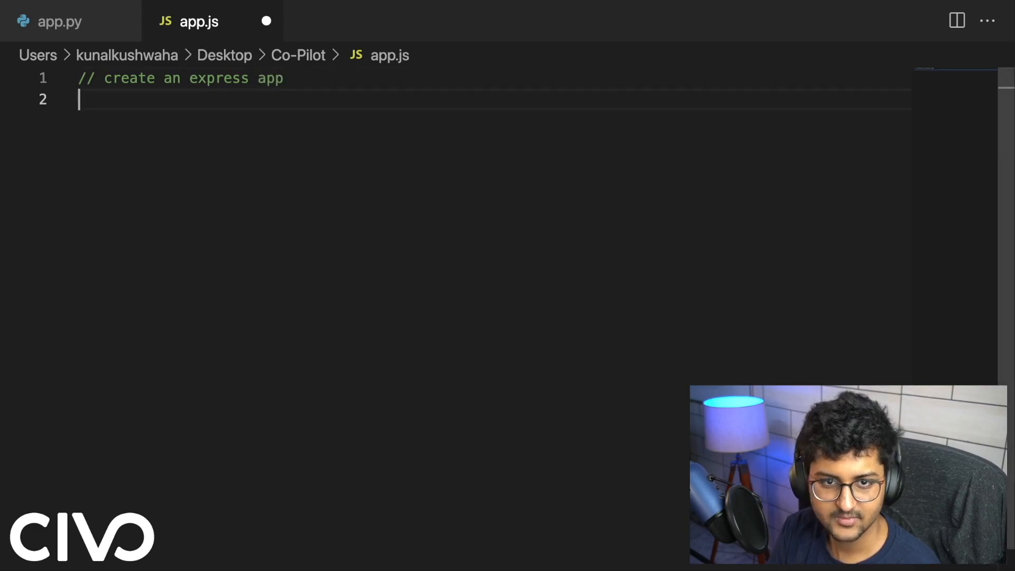
pyautogui.write('var app = express();')
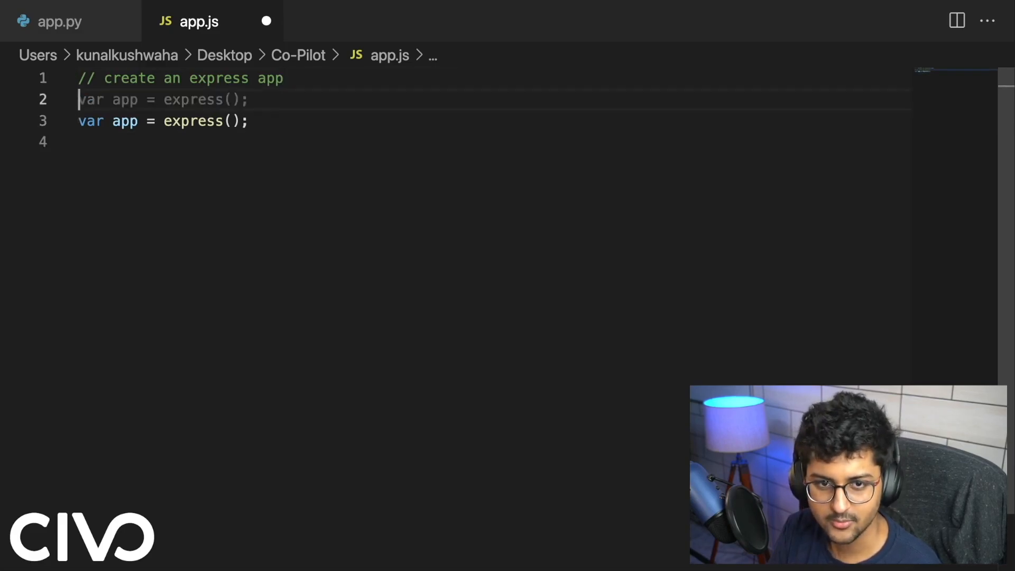
pyautogui.write('const')
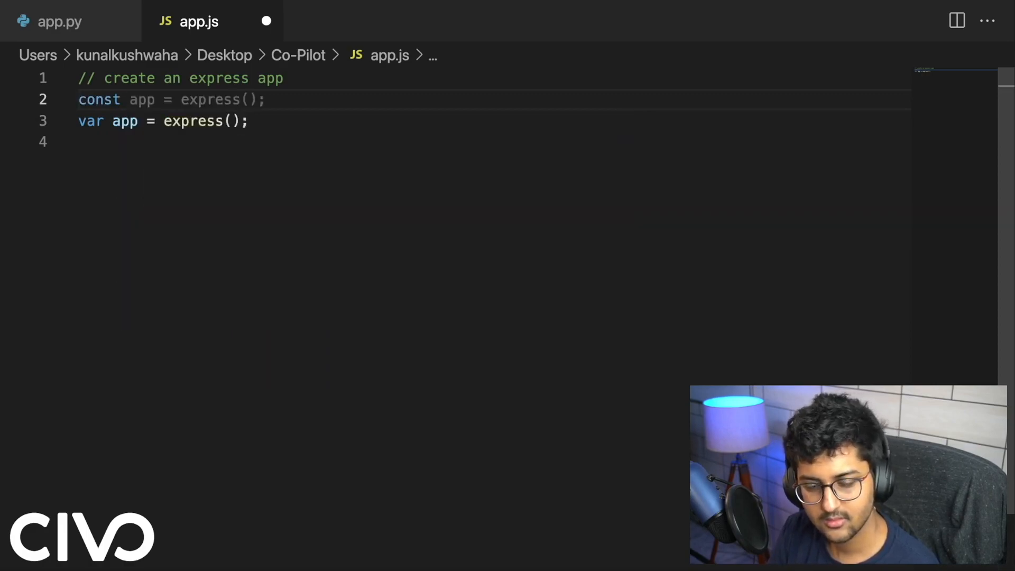
pyautogui.write("express = require('express');")
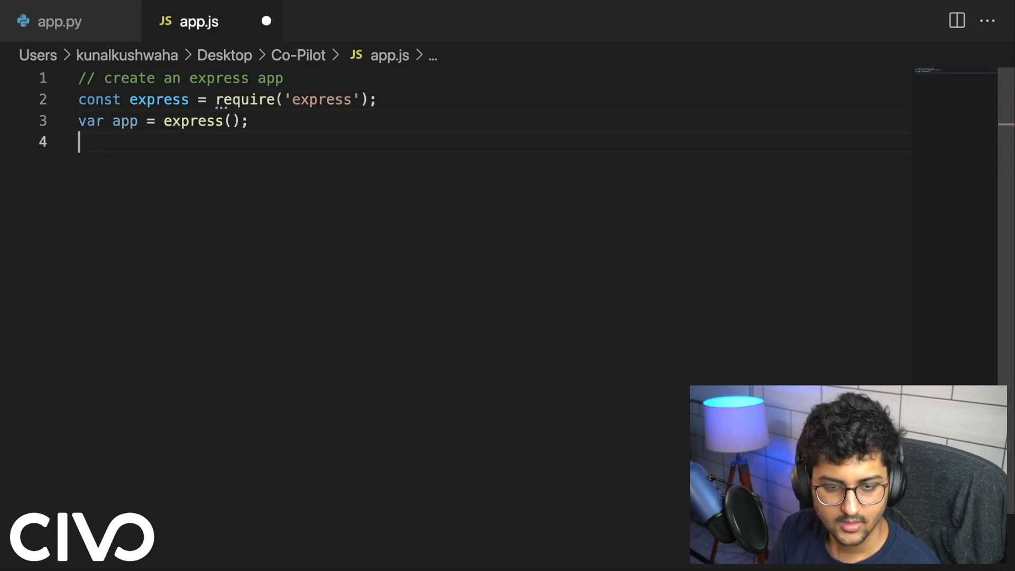
pyautogui.write('app.')
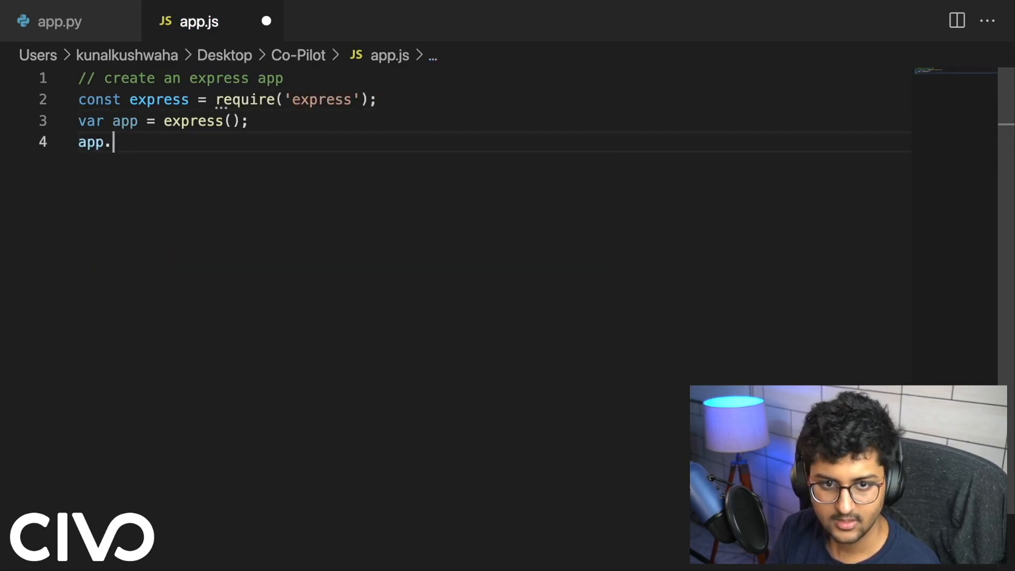
pyautogui.write("get('/', function(req, res) {")
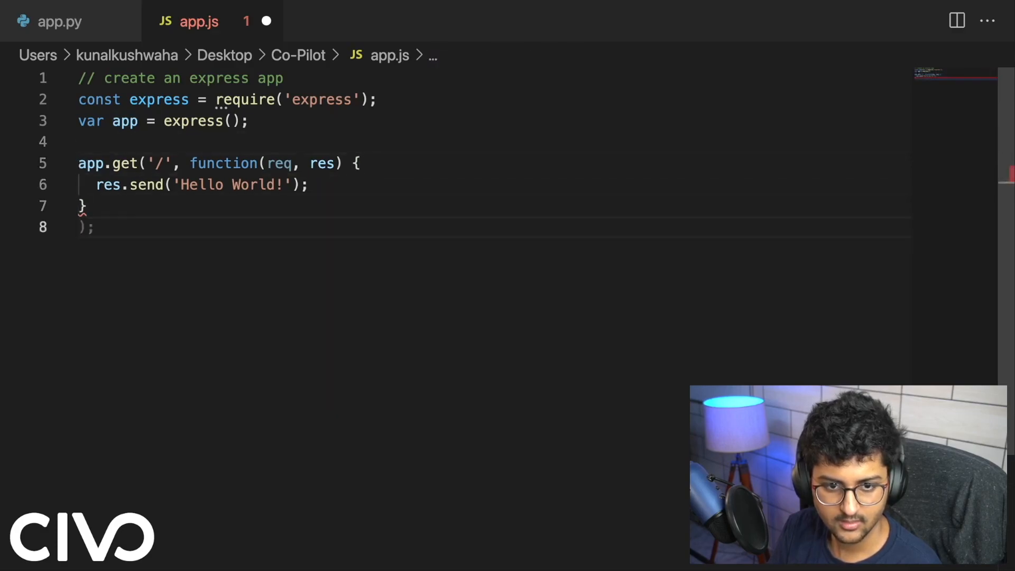
pyautogui.press('enter')
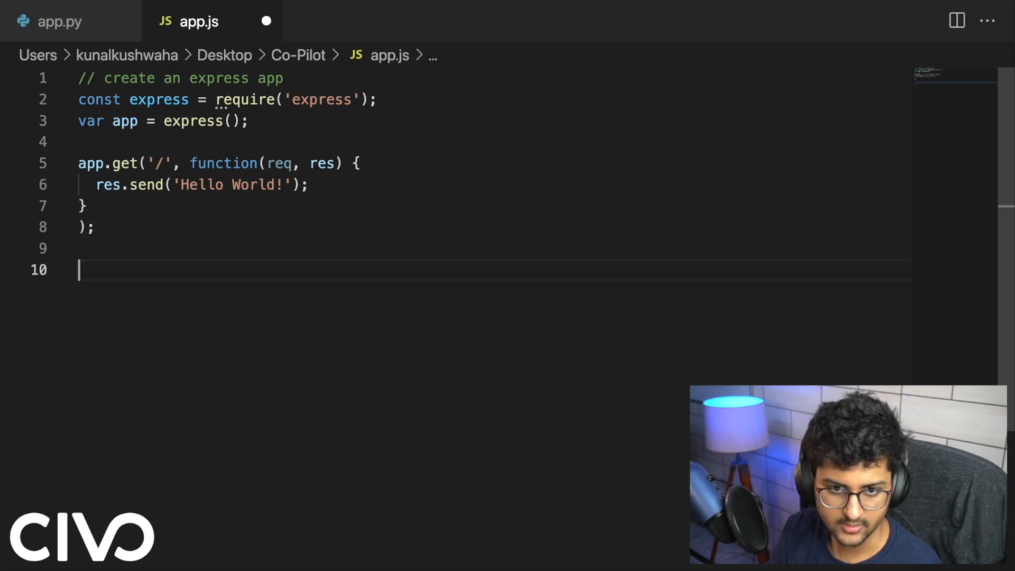
# - Make the Express app listen on port 3000
pyautogui.write('app.')
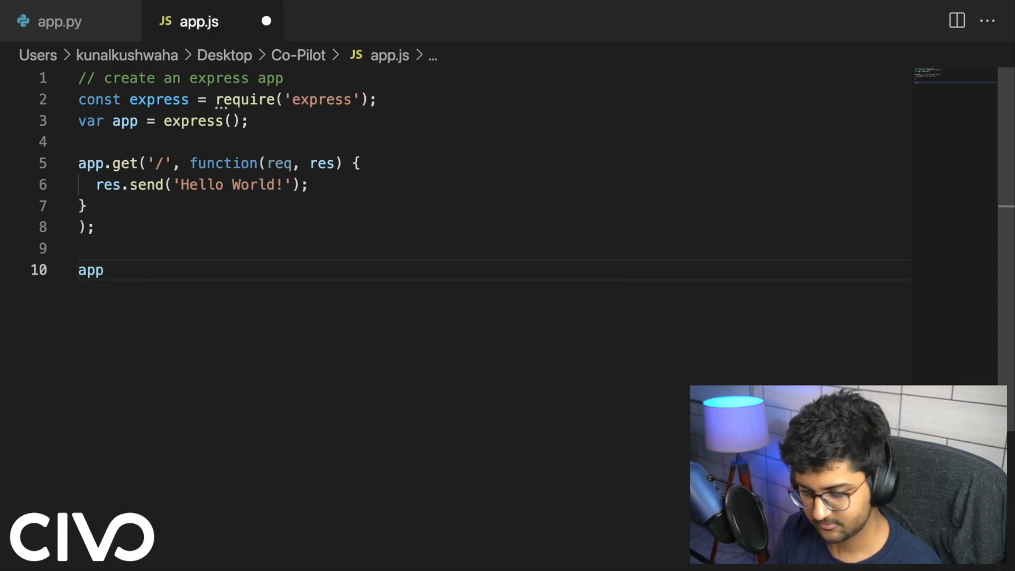
pyautogui.press('Backspace')
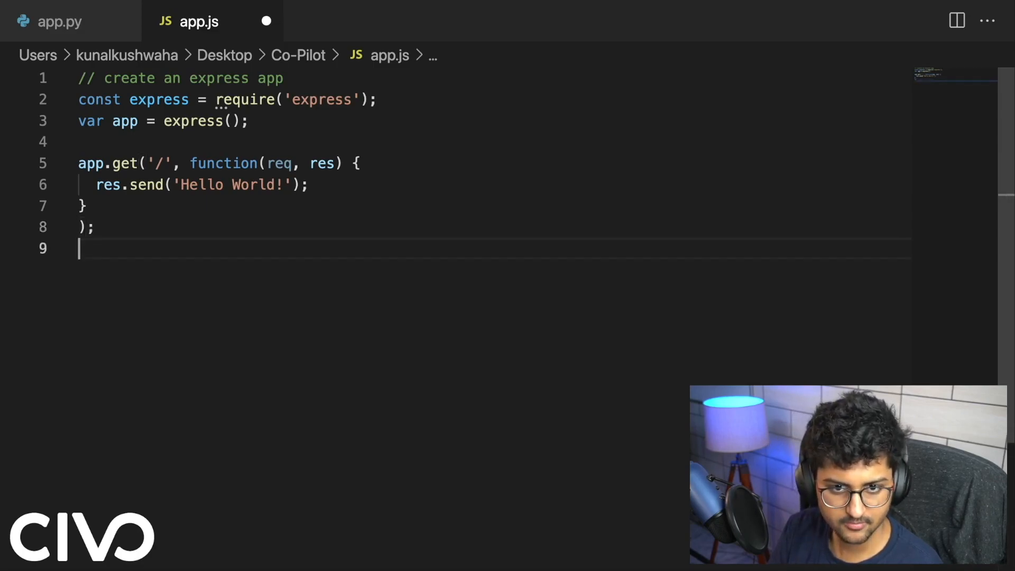
pyautogui.write('app.l')
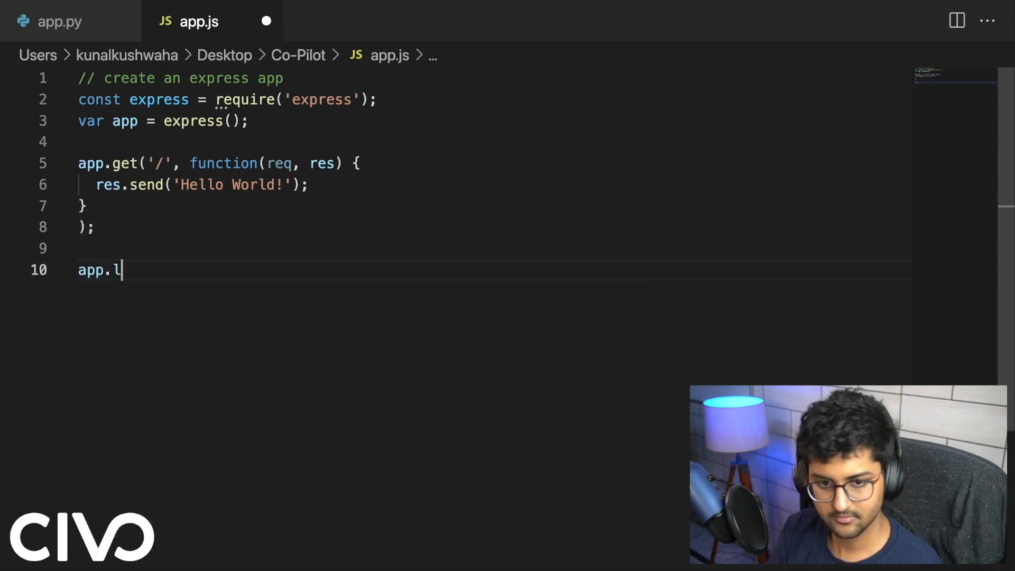
pyautogui.write('isten(3000, function() {')
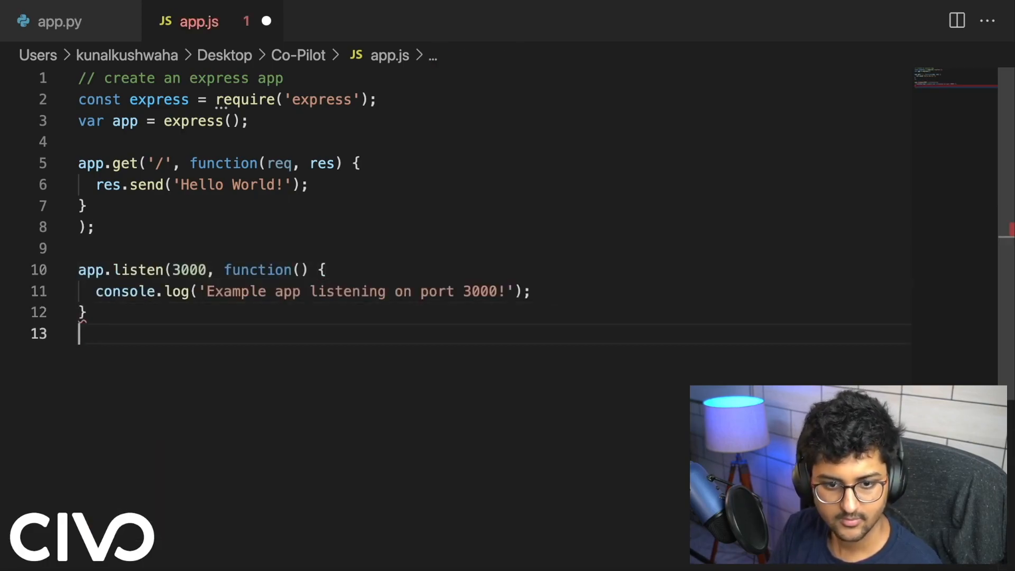
pyautogui.write(');')
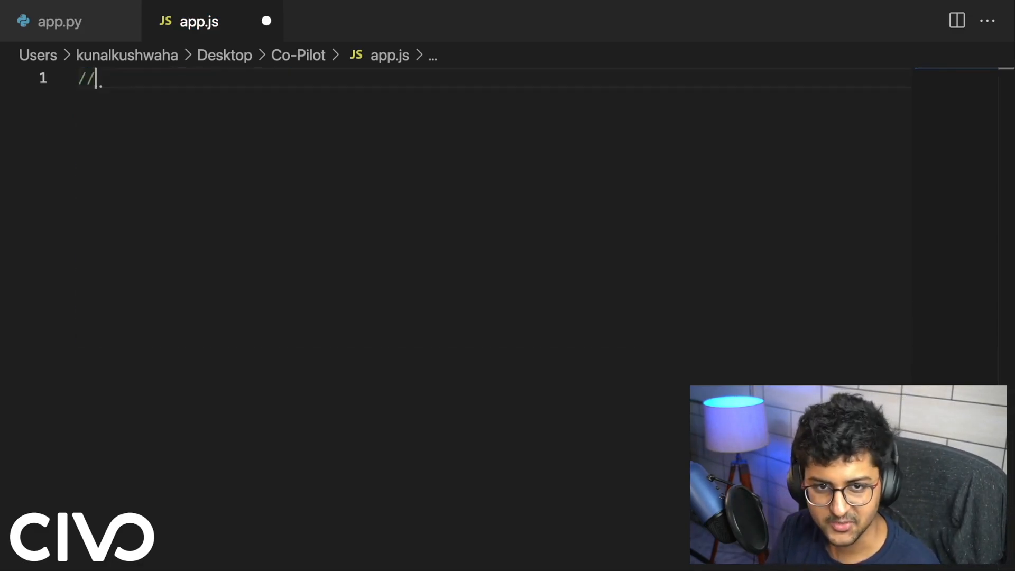
# - Add the comment 'create a todolist application in node' plus '// Author: Michael Liao'
pyautogui.write('create a')
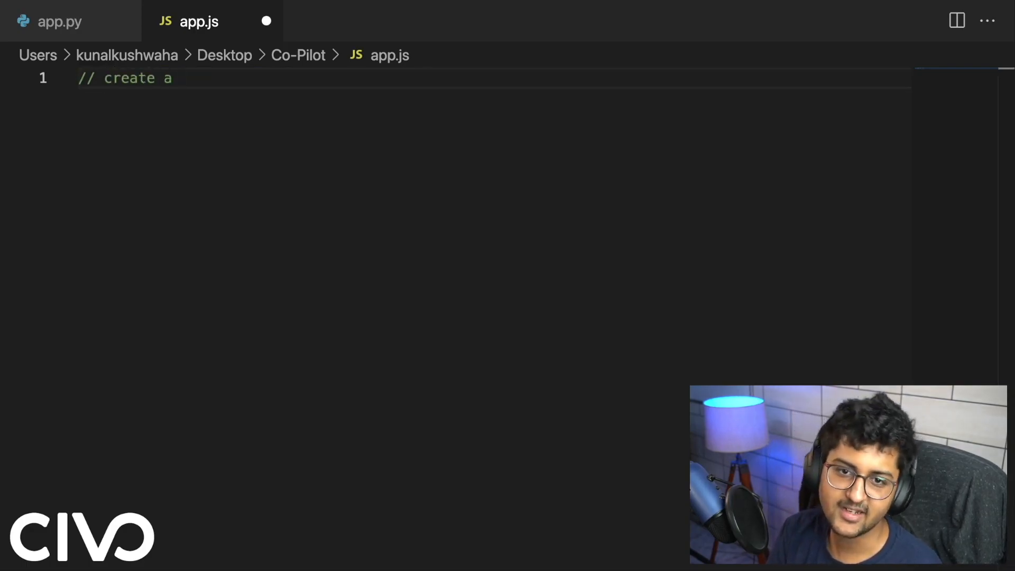
pyautogui.write('todolist app')
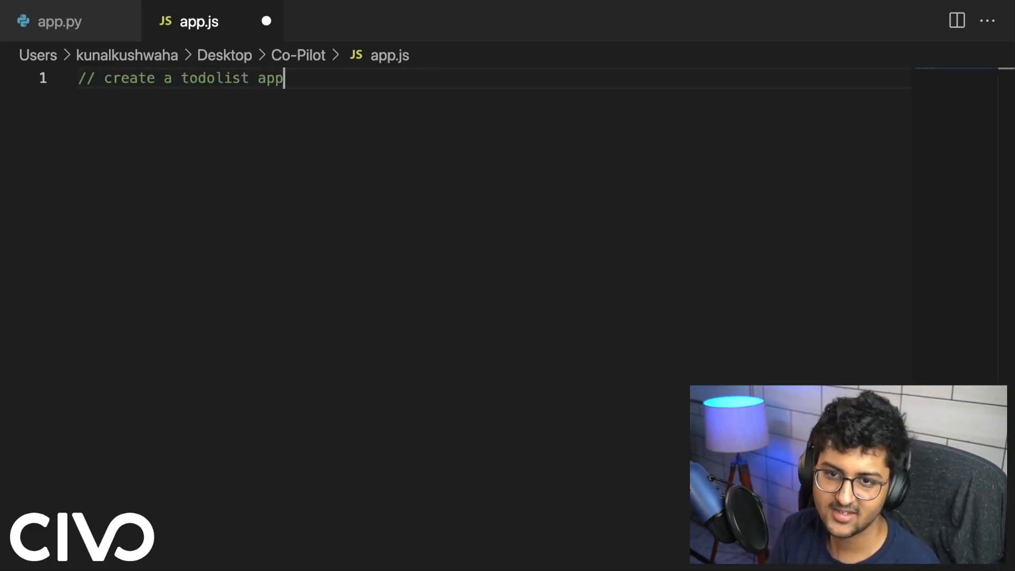
pyautogui.write('lication')
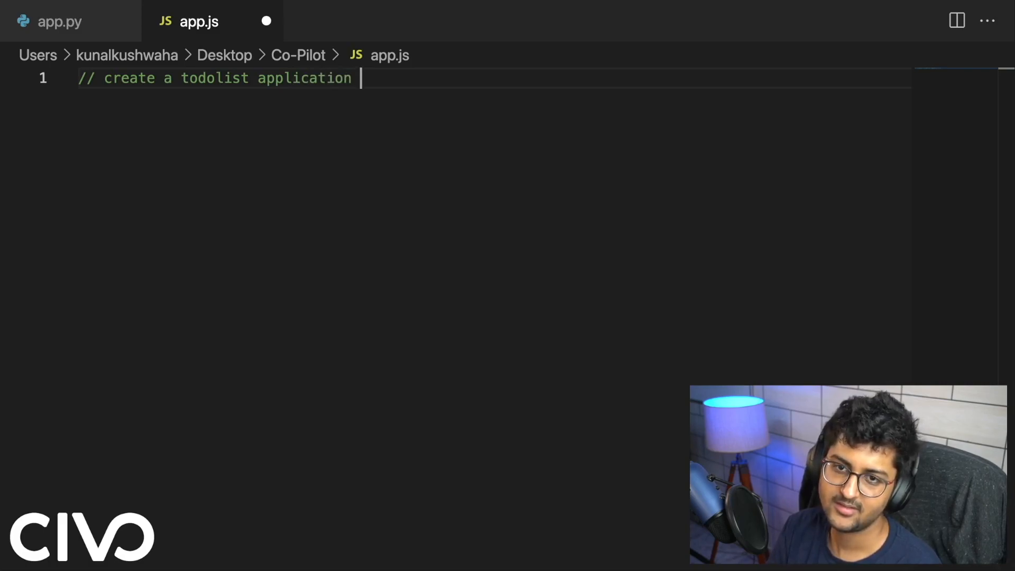
pyautogui.write('in node.js')
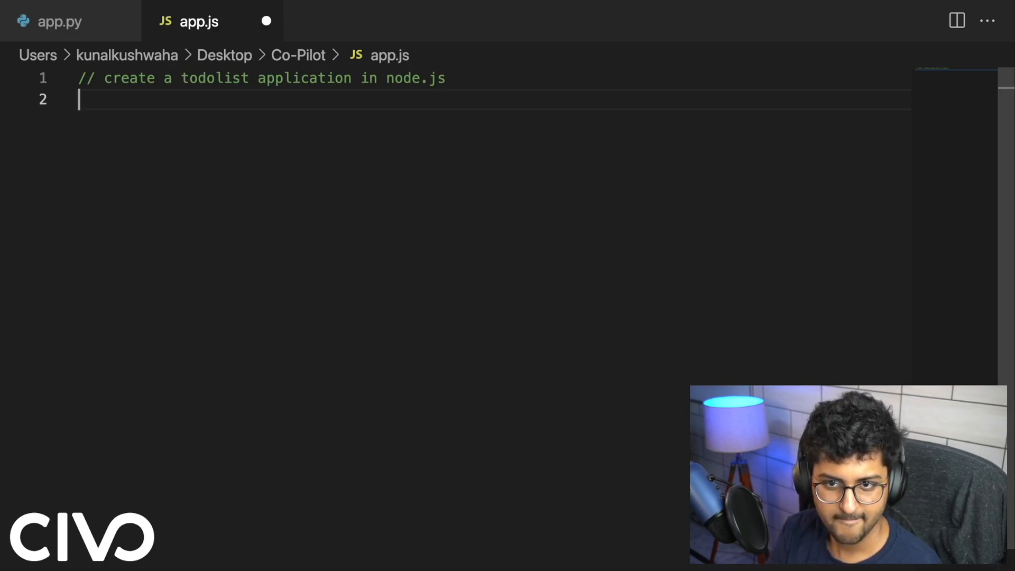
pyautogui.click(216, 77)
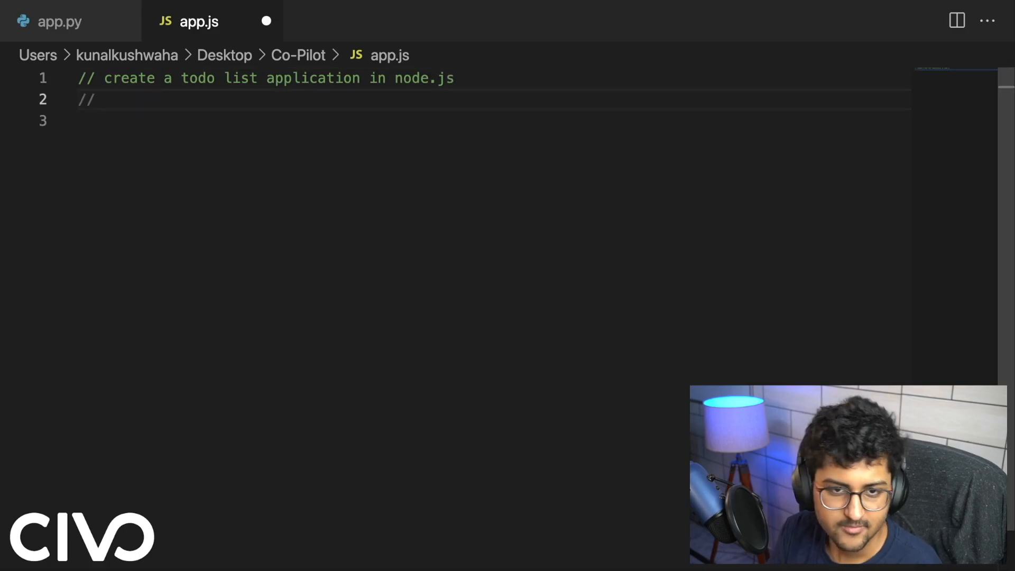
pyautogui.write('// Author: Michael Liao')
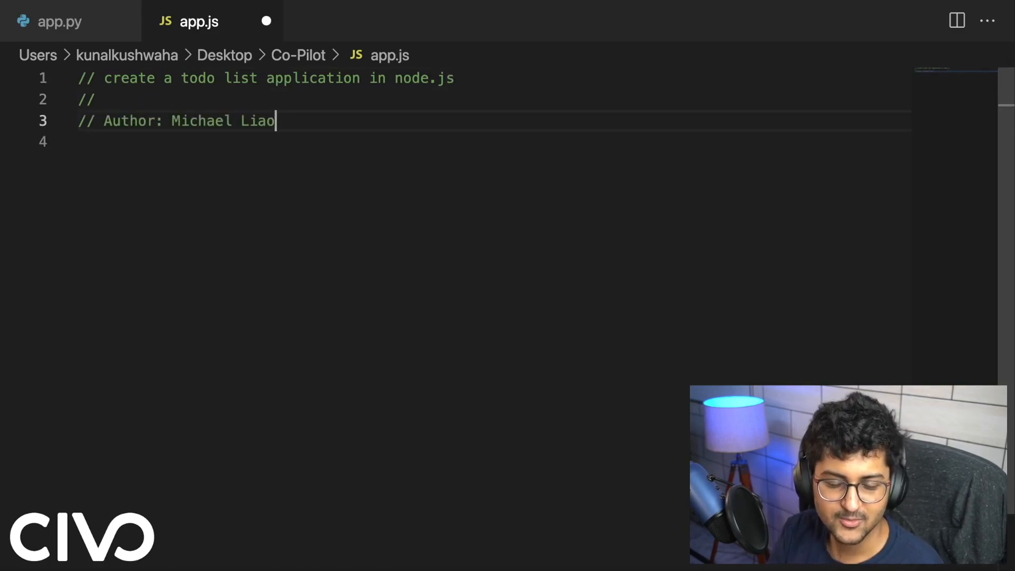
pyautogui.press('Return')
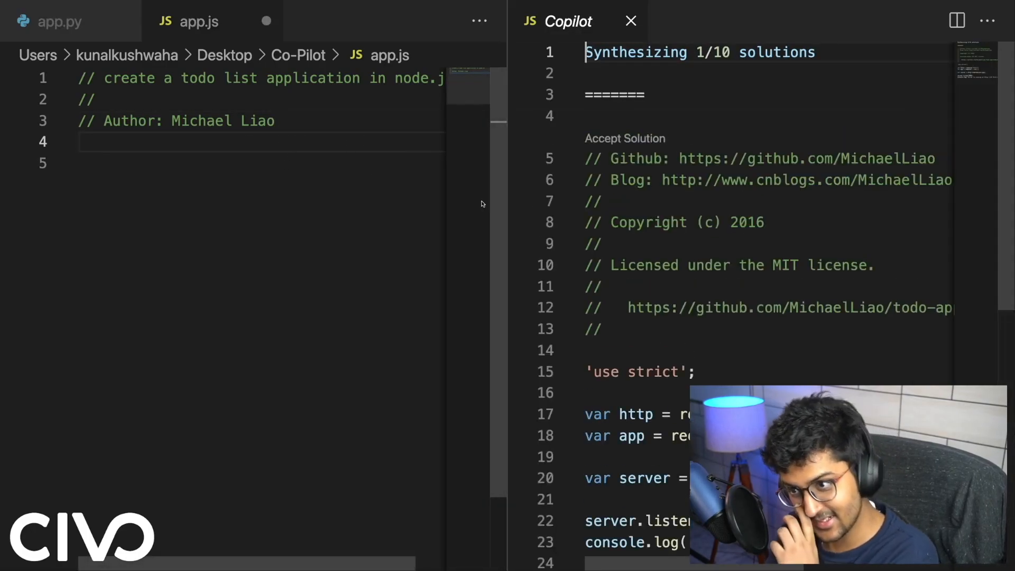
# - Accept Copilot's first solution: licensed header and HTTP server on port 3000, then review it
pyautogui.scroll(-3)
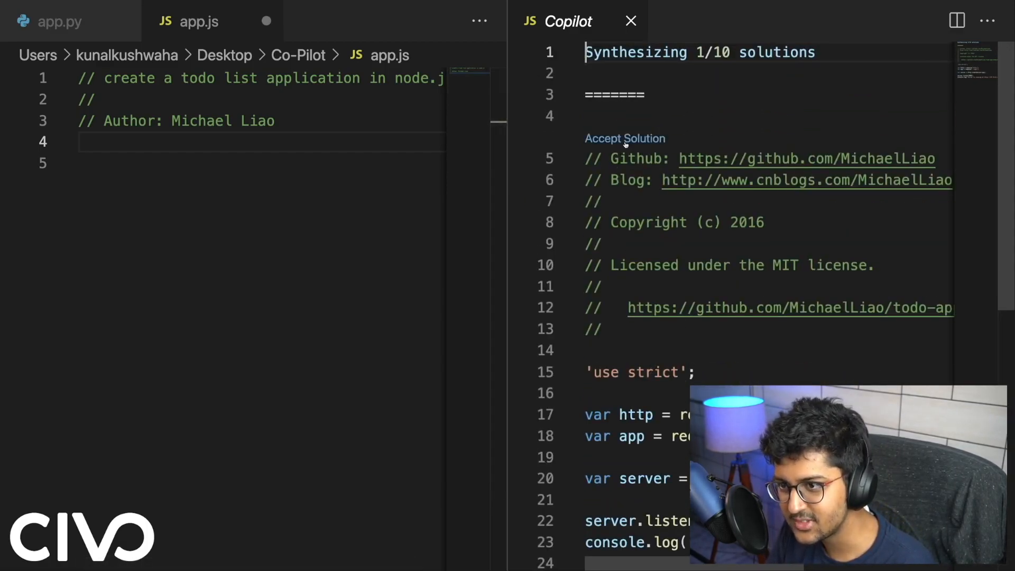
pyautogui.click(623, 138)
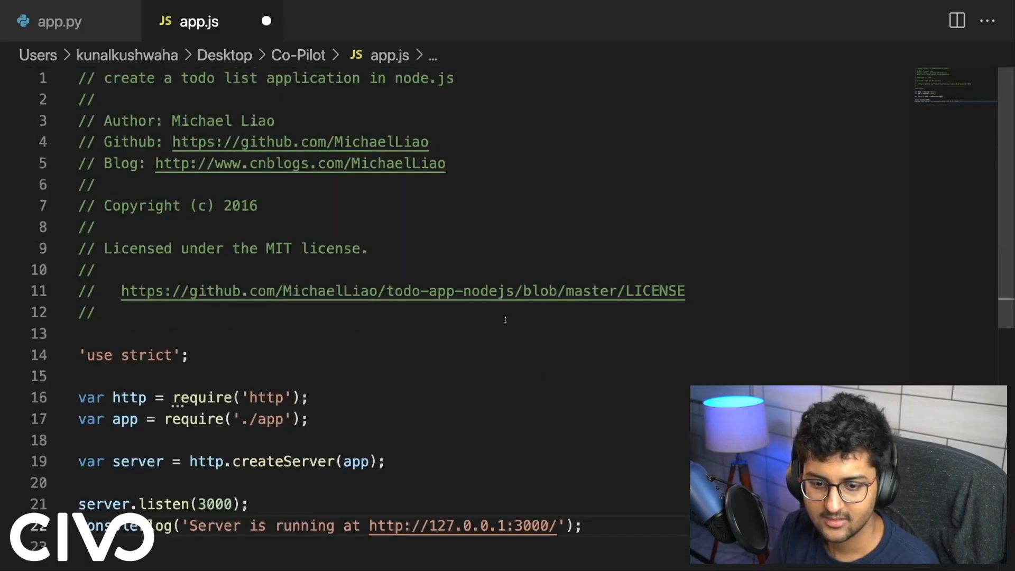
pyautogui.scroll(-3)
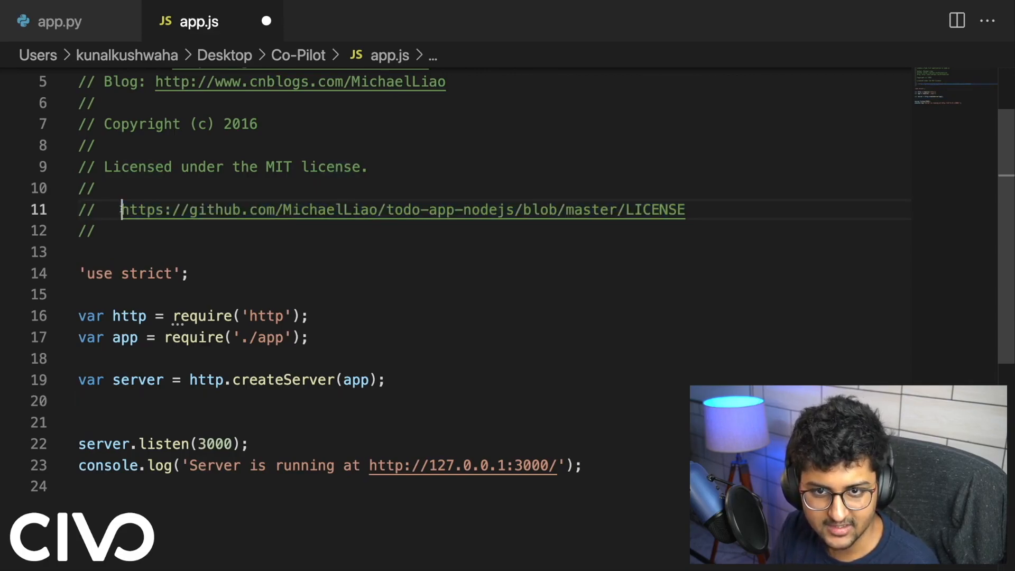
pyautogui.scroll(3)
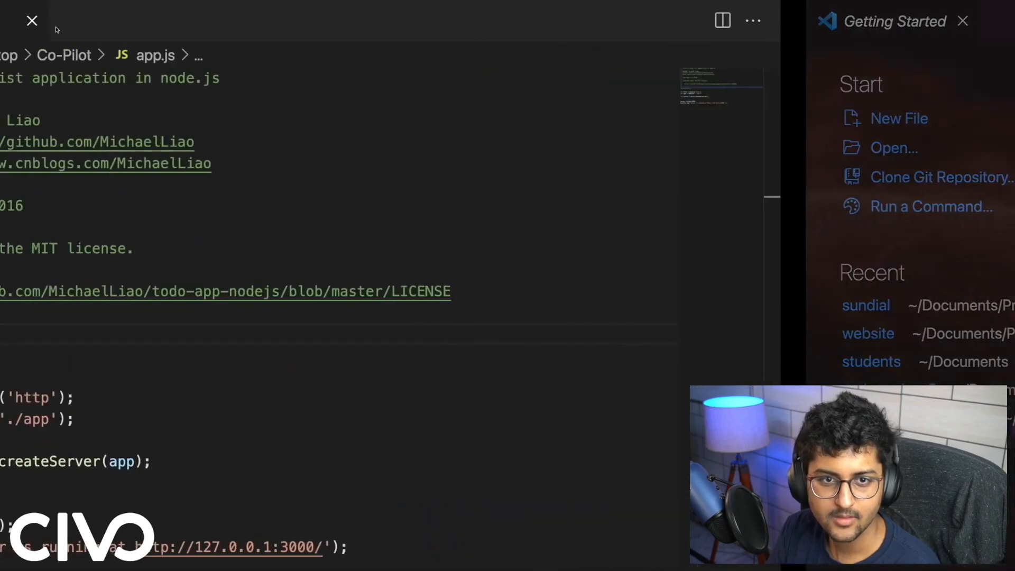
# - Create a new file saved as Dockerfile with a '# create ... flask app' comment
pyautogui.click(963, 21)
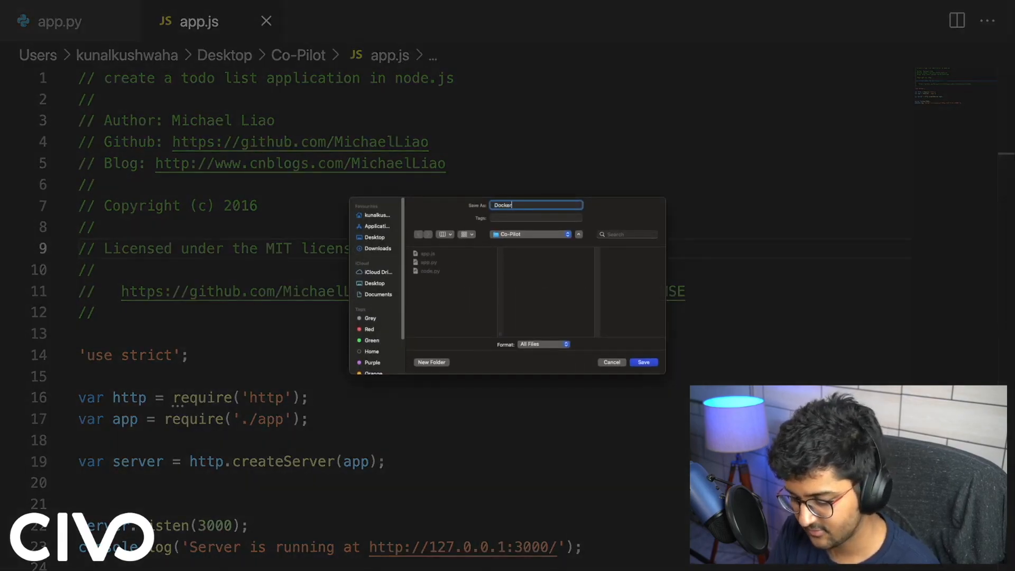
pyautogui.click(643, 361)
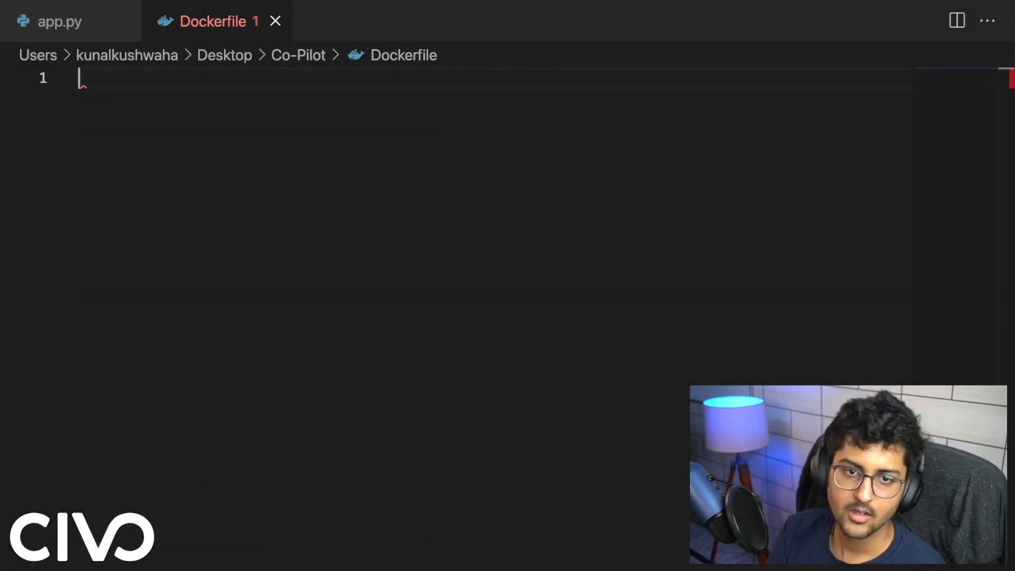
pyautogui.write('# create a dockerfil for a')
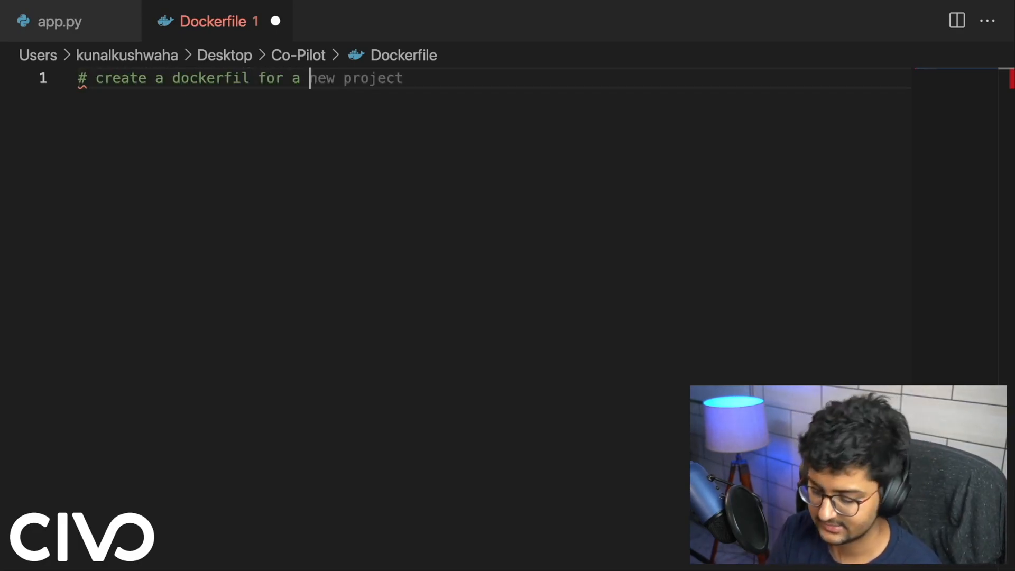
pyautogui.write('flask app')
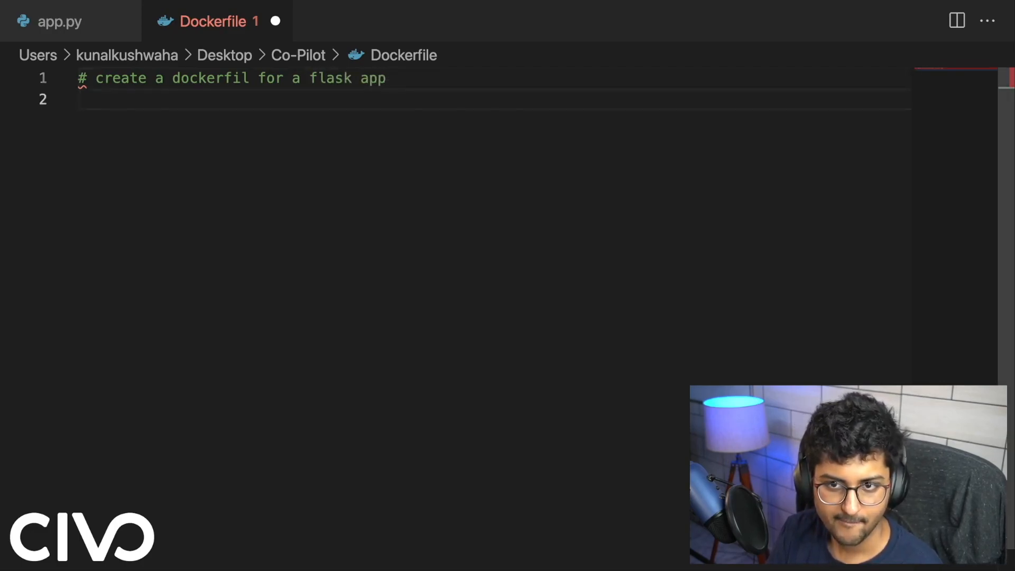
# - Draft FROM python:3.6-slim, WORKDIR /app and EXPORT PORT=5000, then clear the file
pyautogui.write('FROM --platform=')
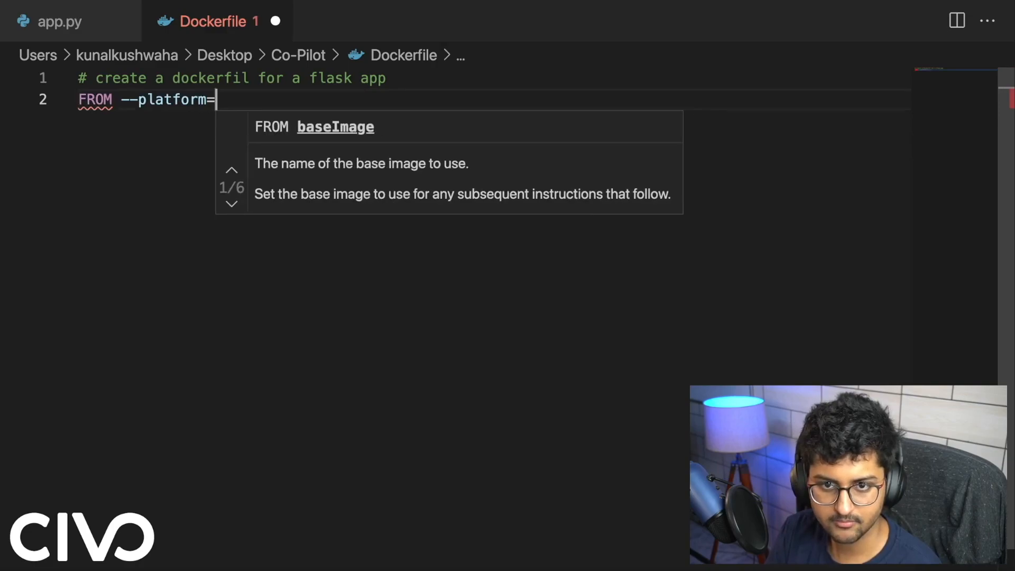
pyautogui.write('python:3.6-slim')
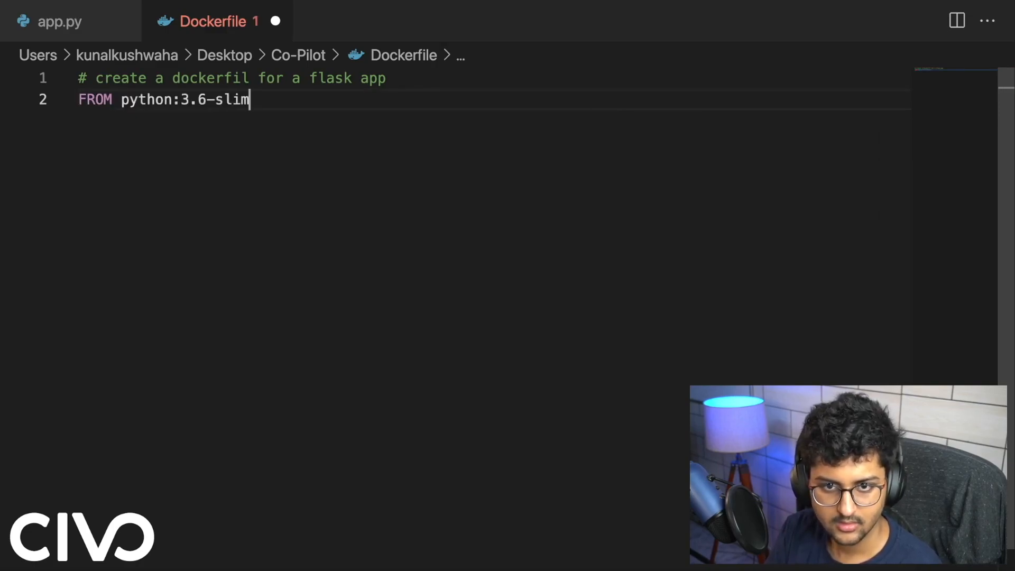
pyautogui.press('Return')
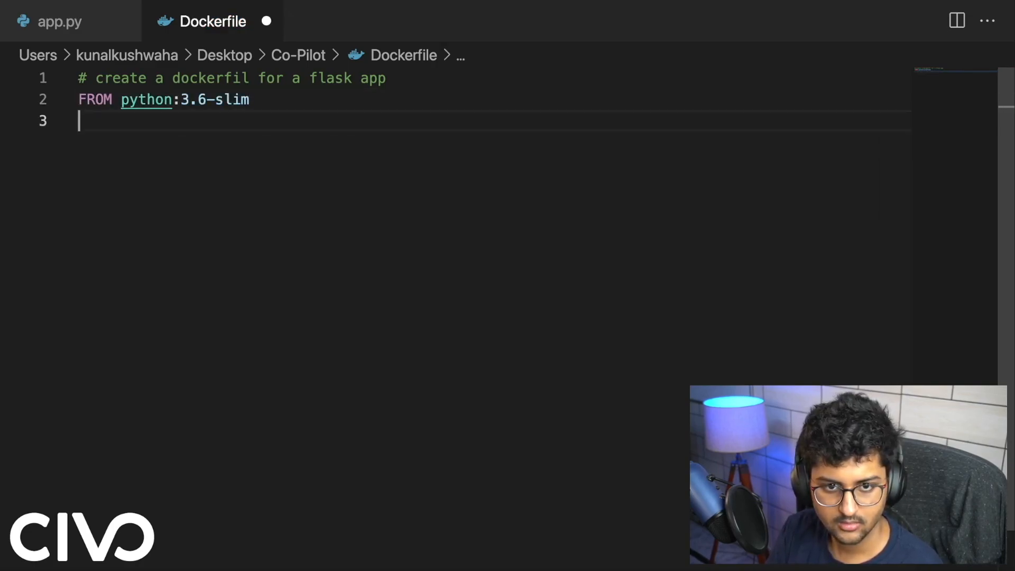
pyautogui.write('WORKDIR /app')
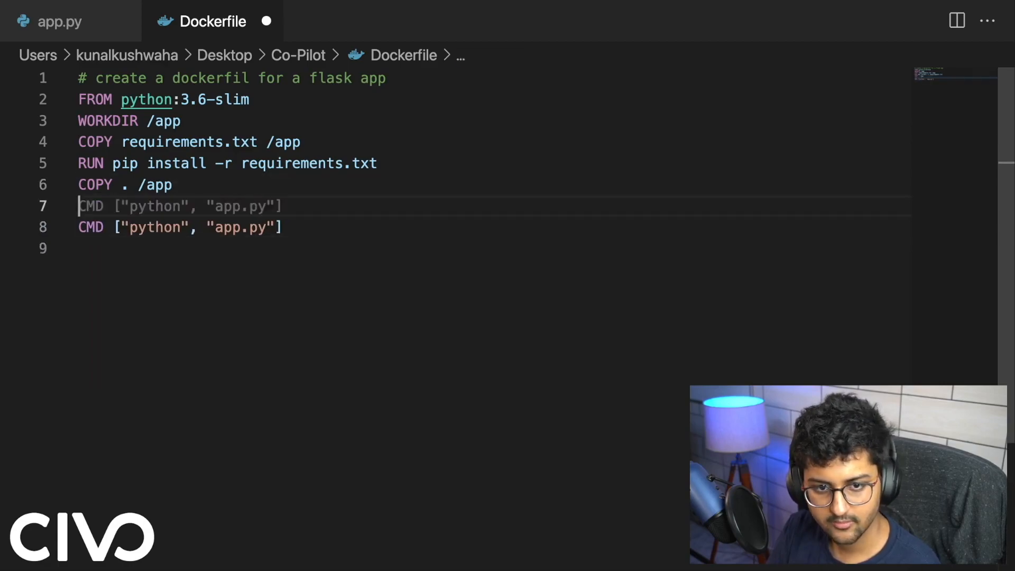
pyautogui.write('EXPORT PORT=5000')
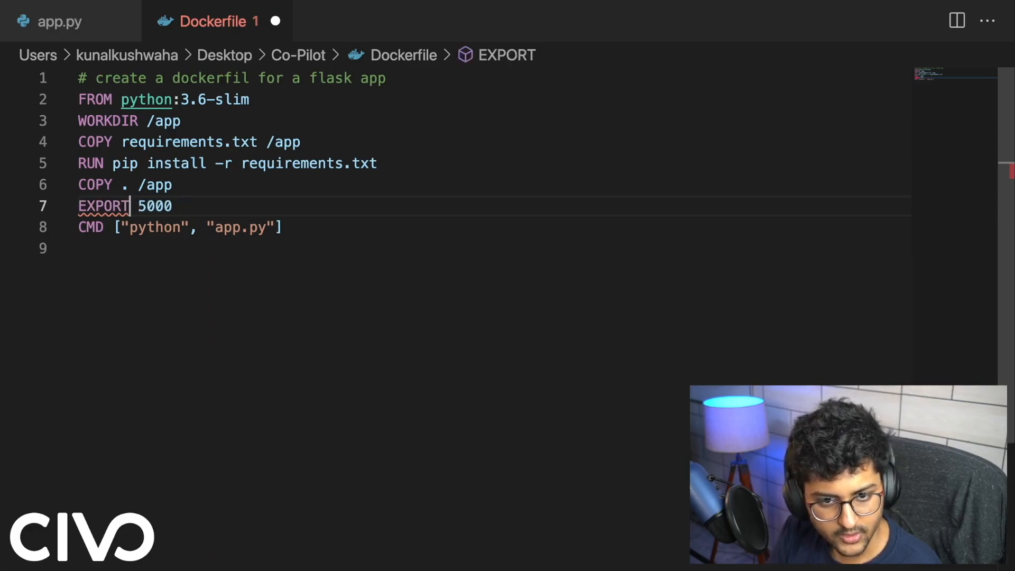
pyautogui.press('Backspace')
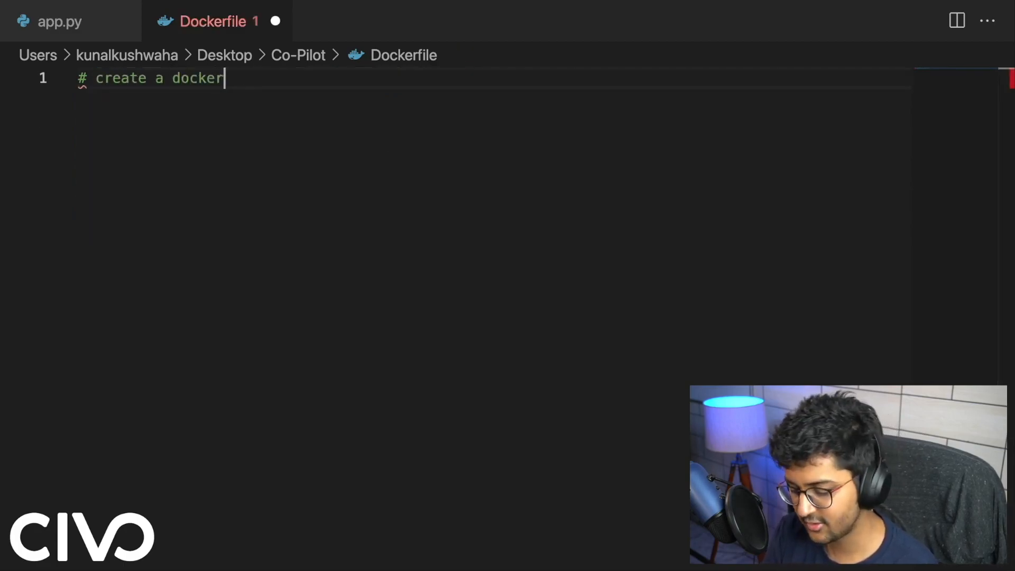
# - Write the Dockerfile: FROM node:8, WORKDIR, copy package.json and source, EXPOSE 8080, CMD node app.js
pyautogui.write('file for a python app')
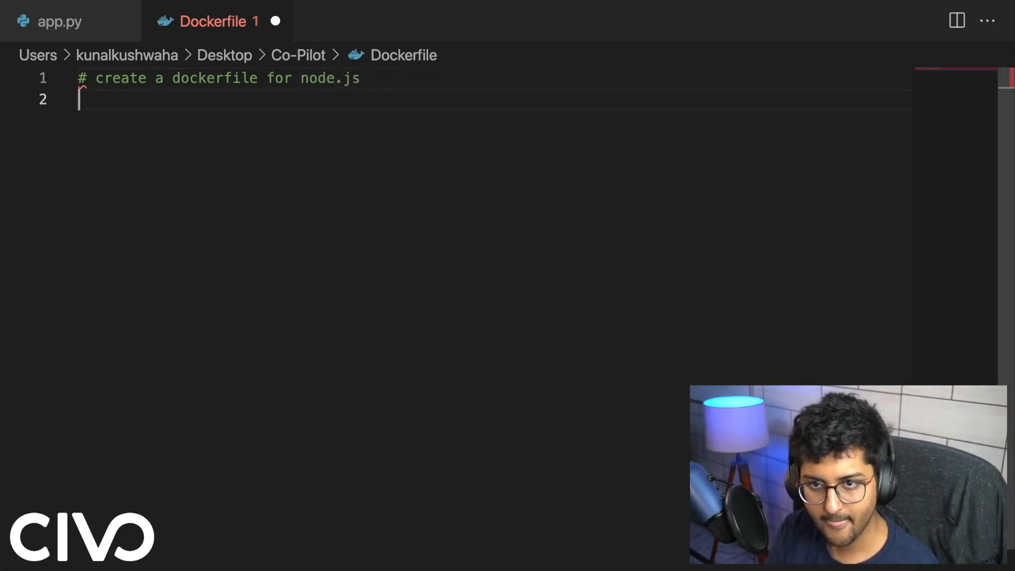
pyautogui.write('FROM')
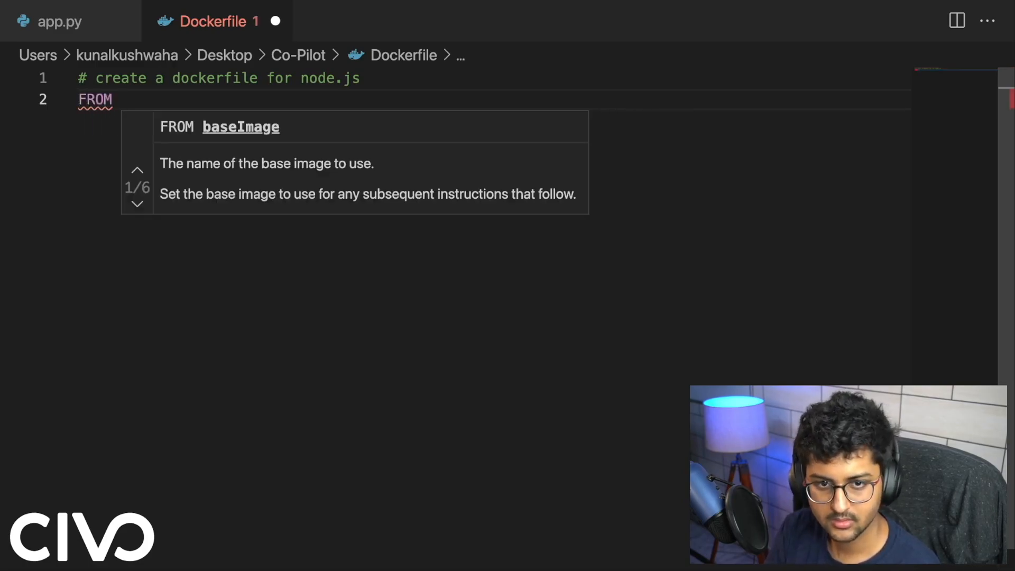
pyautogui.write('node:8')
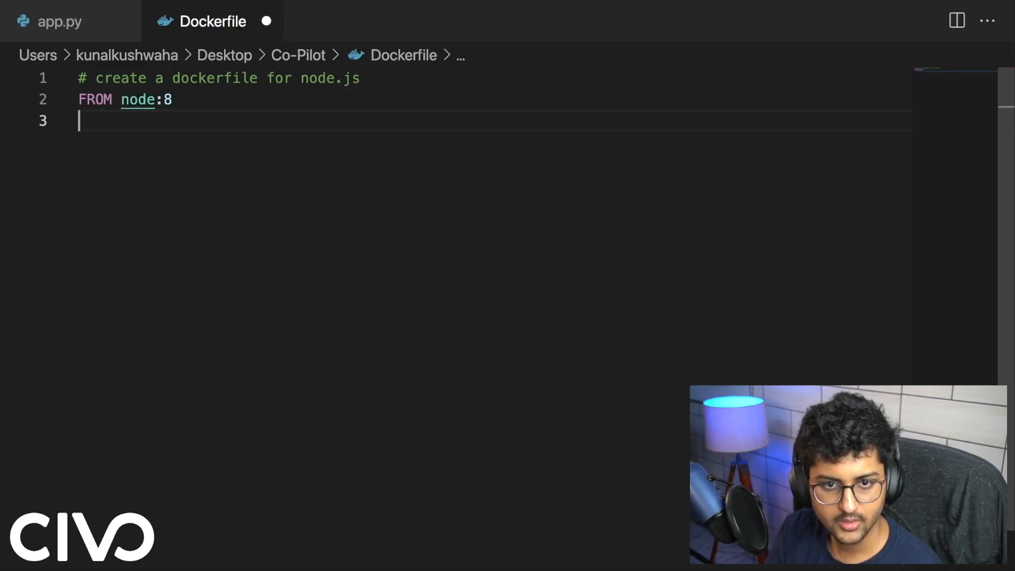
pyautogui.write('WORKDIR /app')
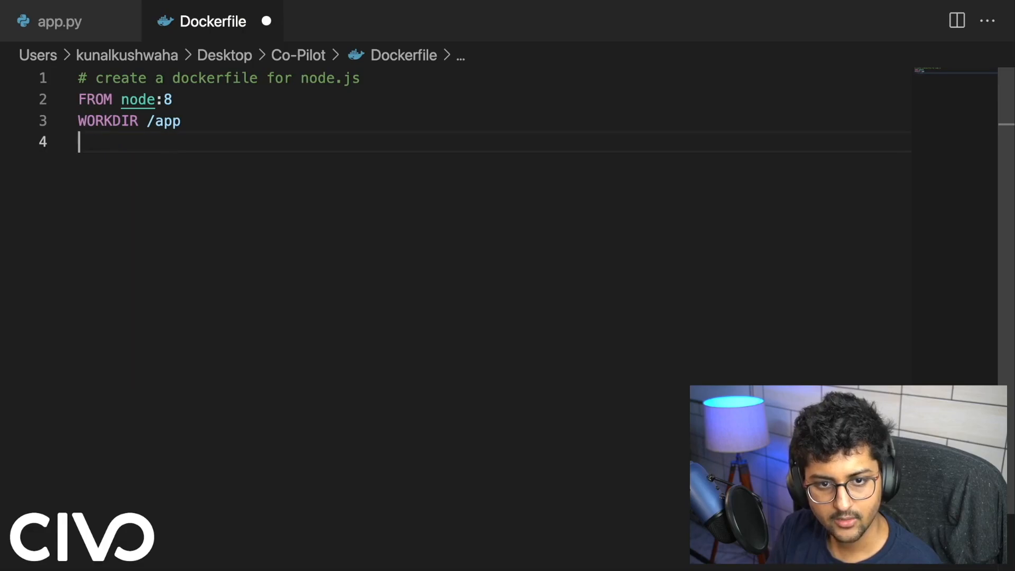
pyautogui.write('COPY package.json /app/package.json')
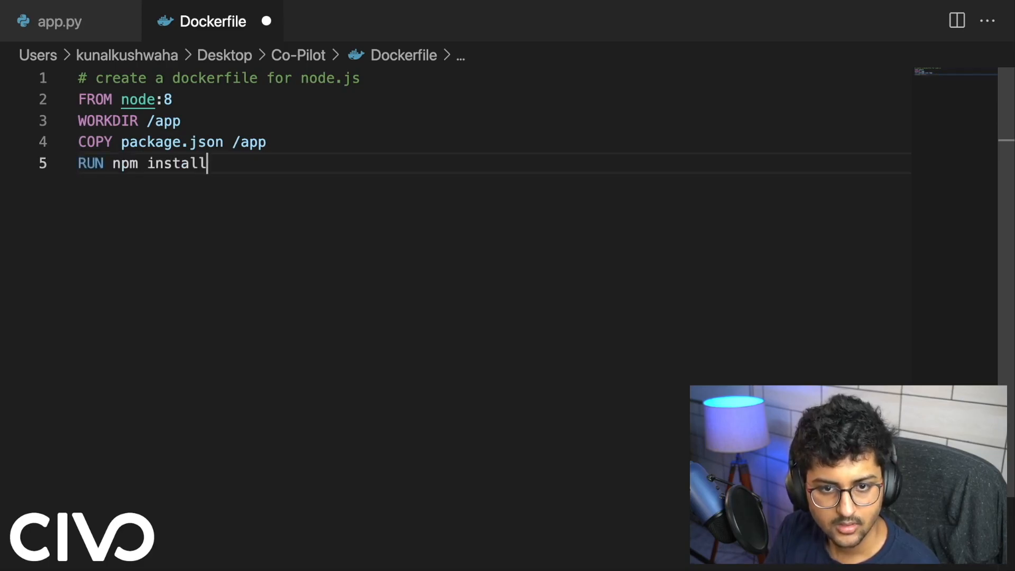
pyautogui.write('COPY . /app')
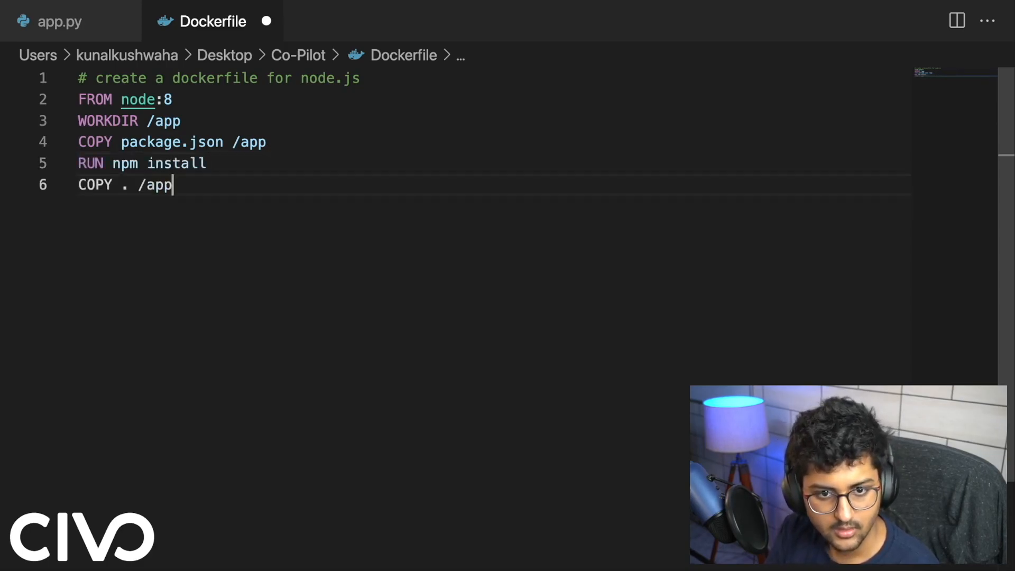
pyautogui.write('E')
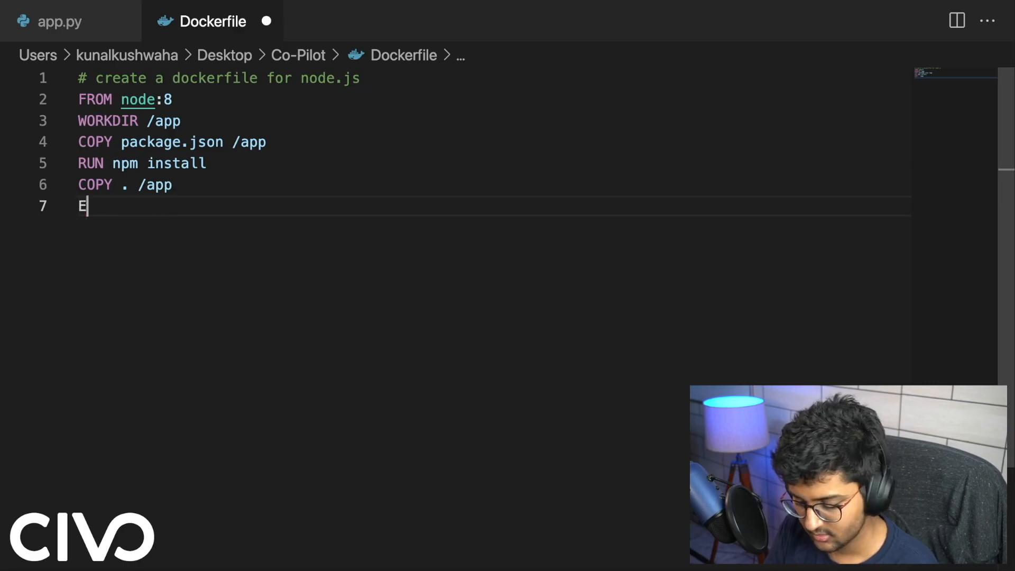
pyautogui.write('XPOSE 8080')
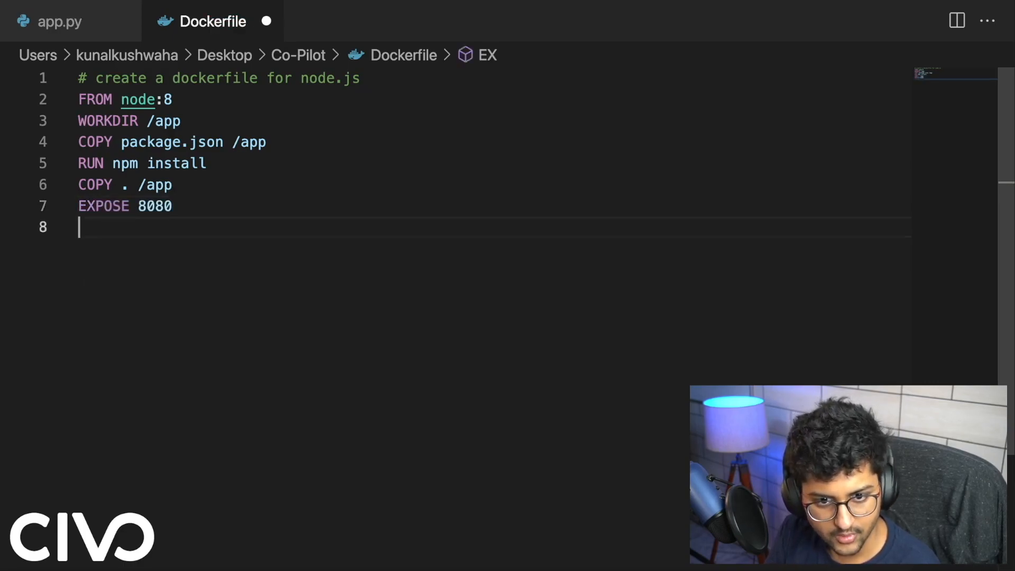
pyautogui.write('CMD ["node", "app.js"]')
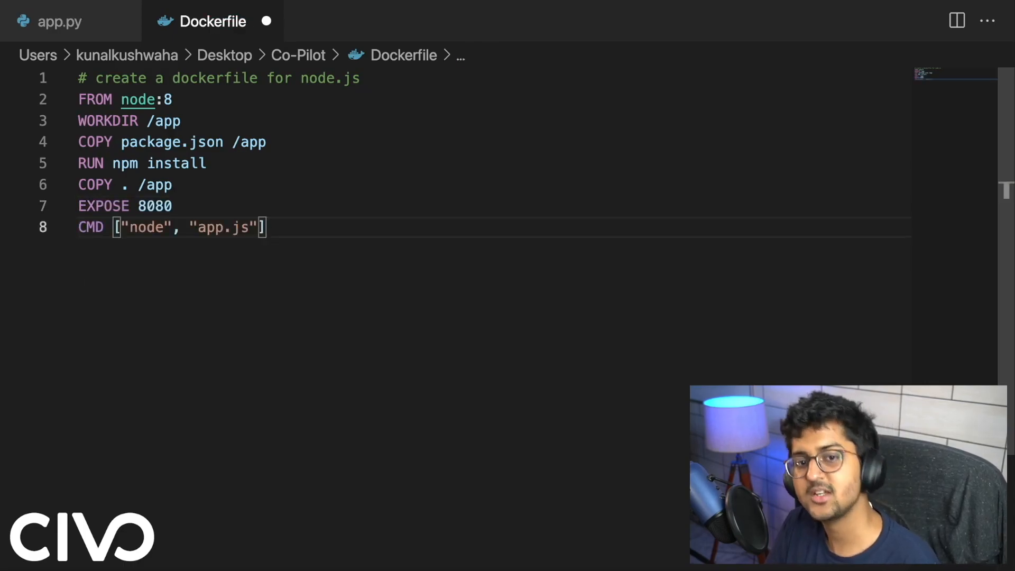